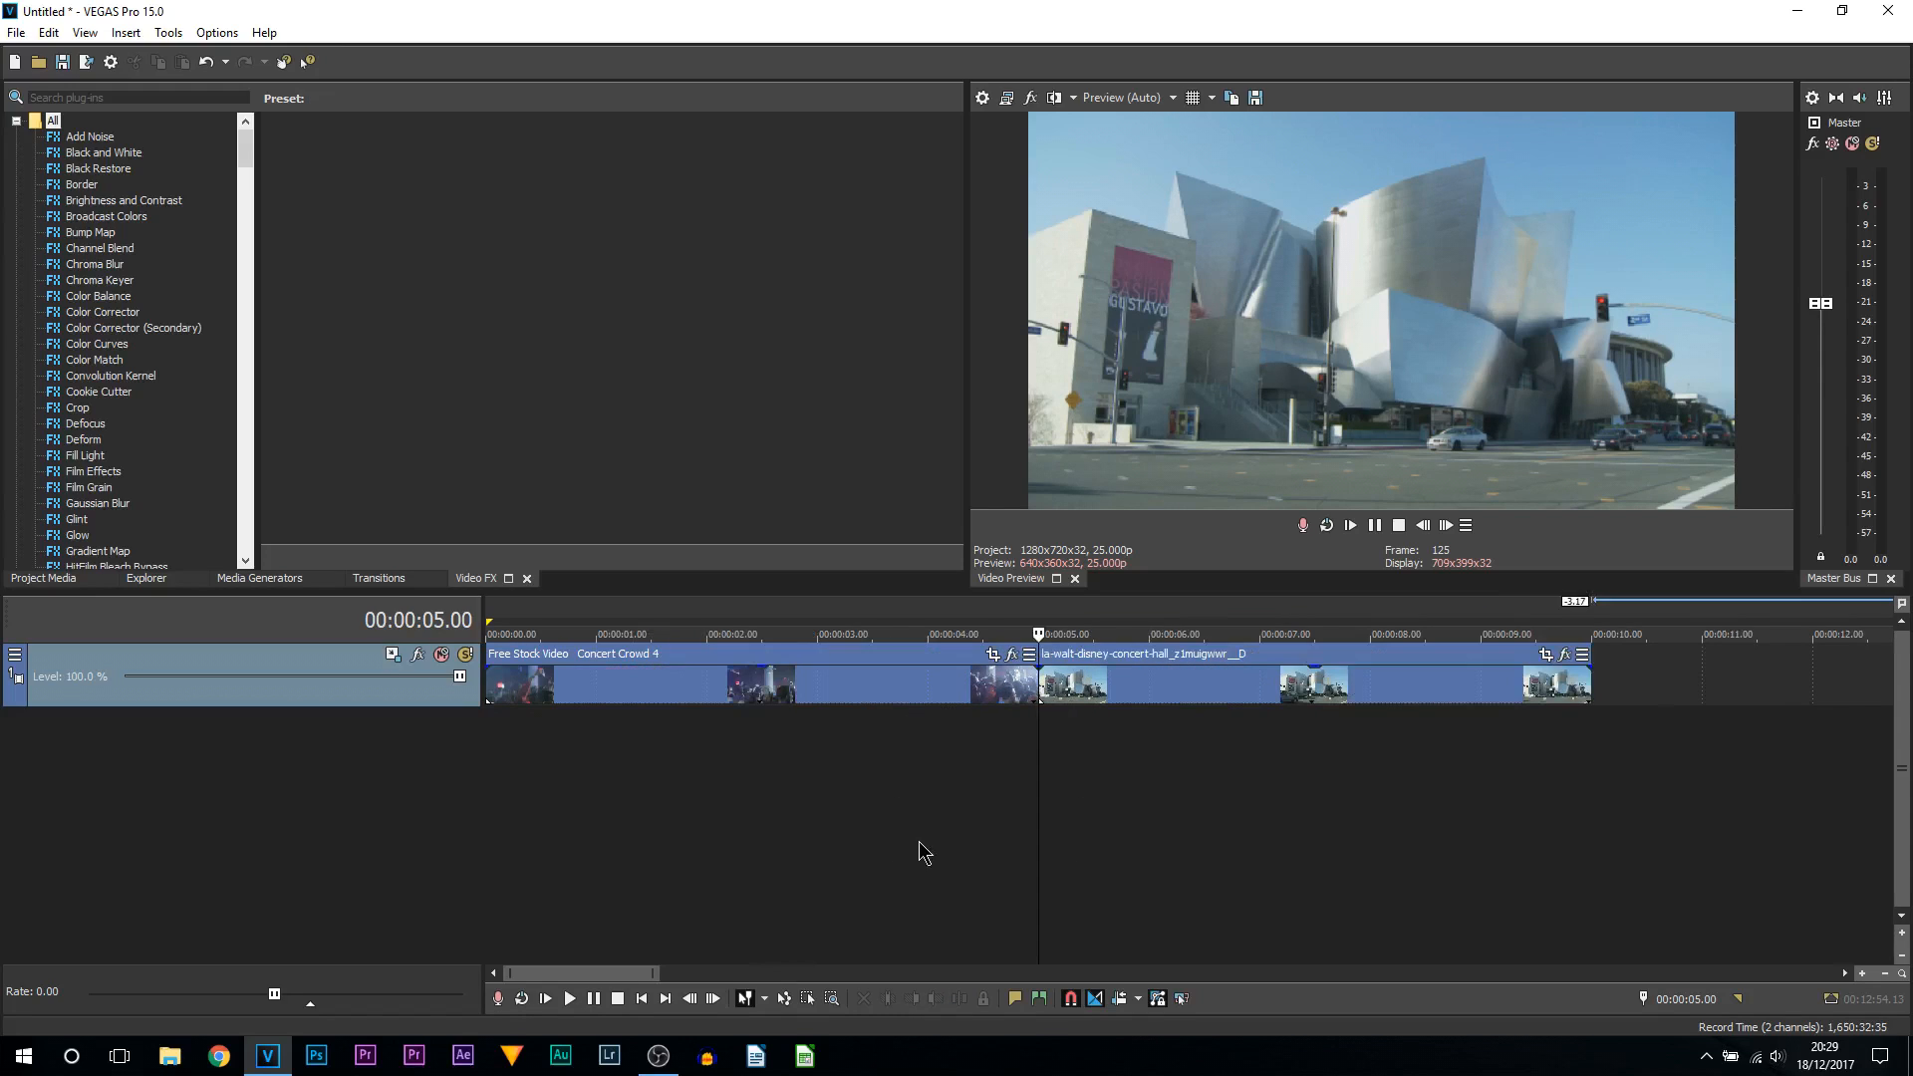
pyautogui.moveTo(940, 848)
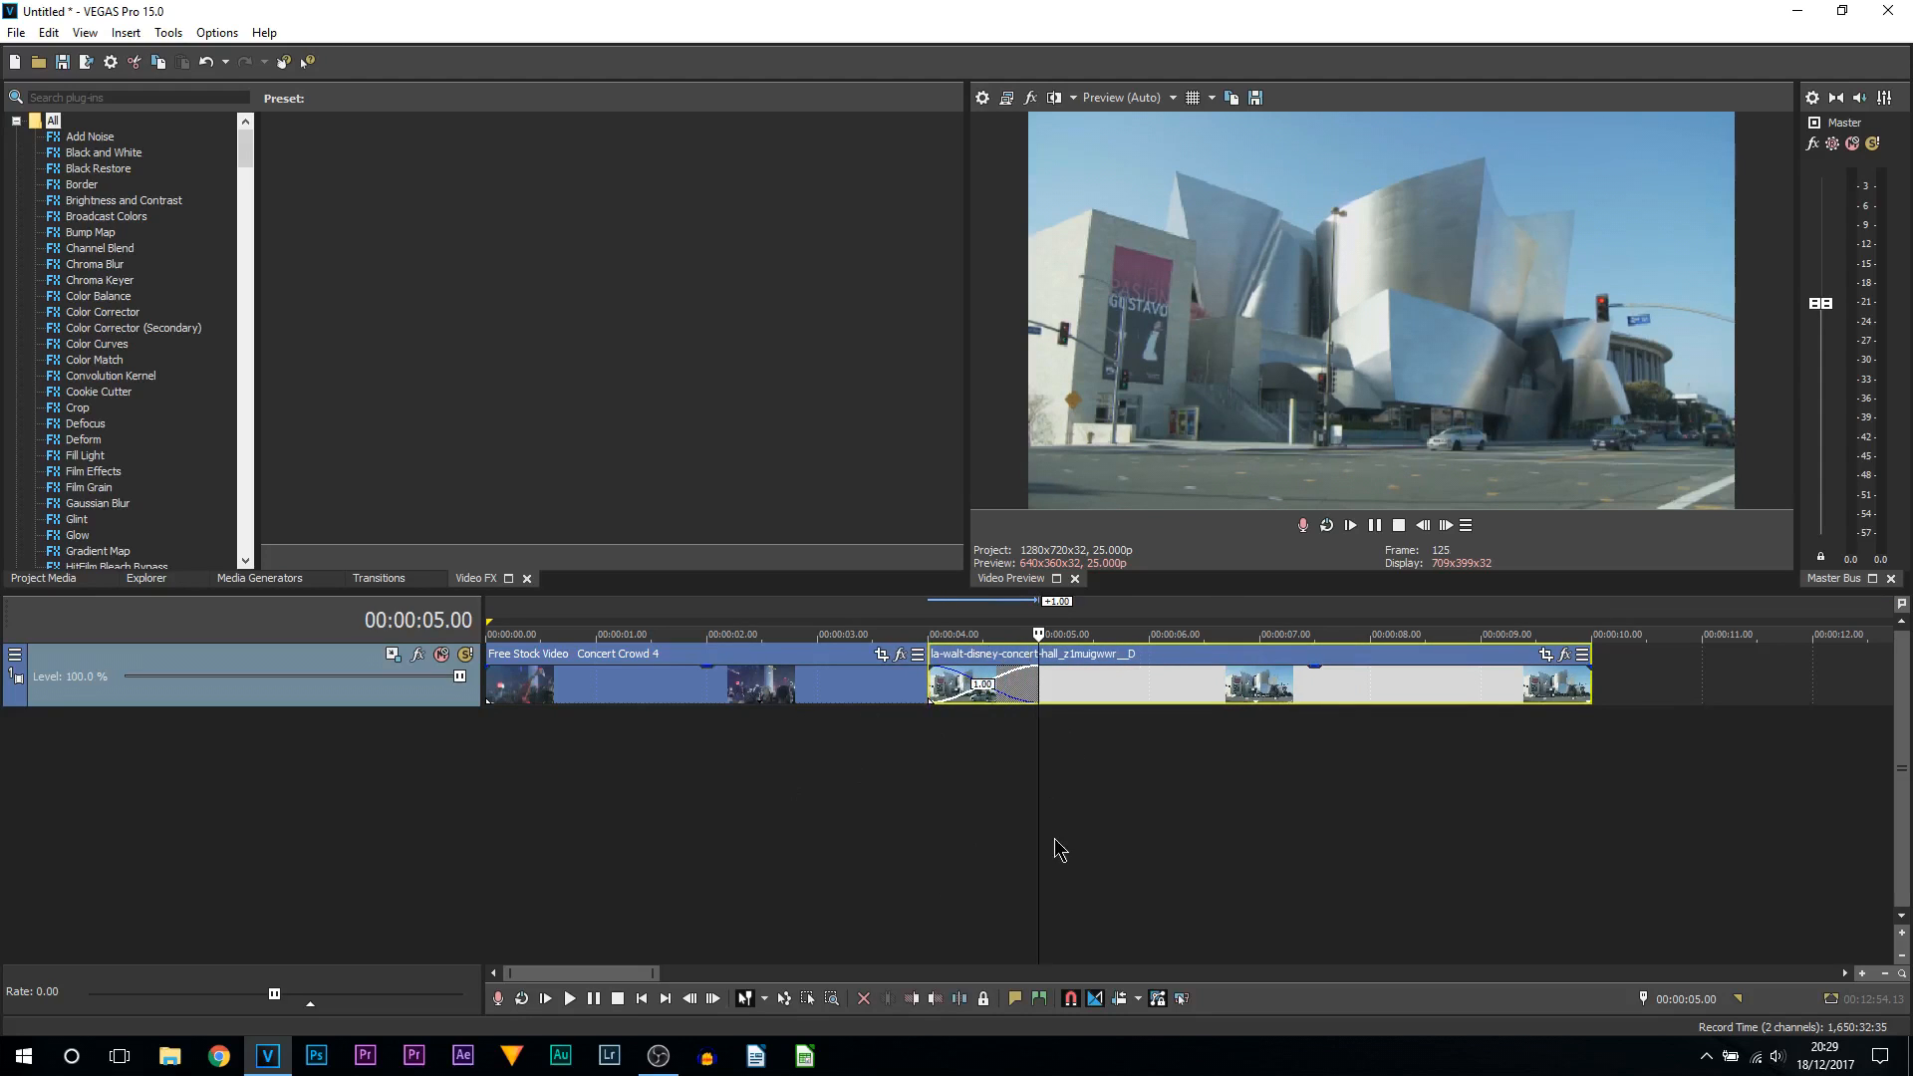
pyautogui.moveTo(824, 700)
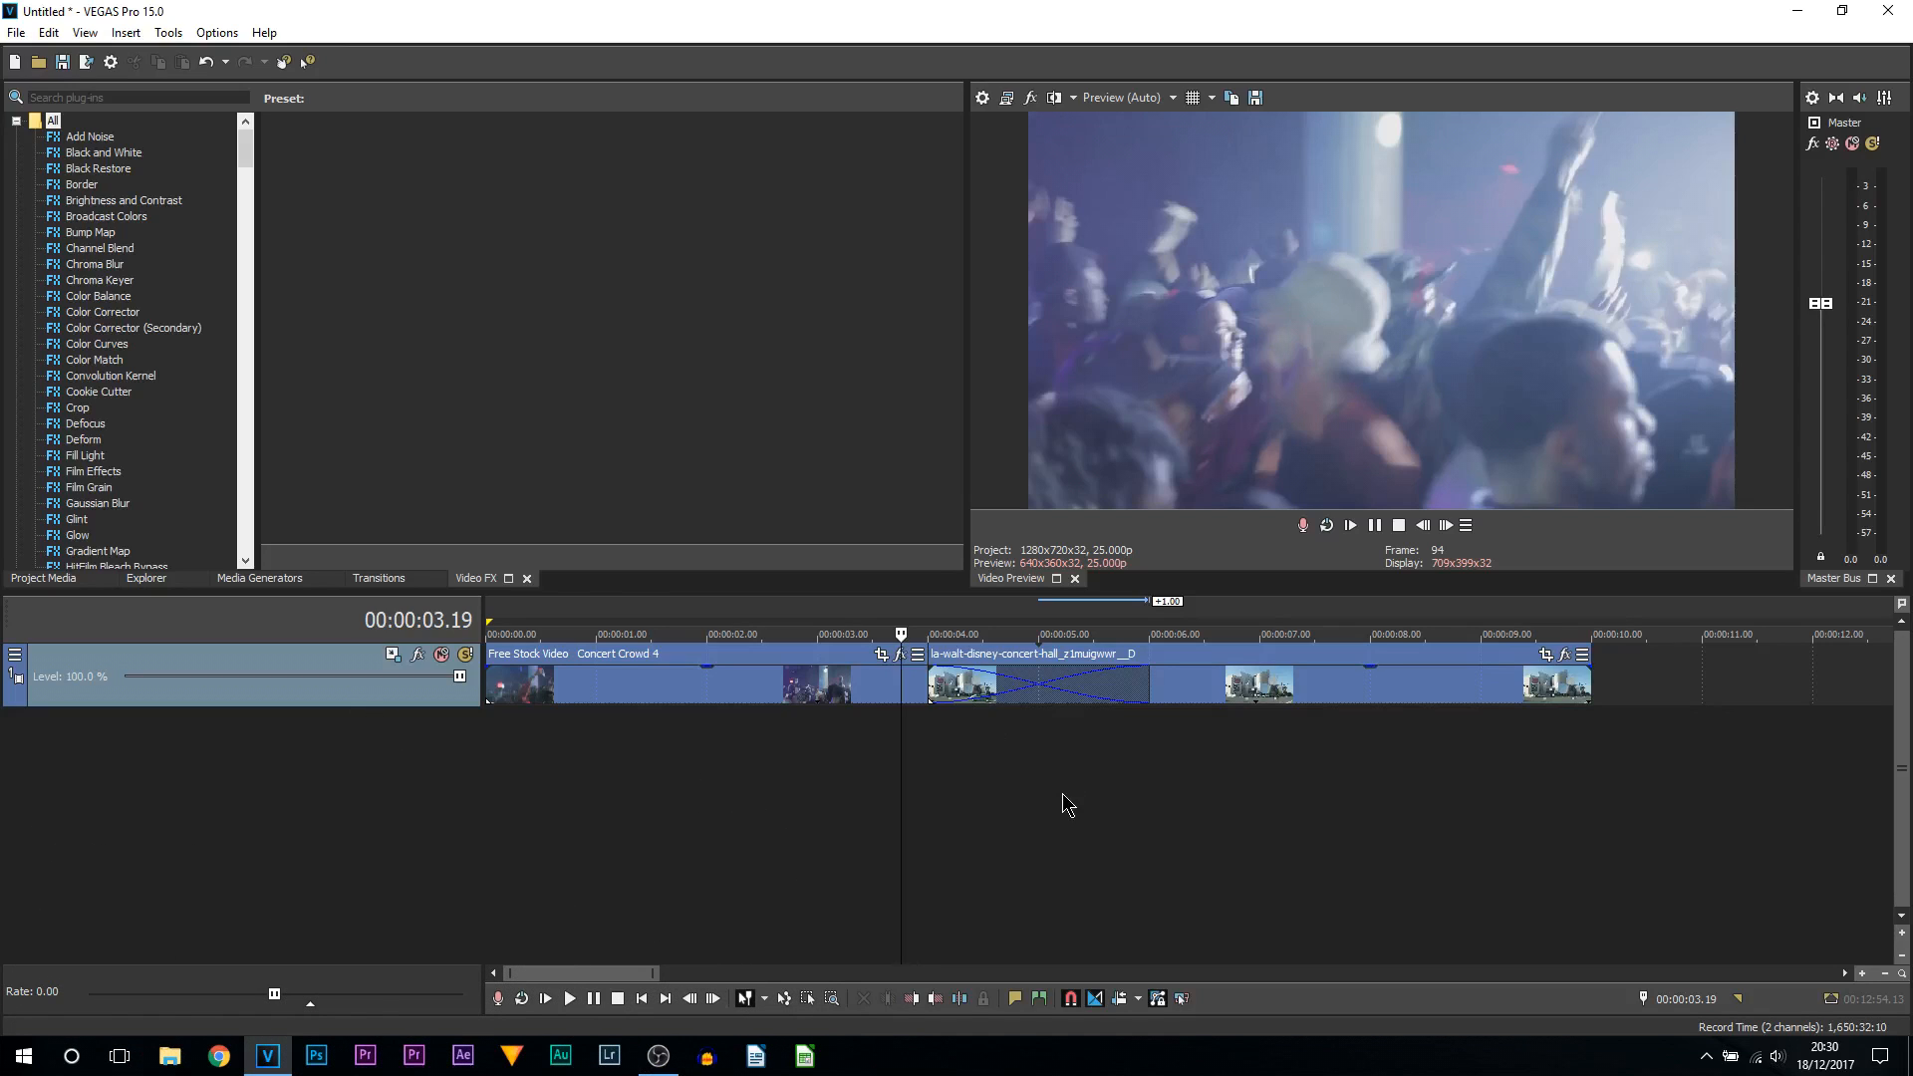
pyautogui.moveTo(390, 598)
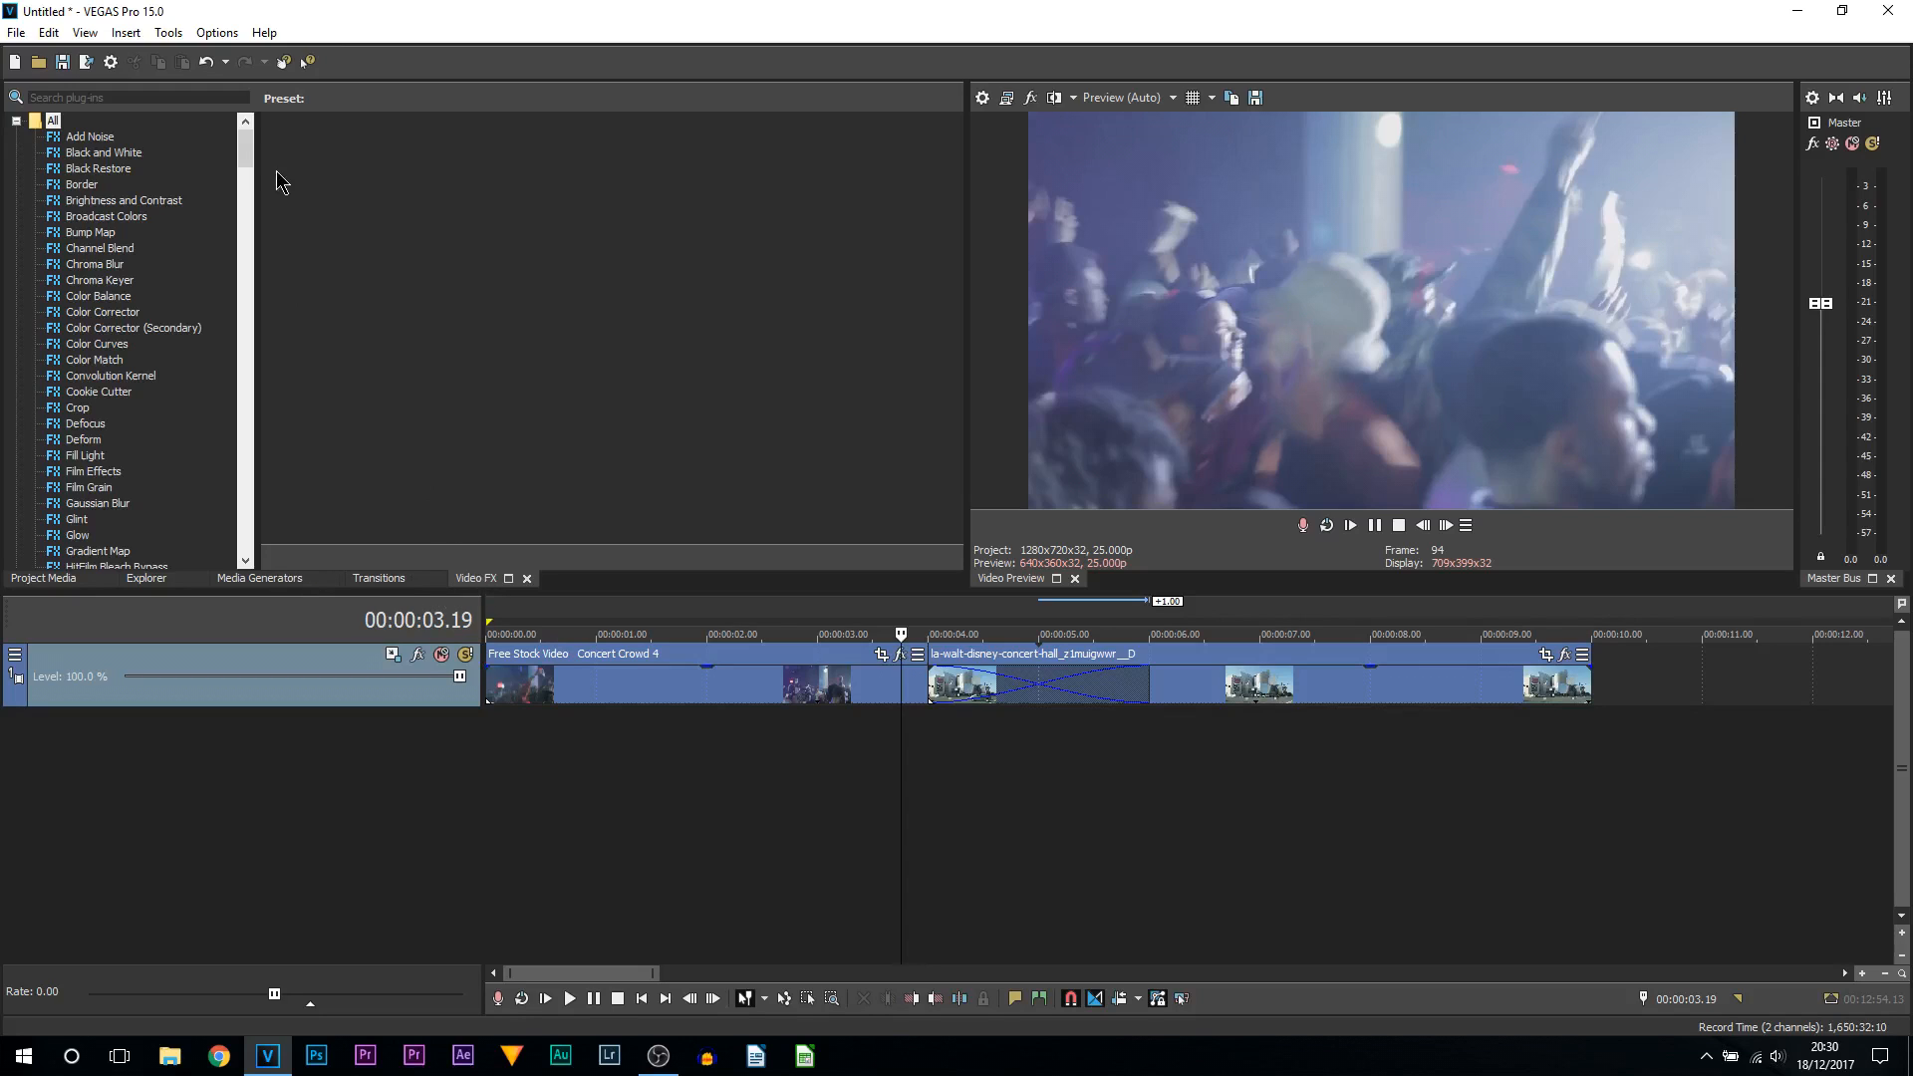
# Pick Gaussian Blur from Video FX and apply it to the Concert Crowd 4 event
pyautogui.click(97, 456)
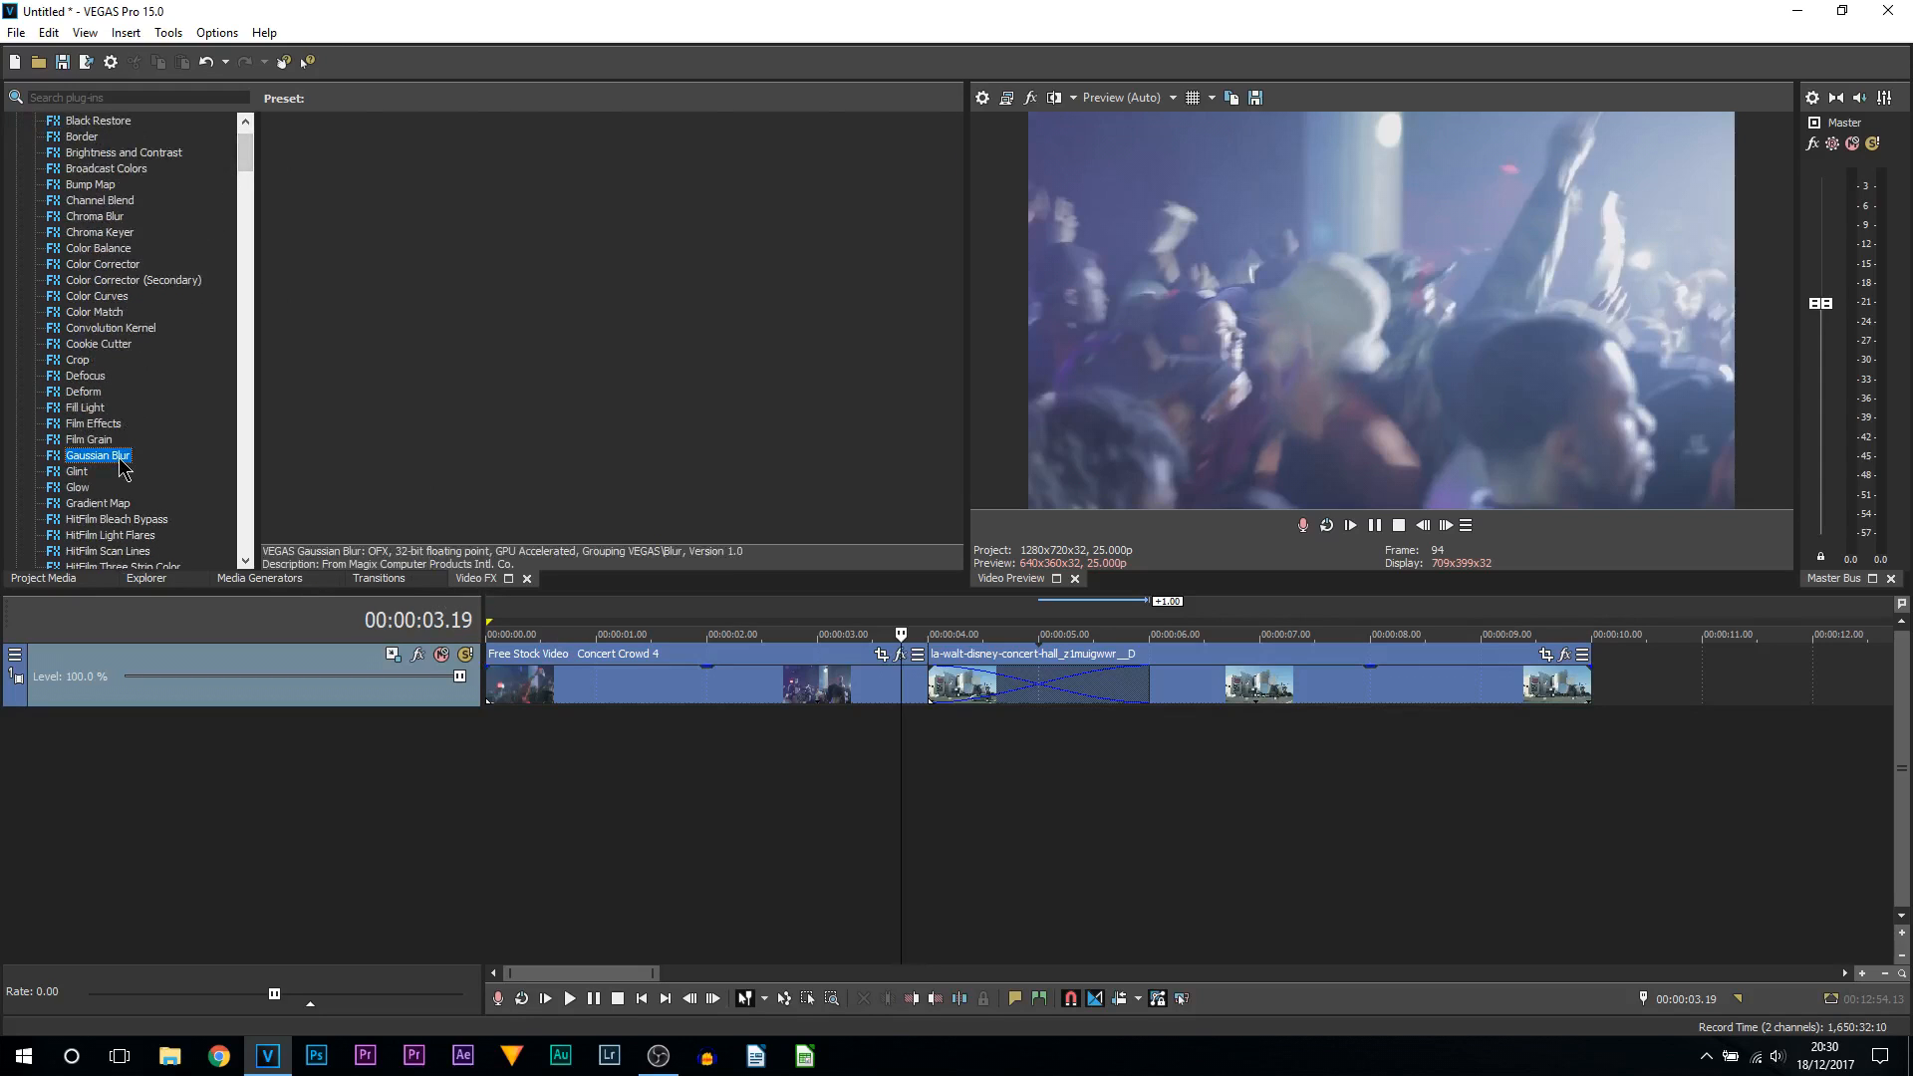
pyautogui.click(98, 455)
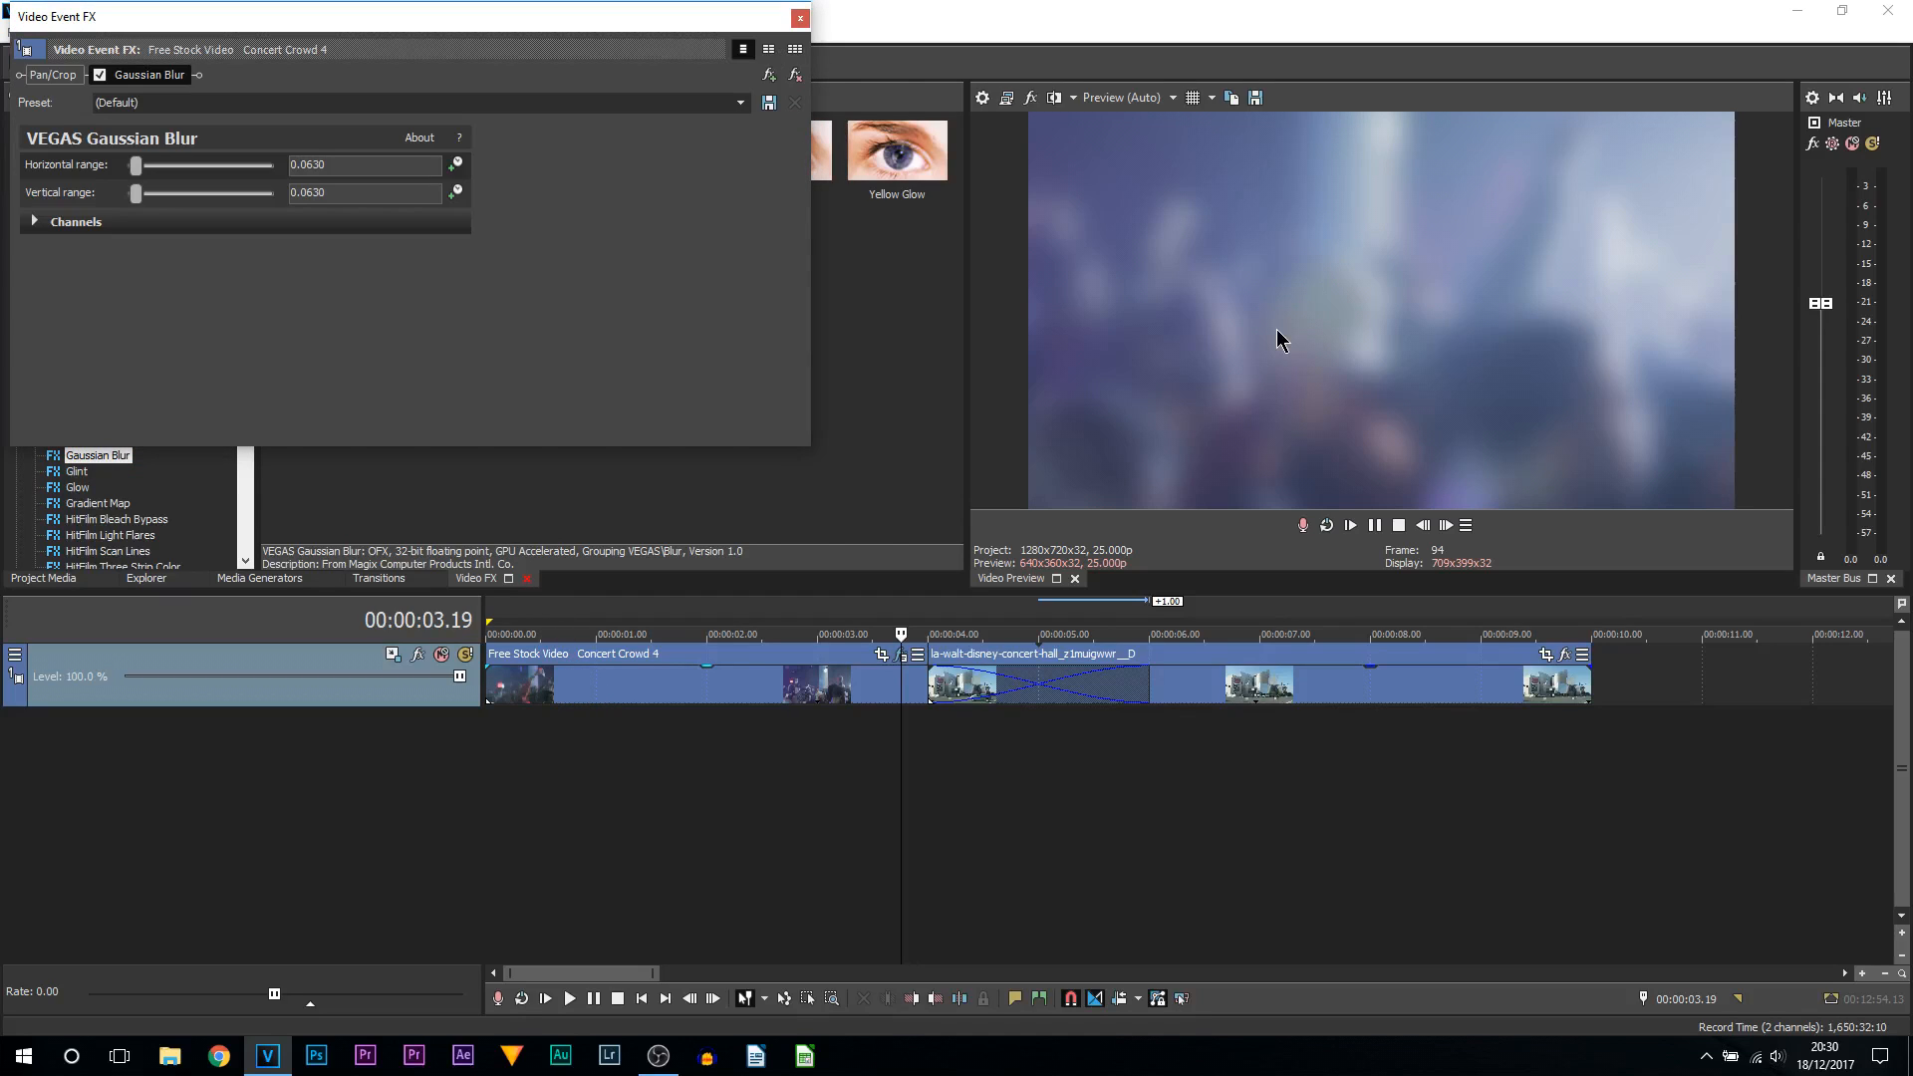
pyautogui.moveTo(119, 178)
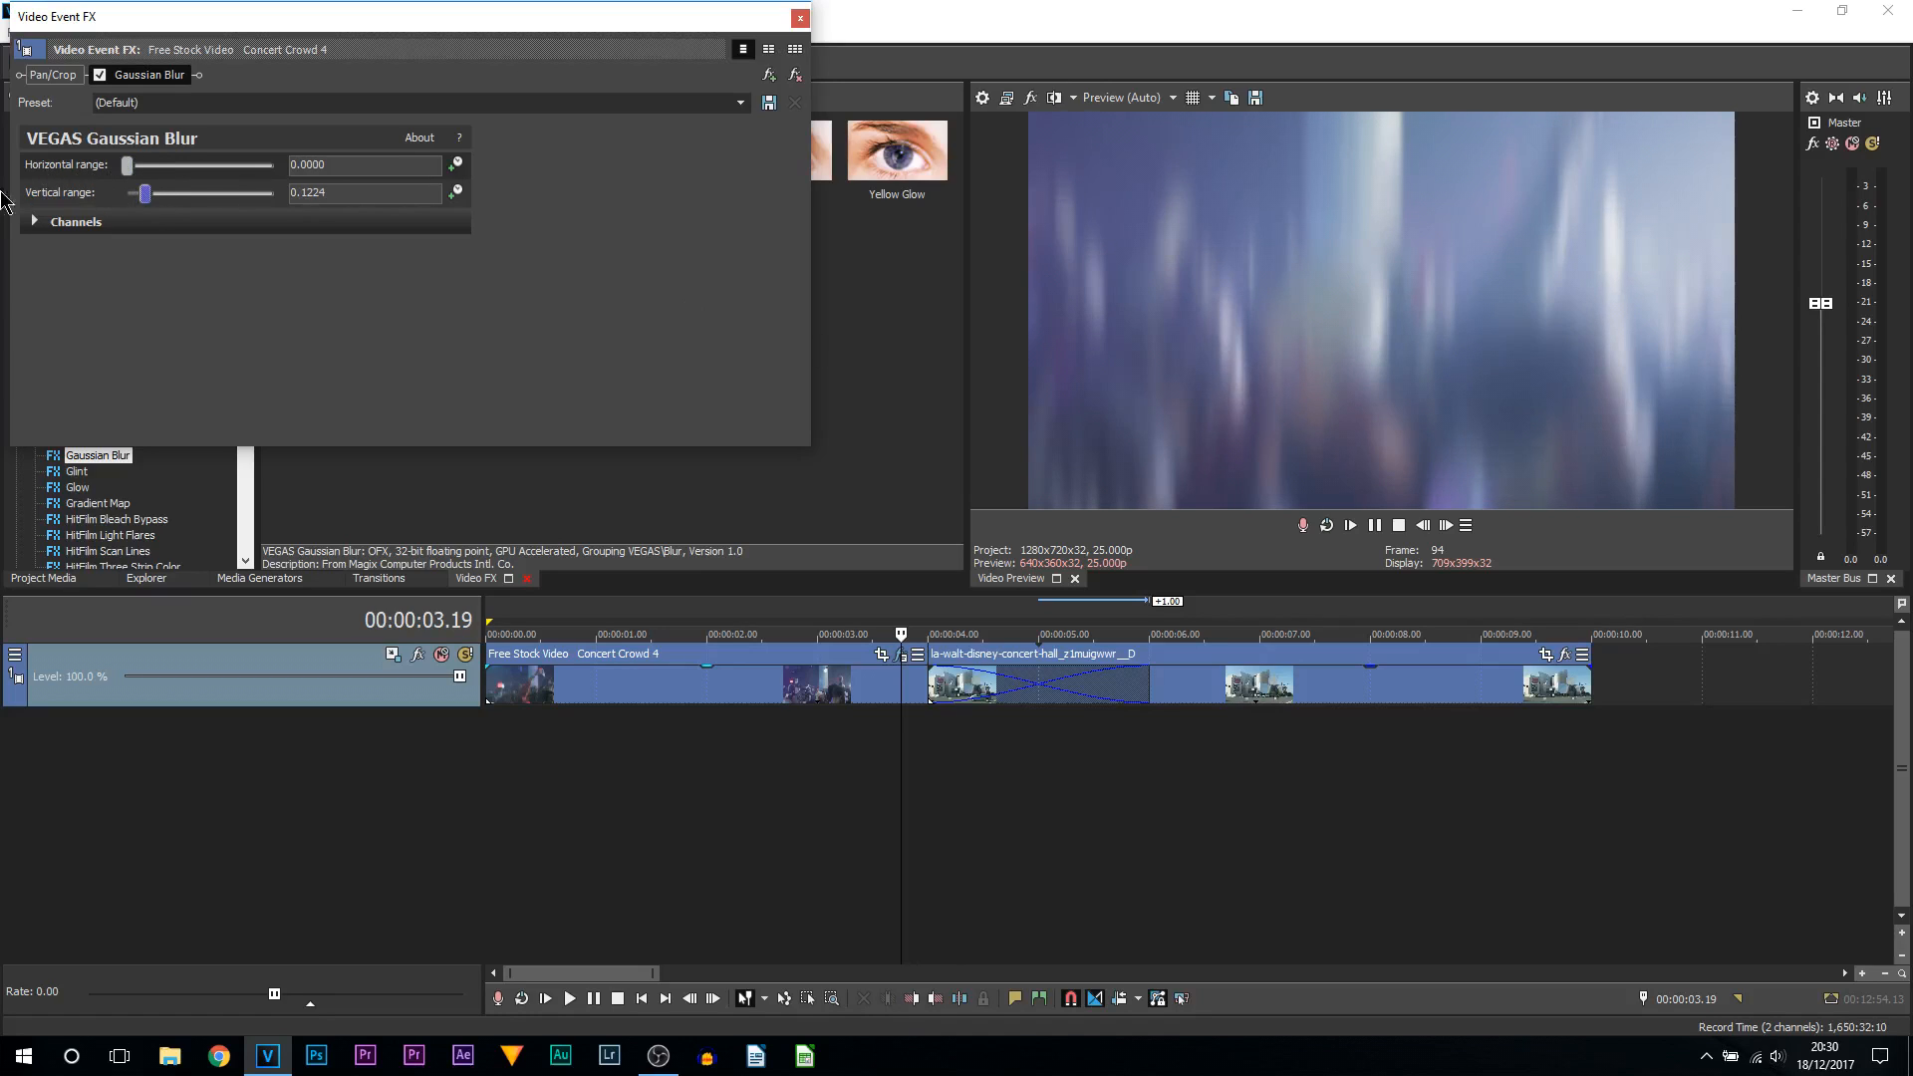
# Zero the blur ranges, enable Animate on both, and keyframe zero blur at 00:00:04.00
pyautogui.moveTo(143, 193); pyautogui.dragTo(126, 192)
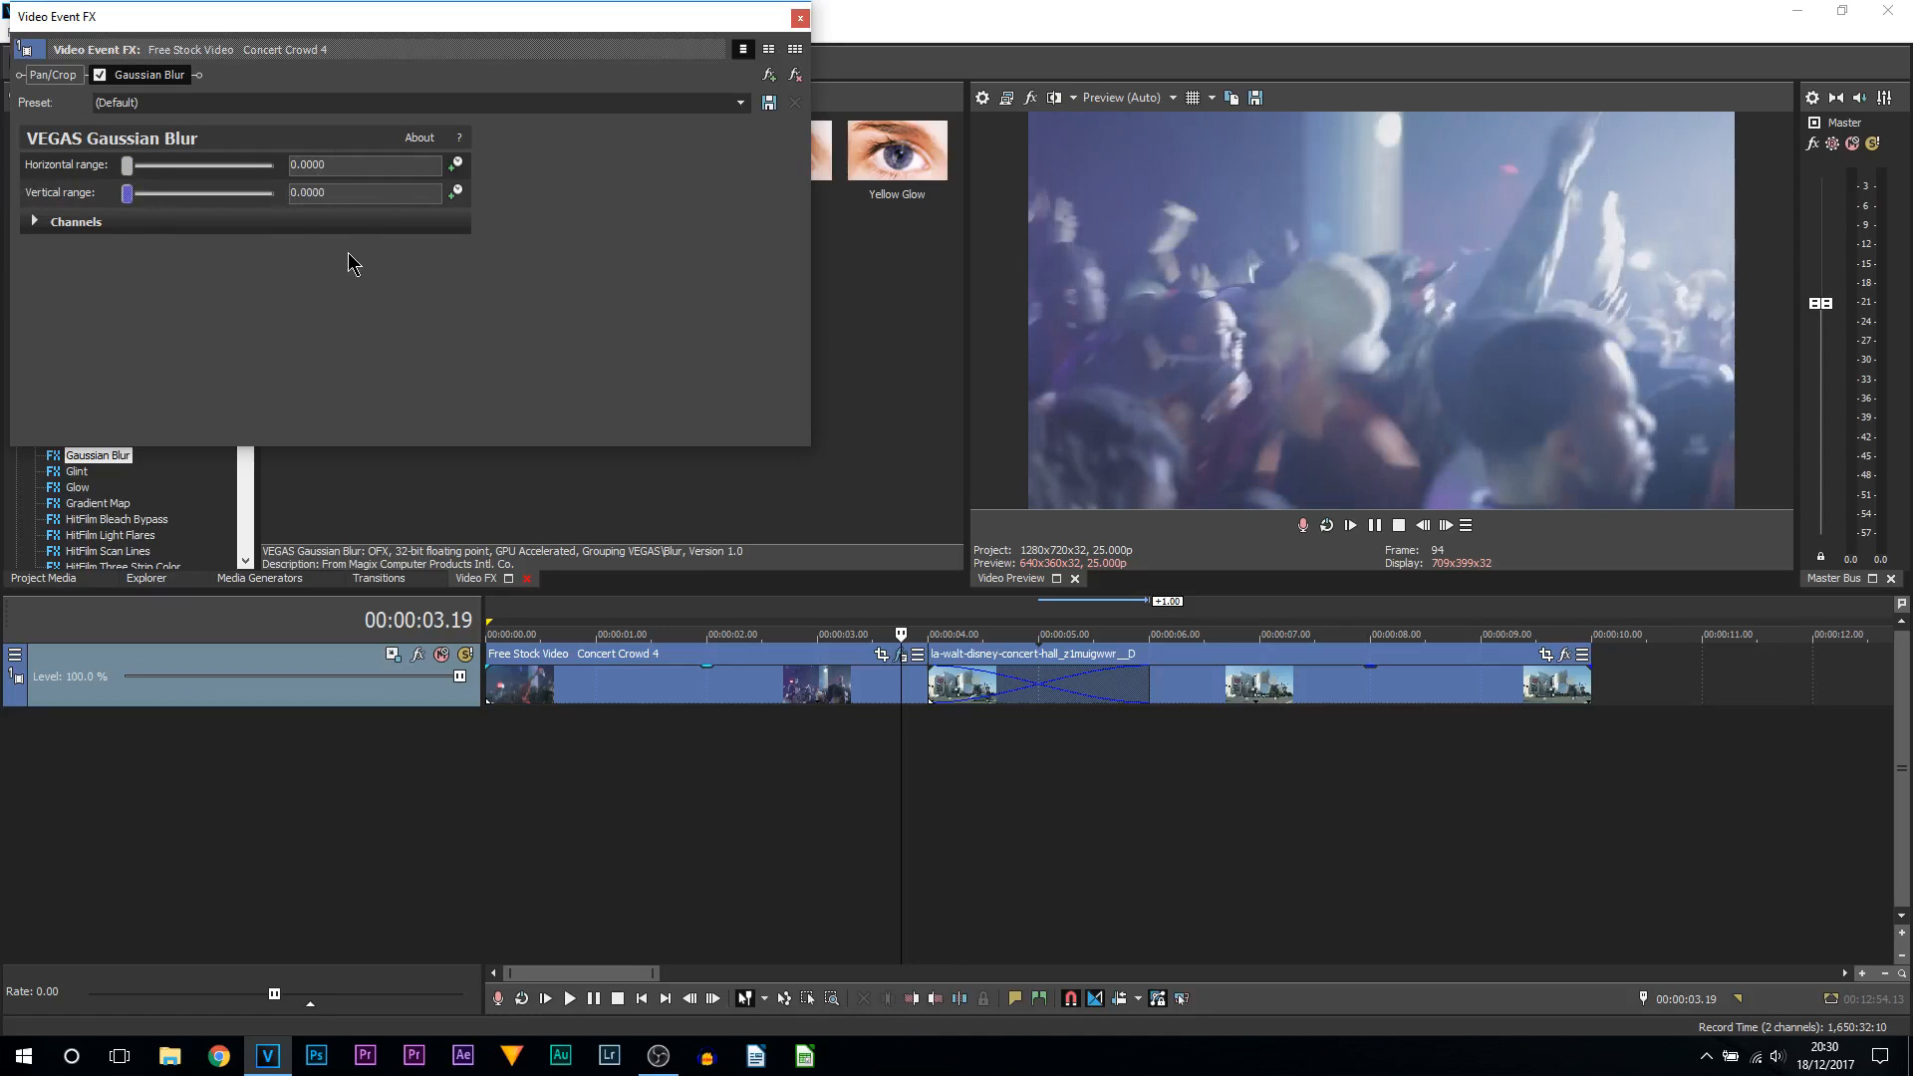
pyautogui.moveTo(457, 167)
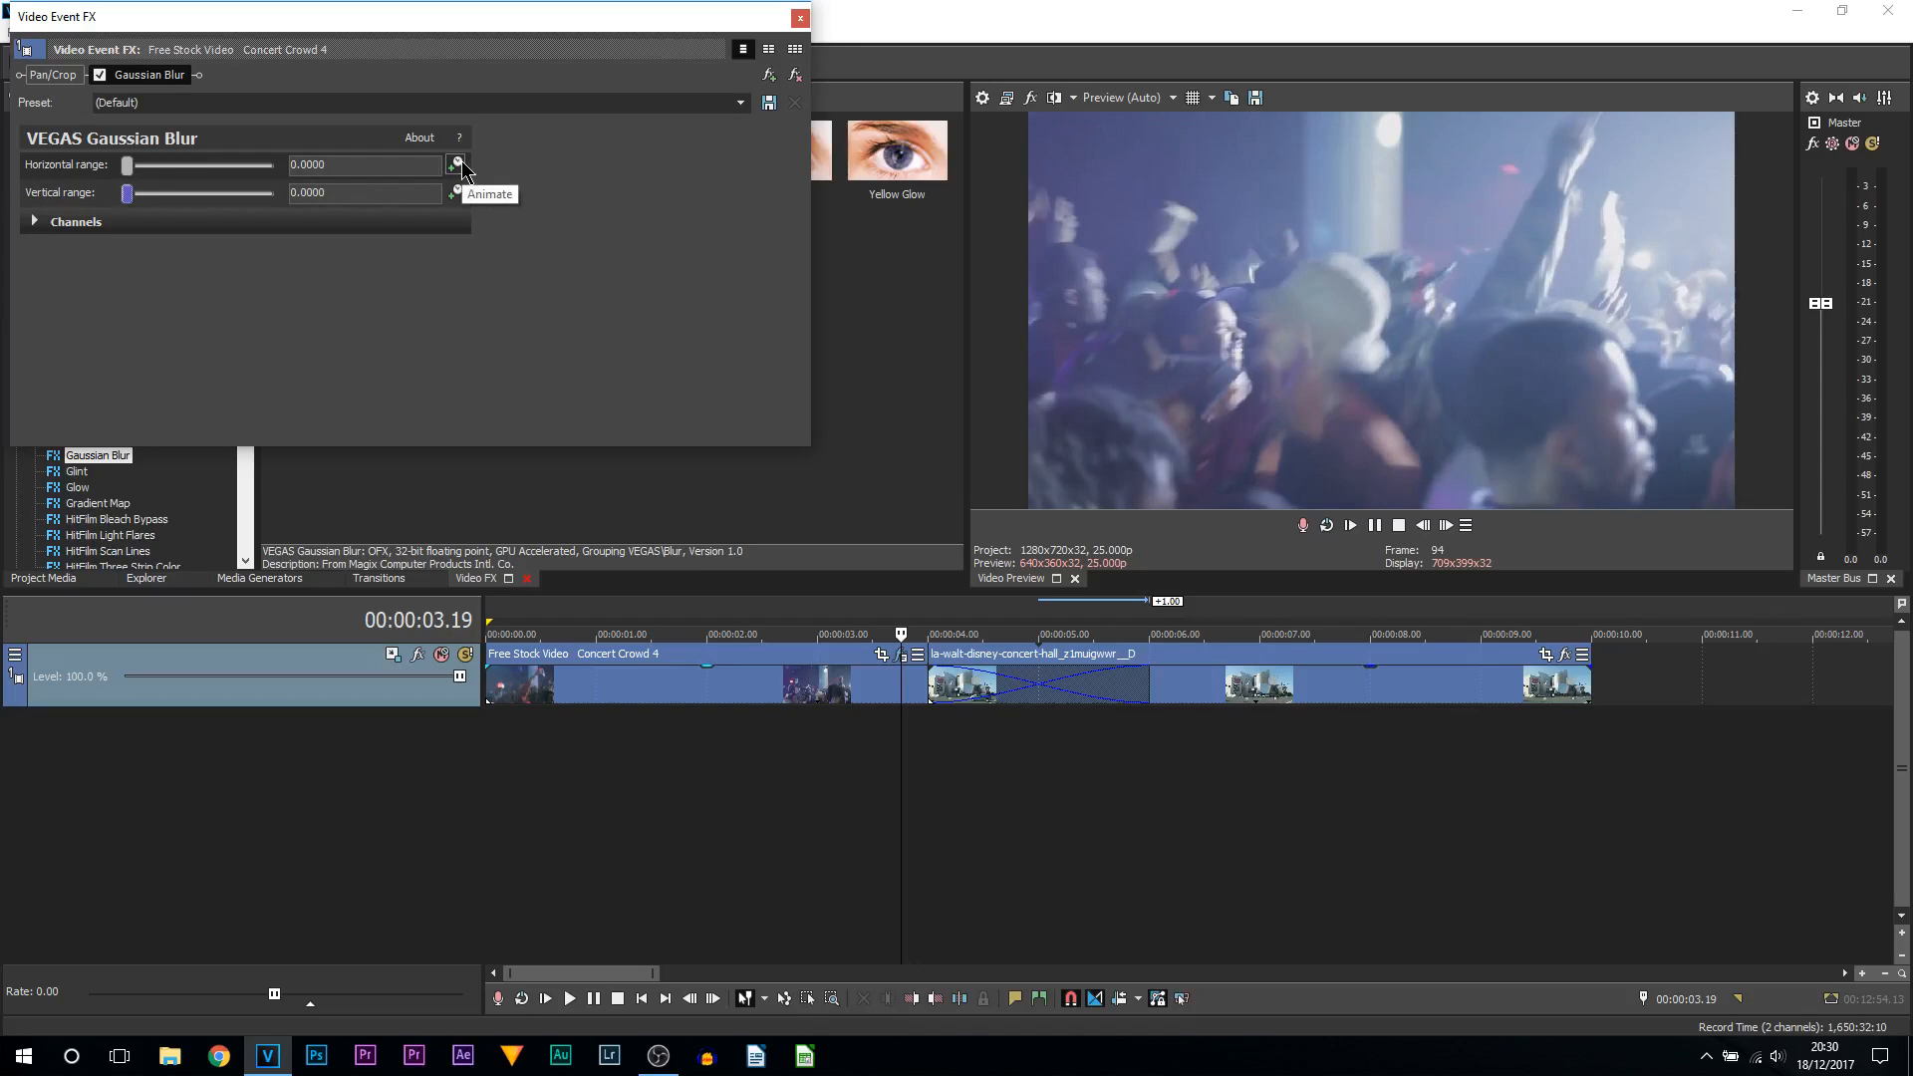
pyautogui.click(456, 164)
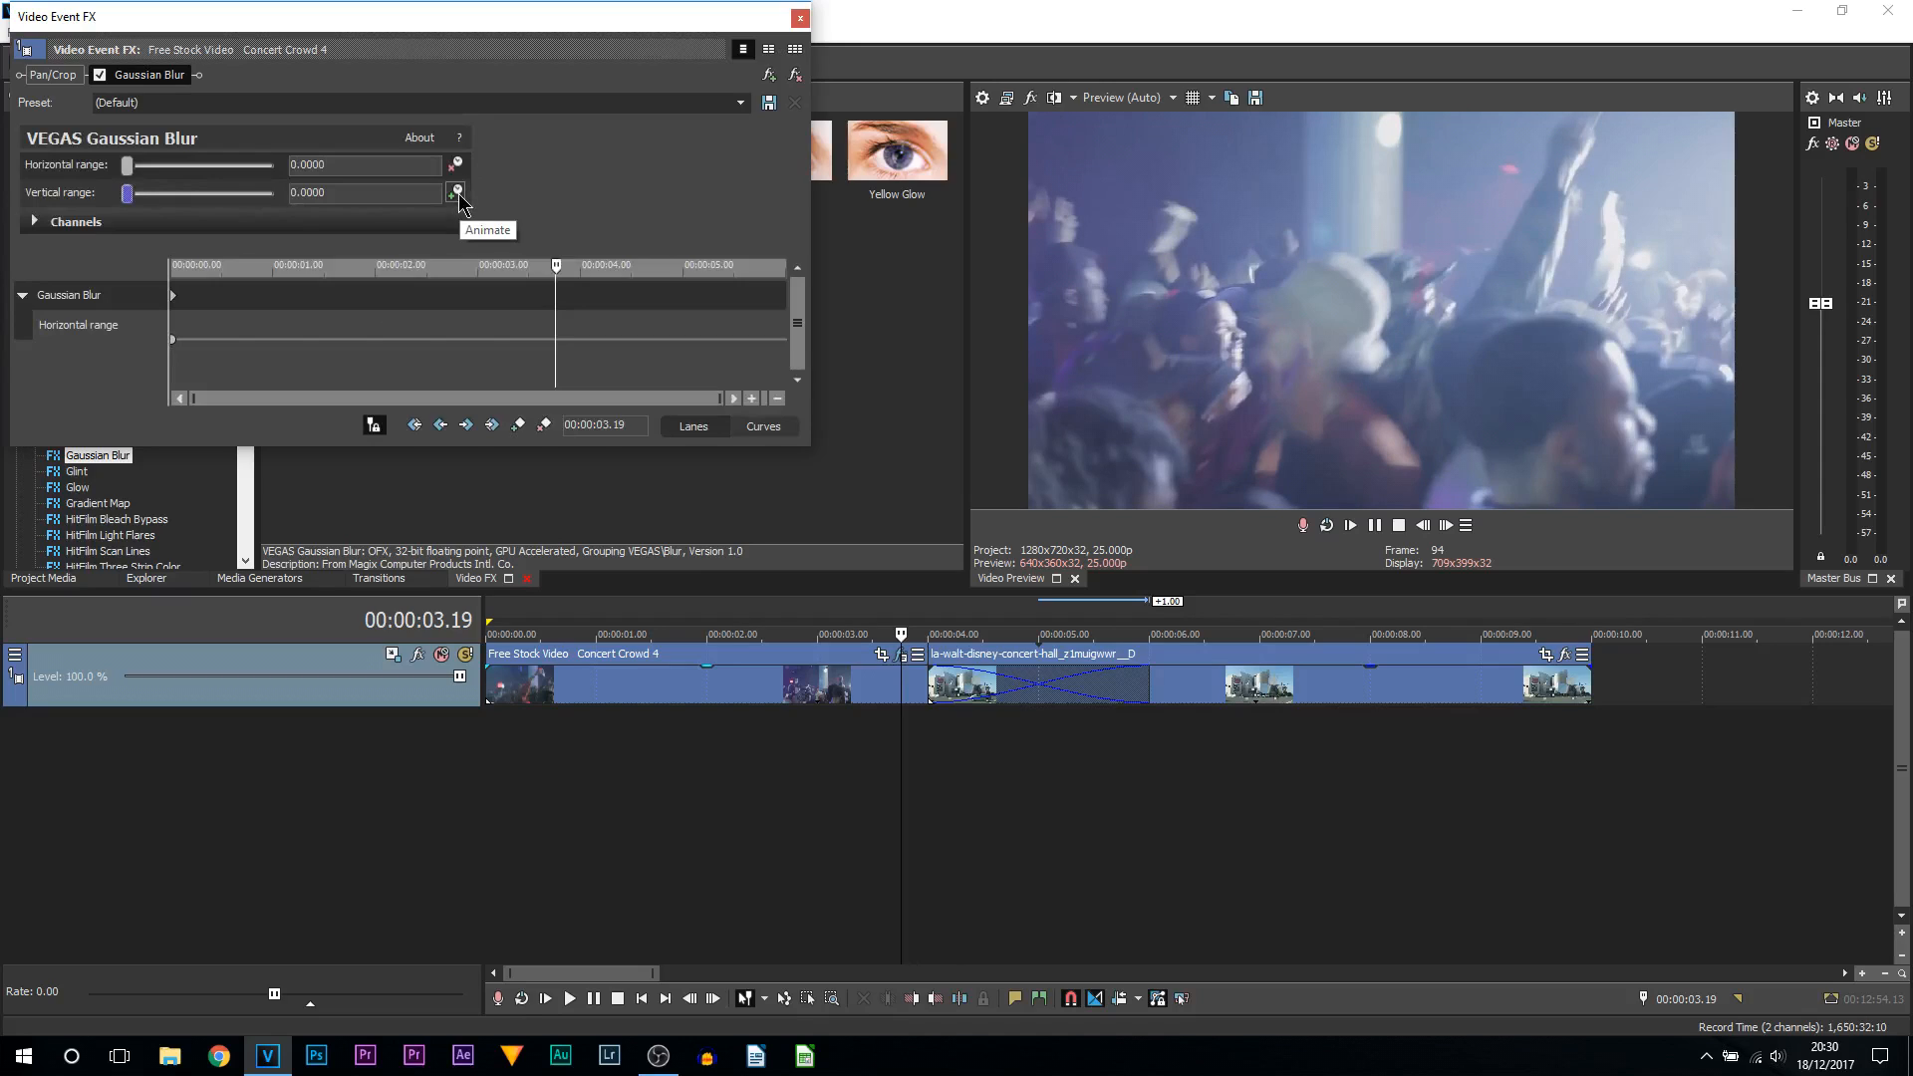
pyautogui.click(457, 191)
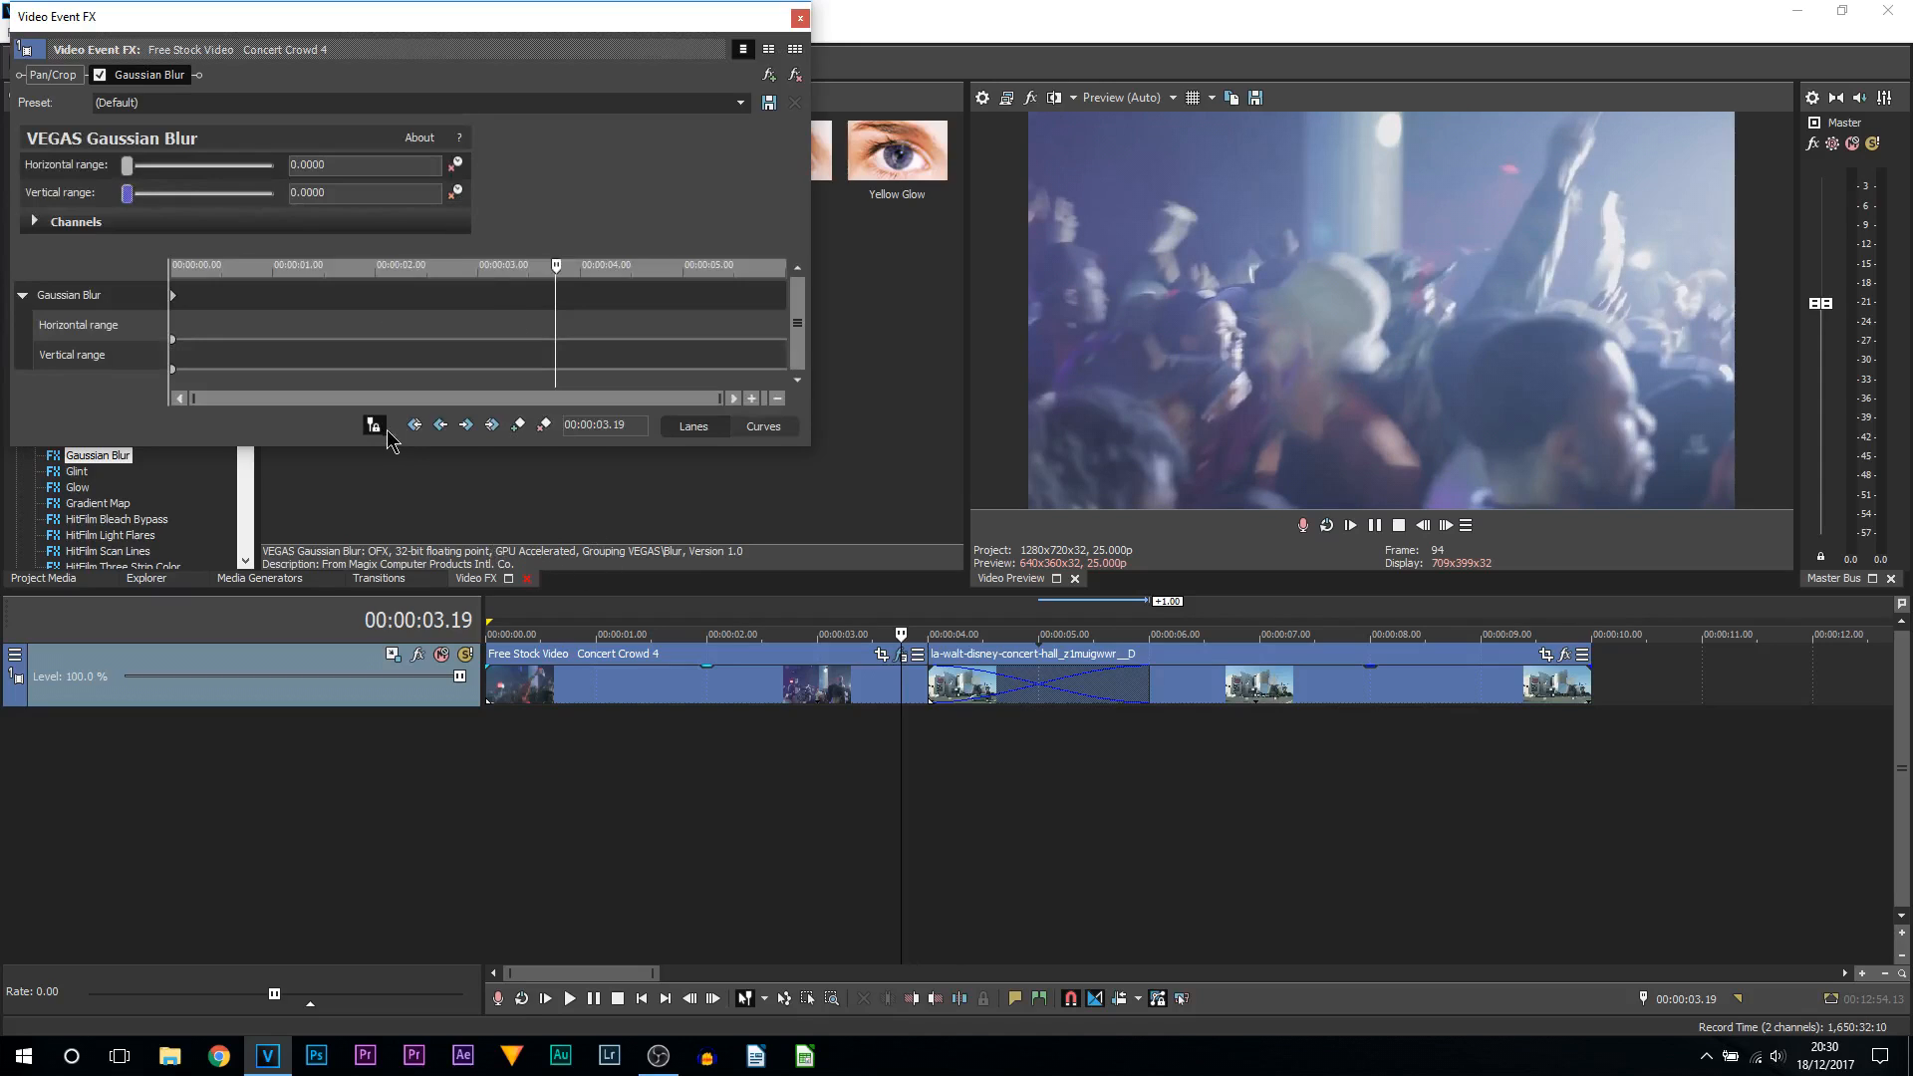
pyautogui.moveTo(374, 424)
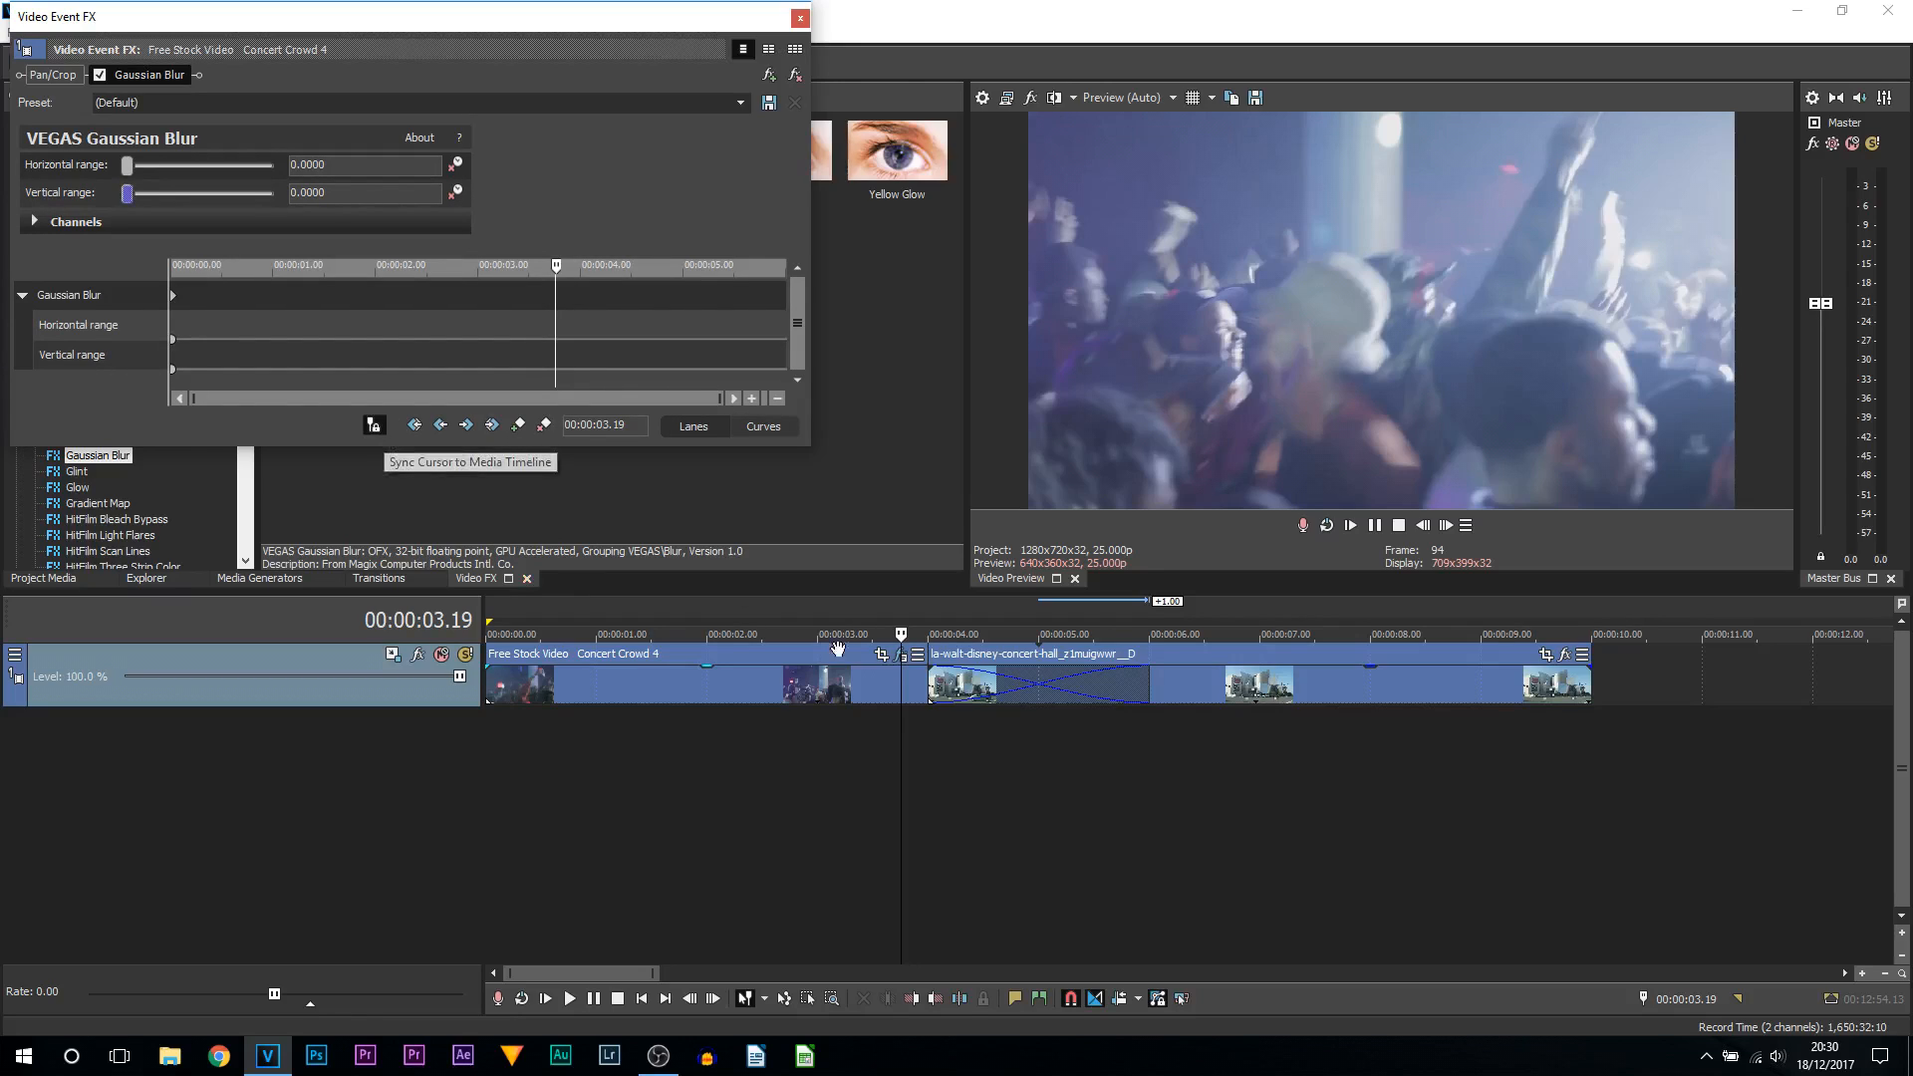
pyautogui.moveTo(934, 720)
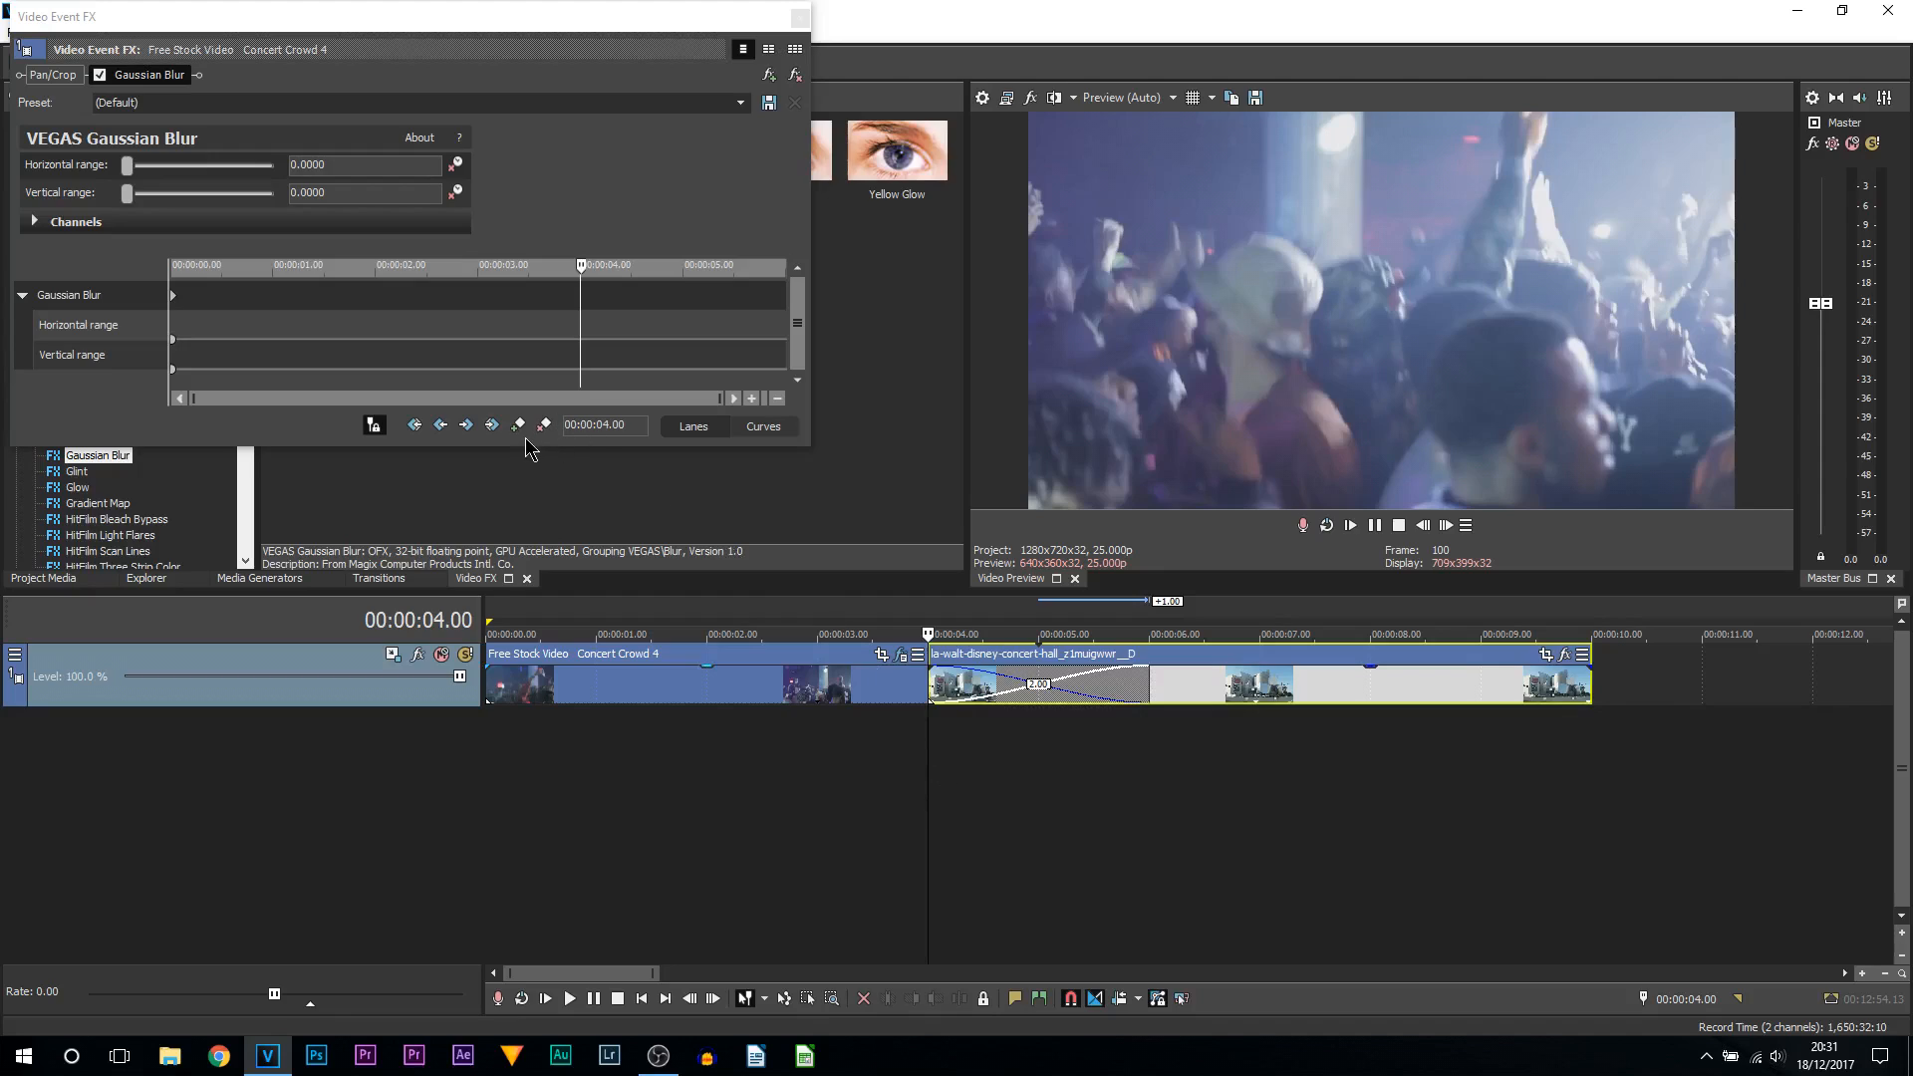
pyautogui.moveTo(517, 425)
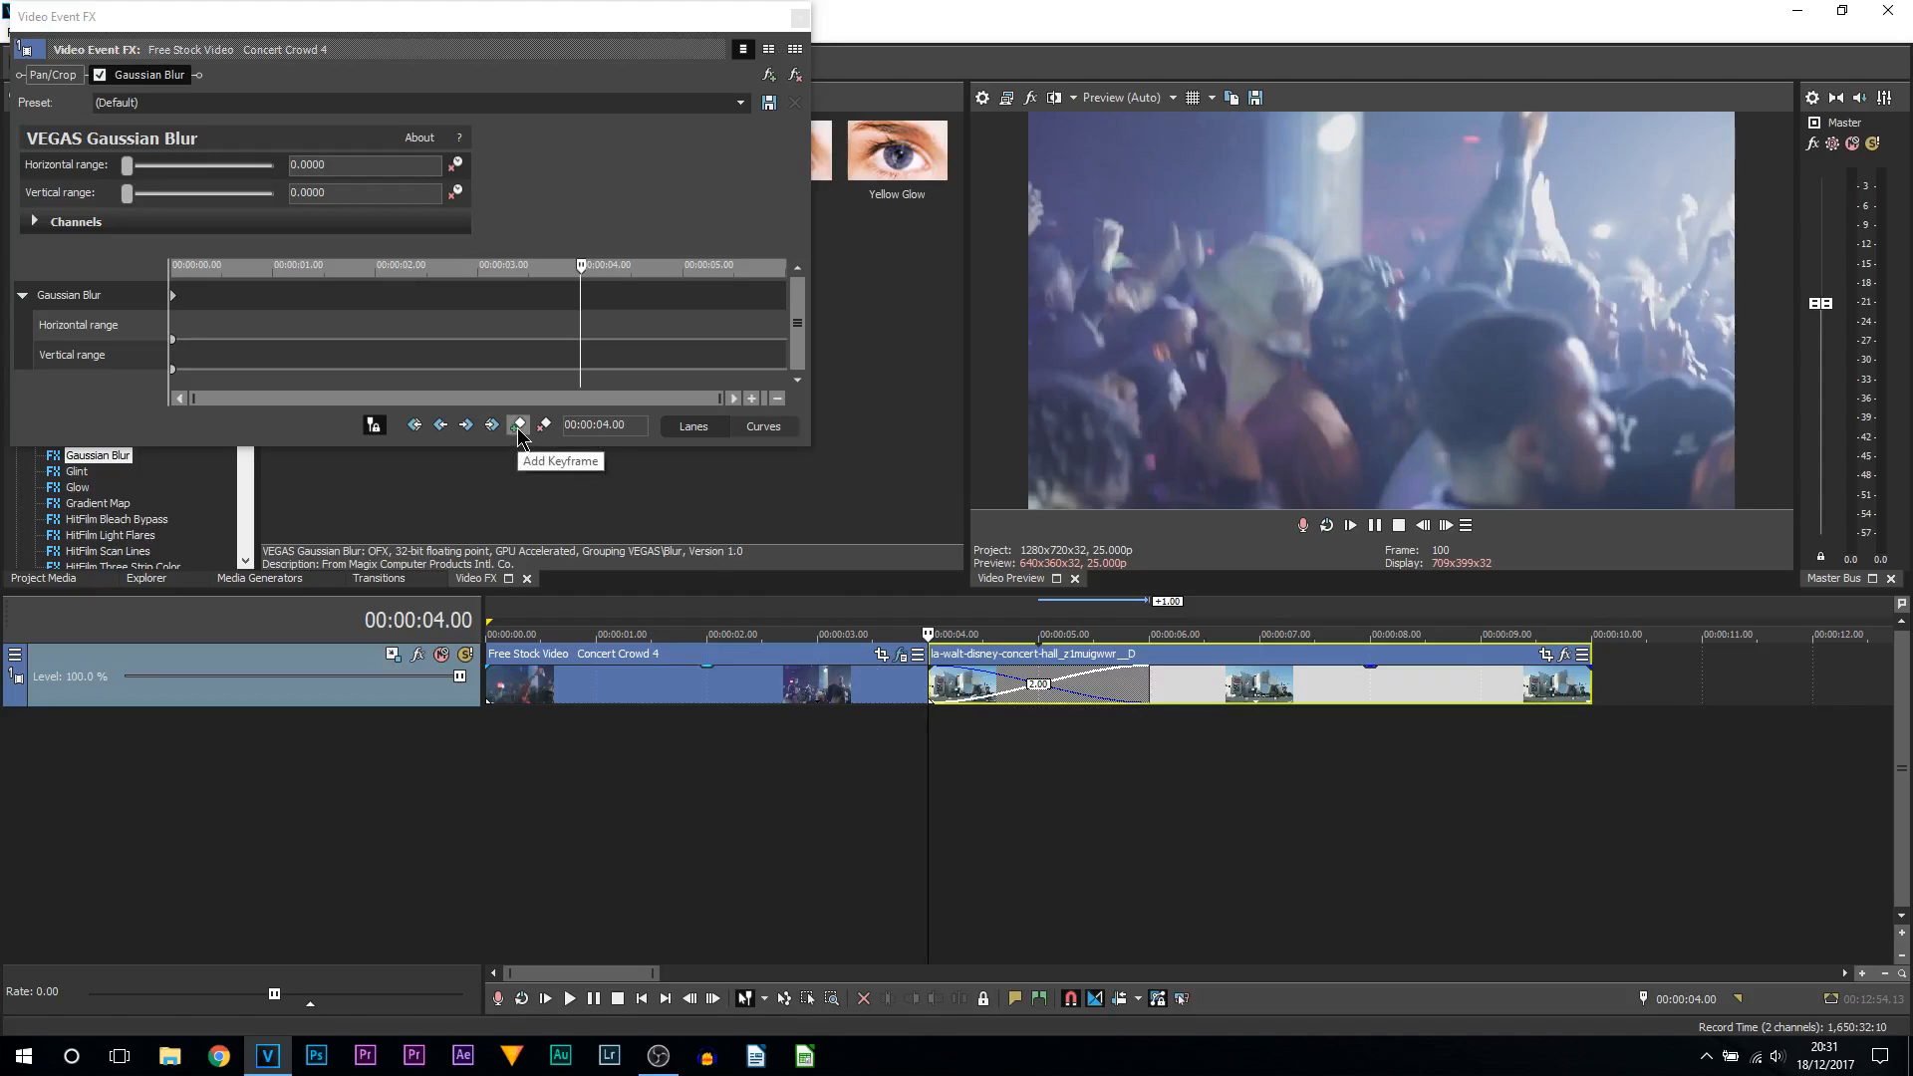
pyautogui.click(517, 424)
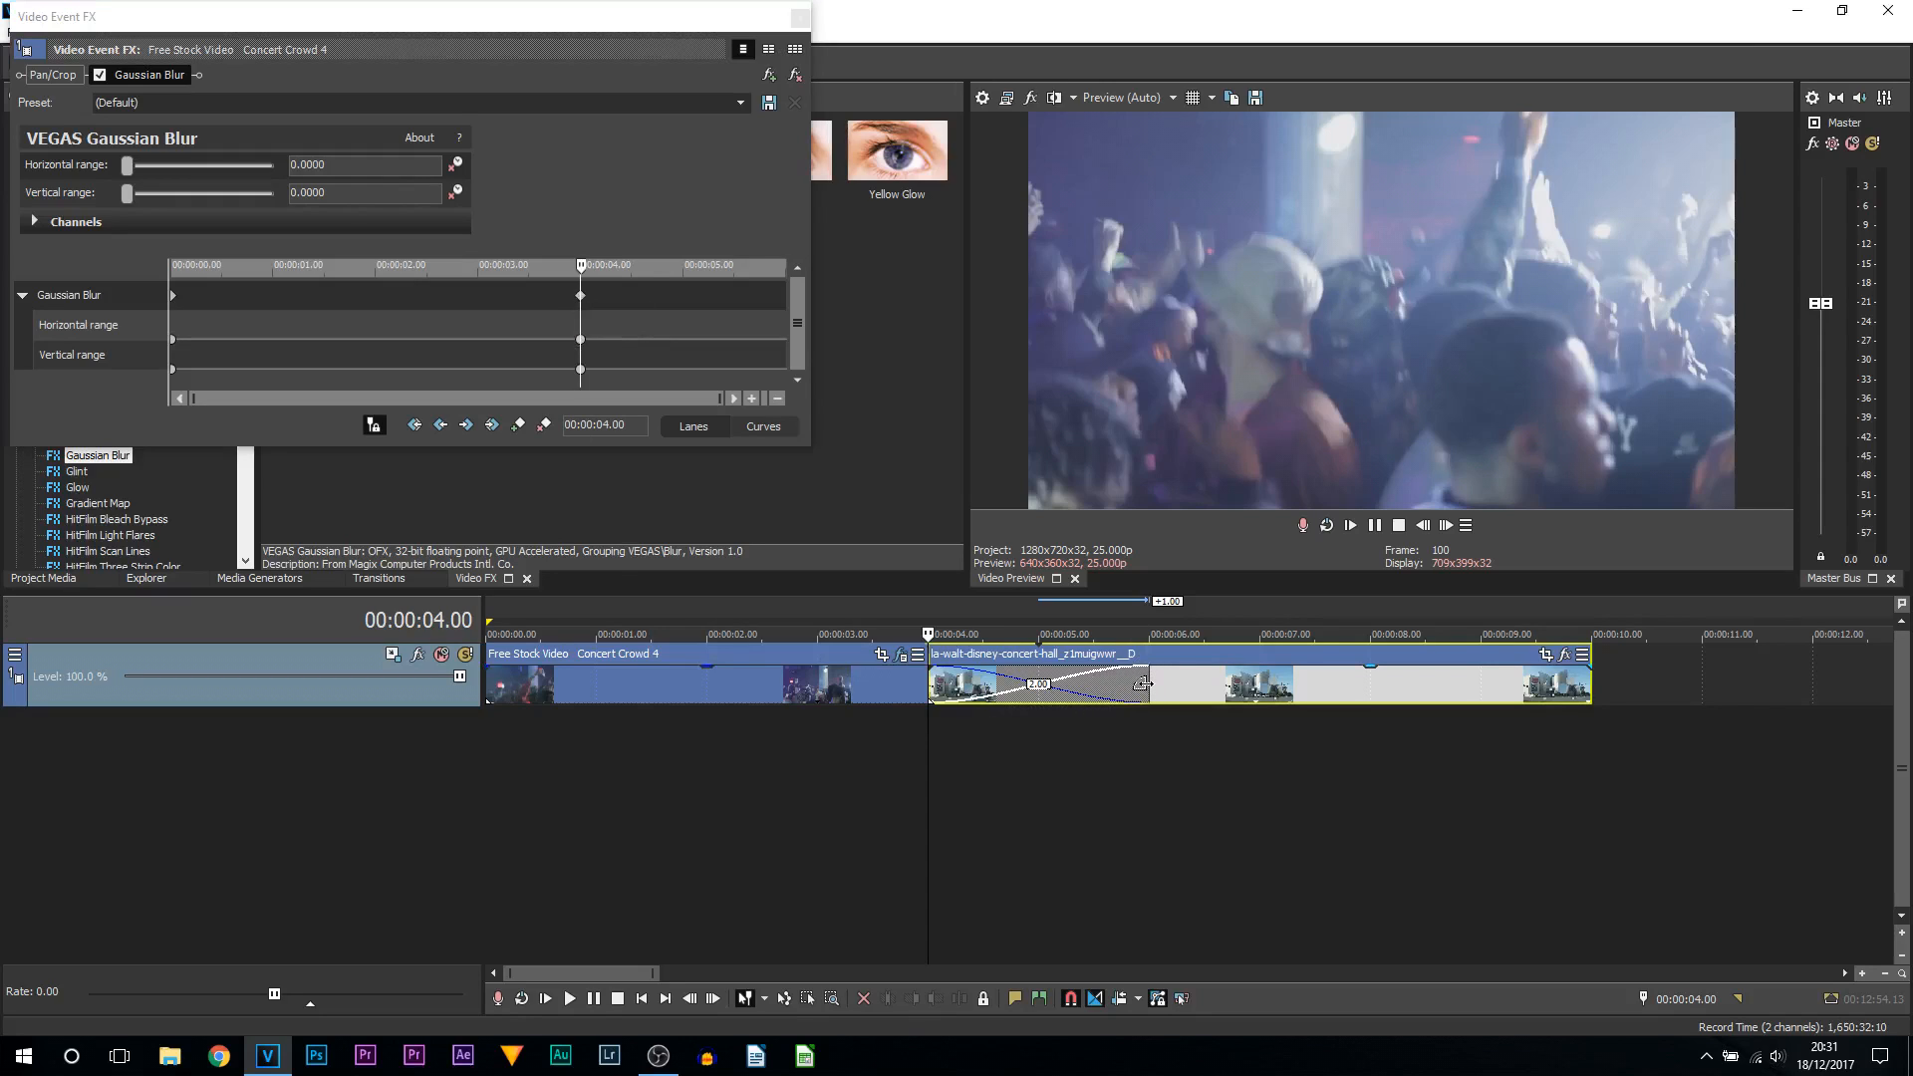
# At 00:00:06.00, raise horizontal and vertical blur to full strength 1.0
pyautogui.click(1147, 634)
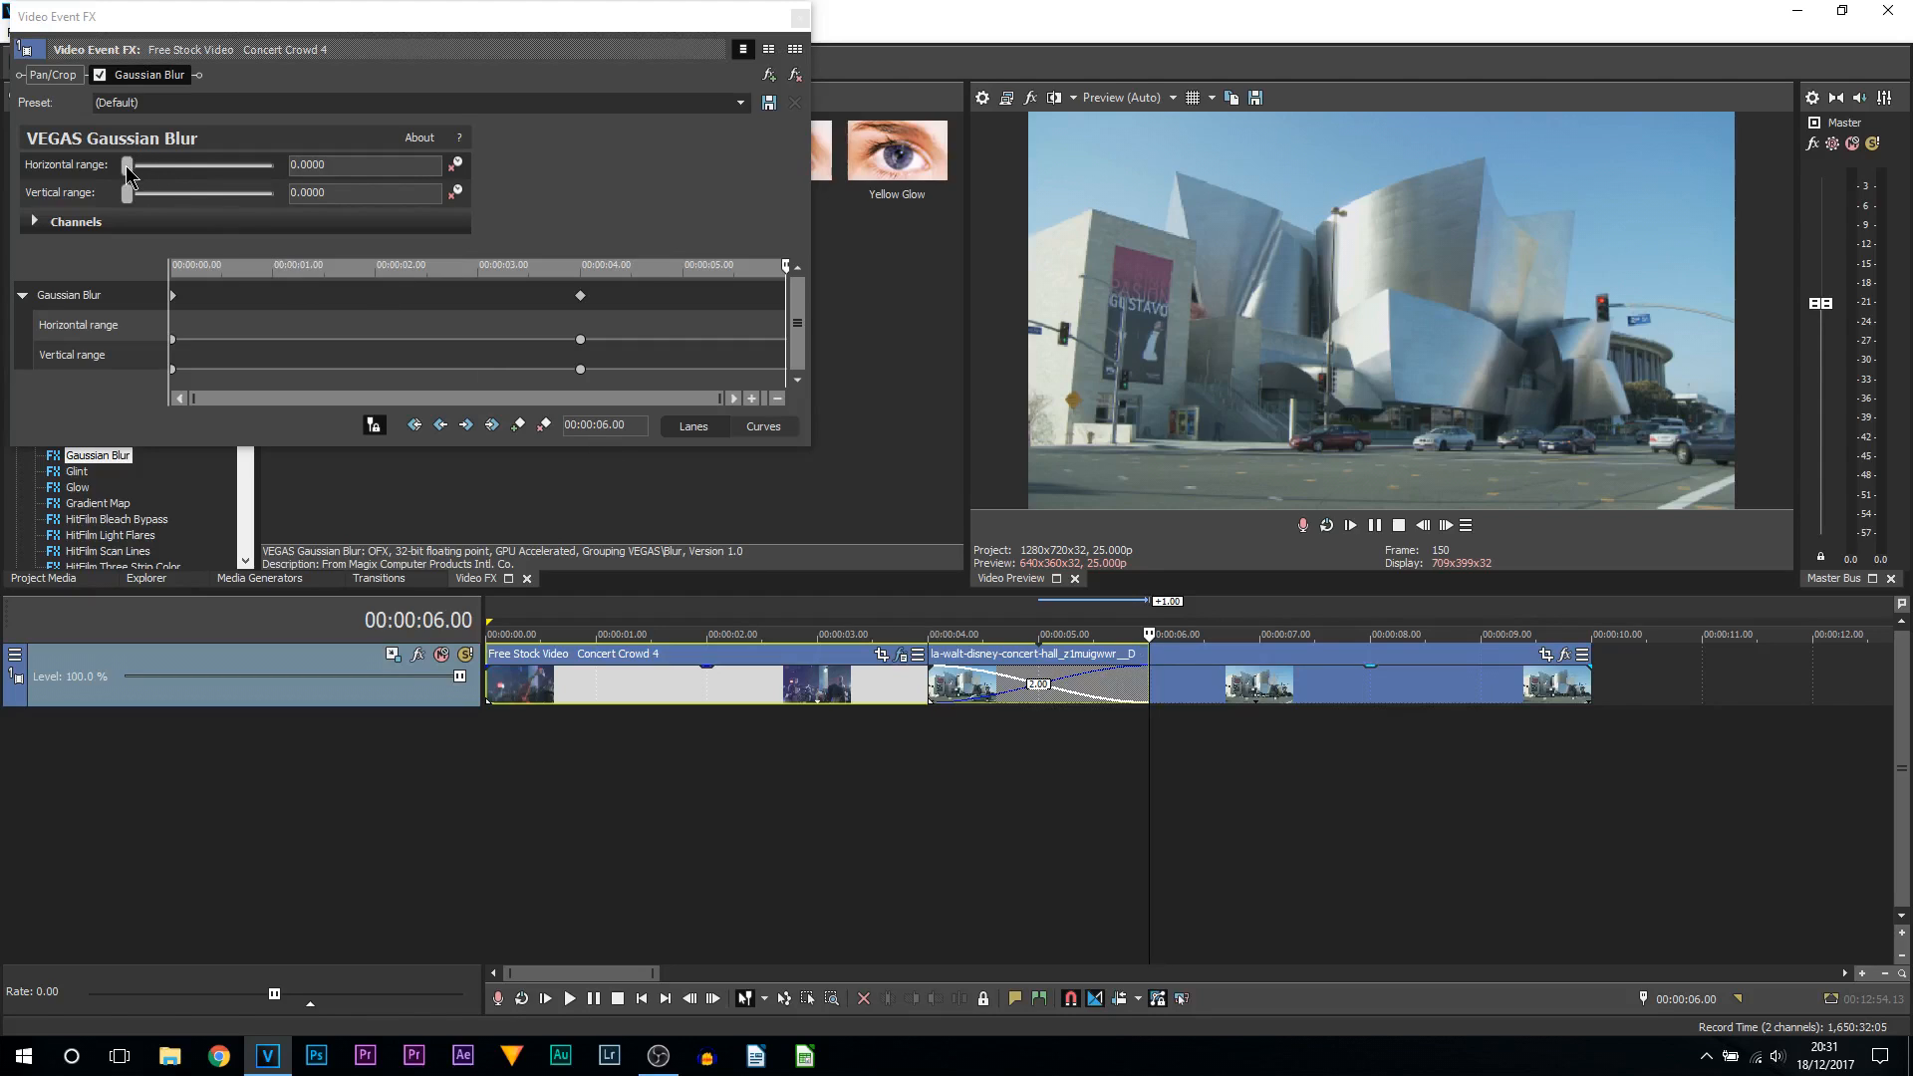
pyautogui.moveTo(126, 164); pyautogui.dragTo(152, 164)
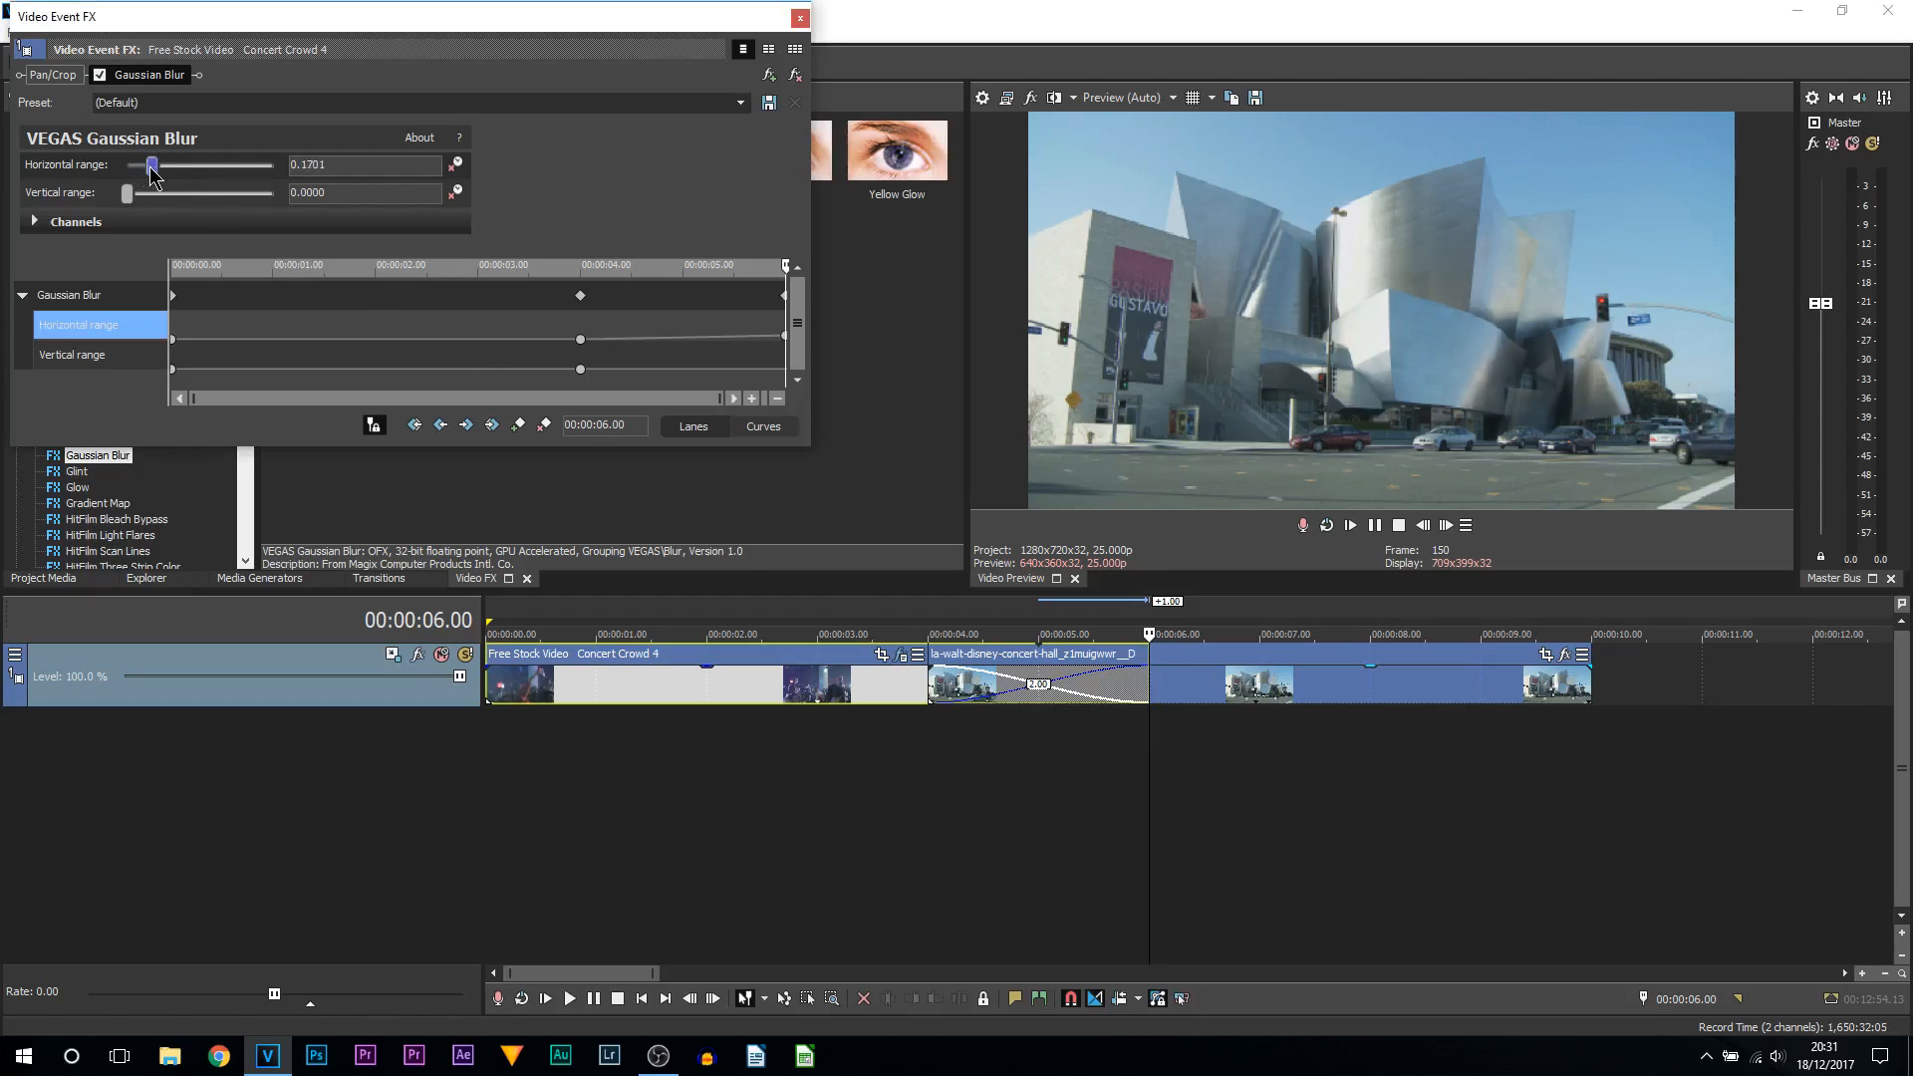
pyautogui.moveTo(126, 193); pyautogui.dragTo(152, 192)
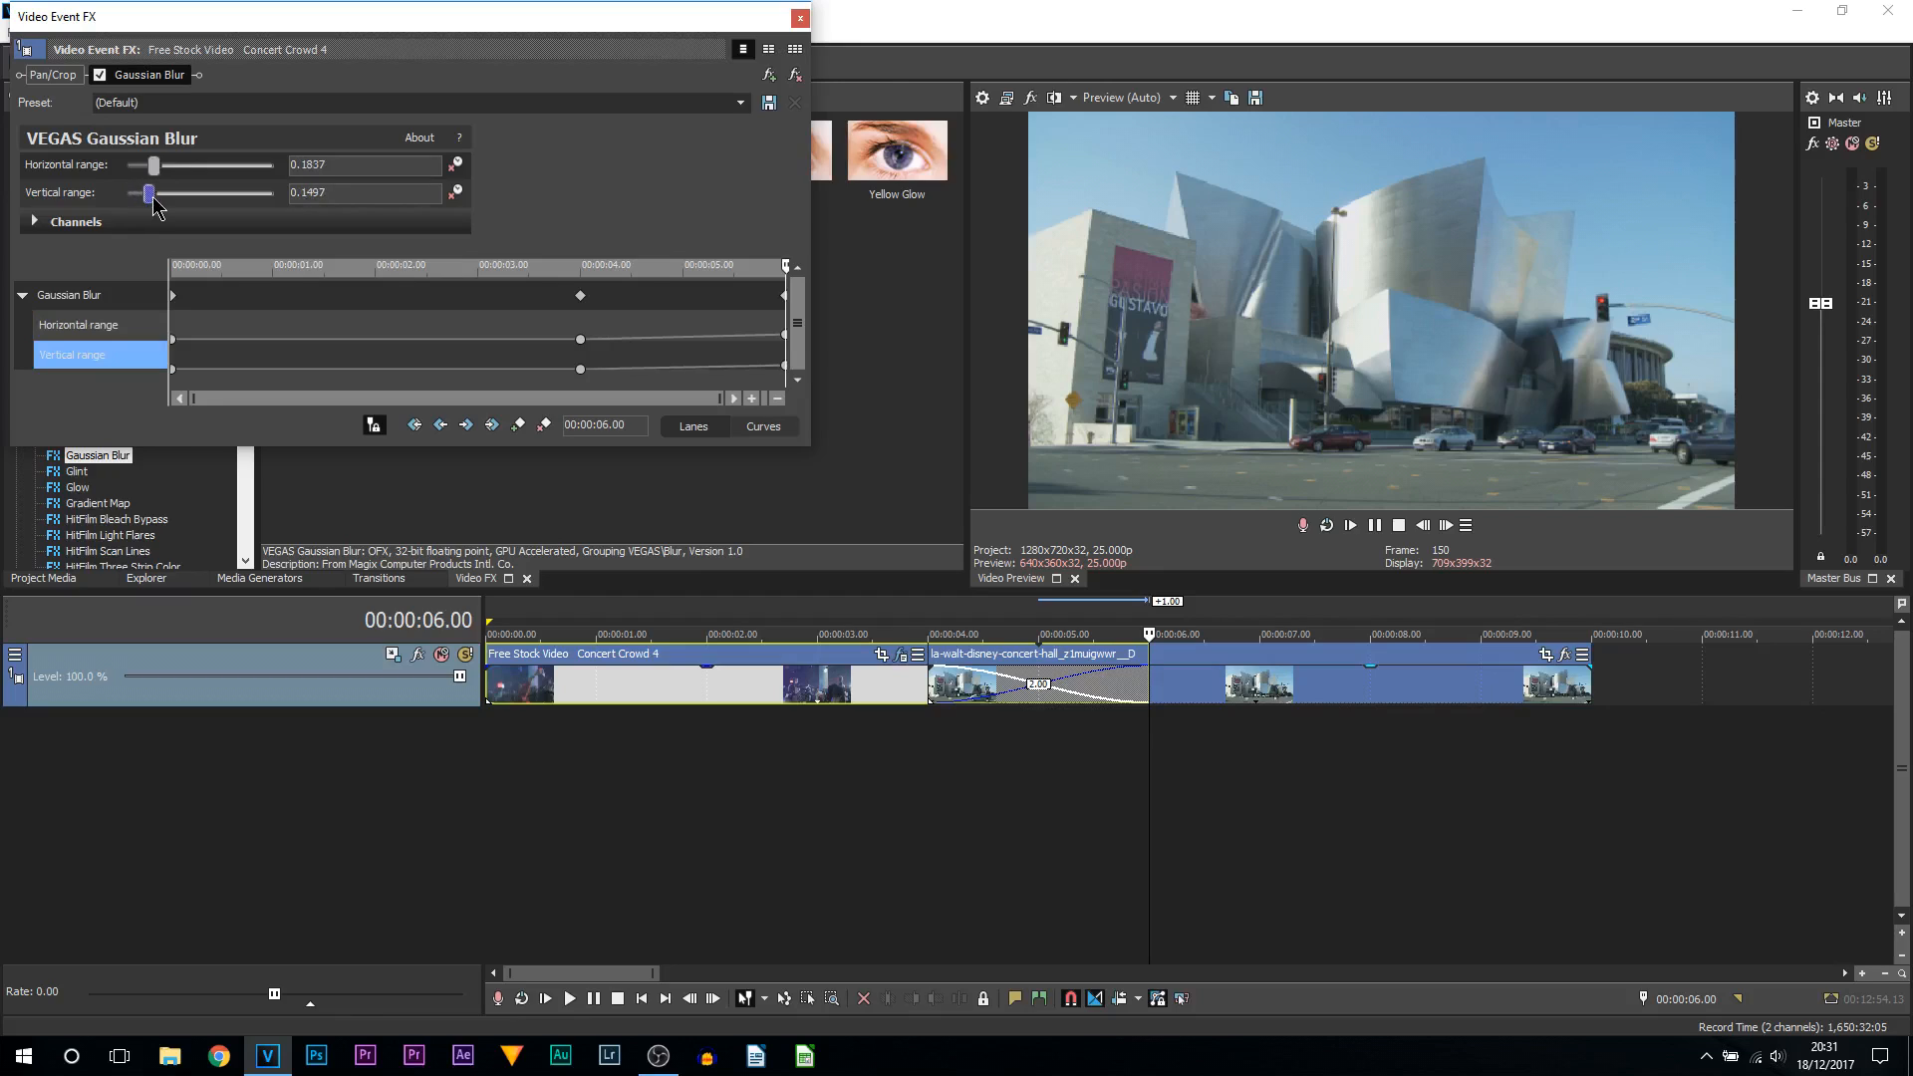
pyautogui.moveTo(152, 165); pyautogui.dragTo(250, 164)
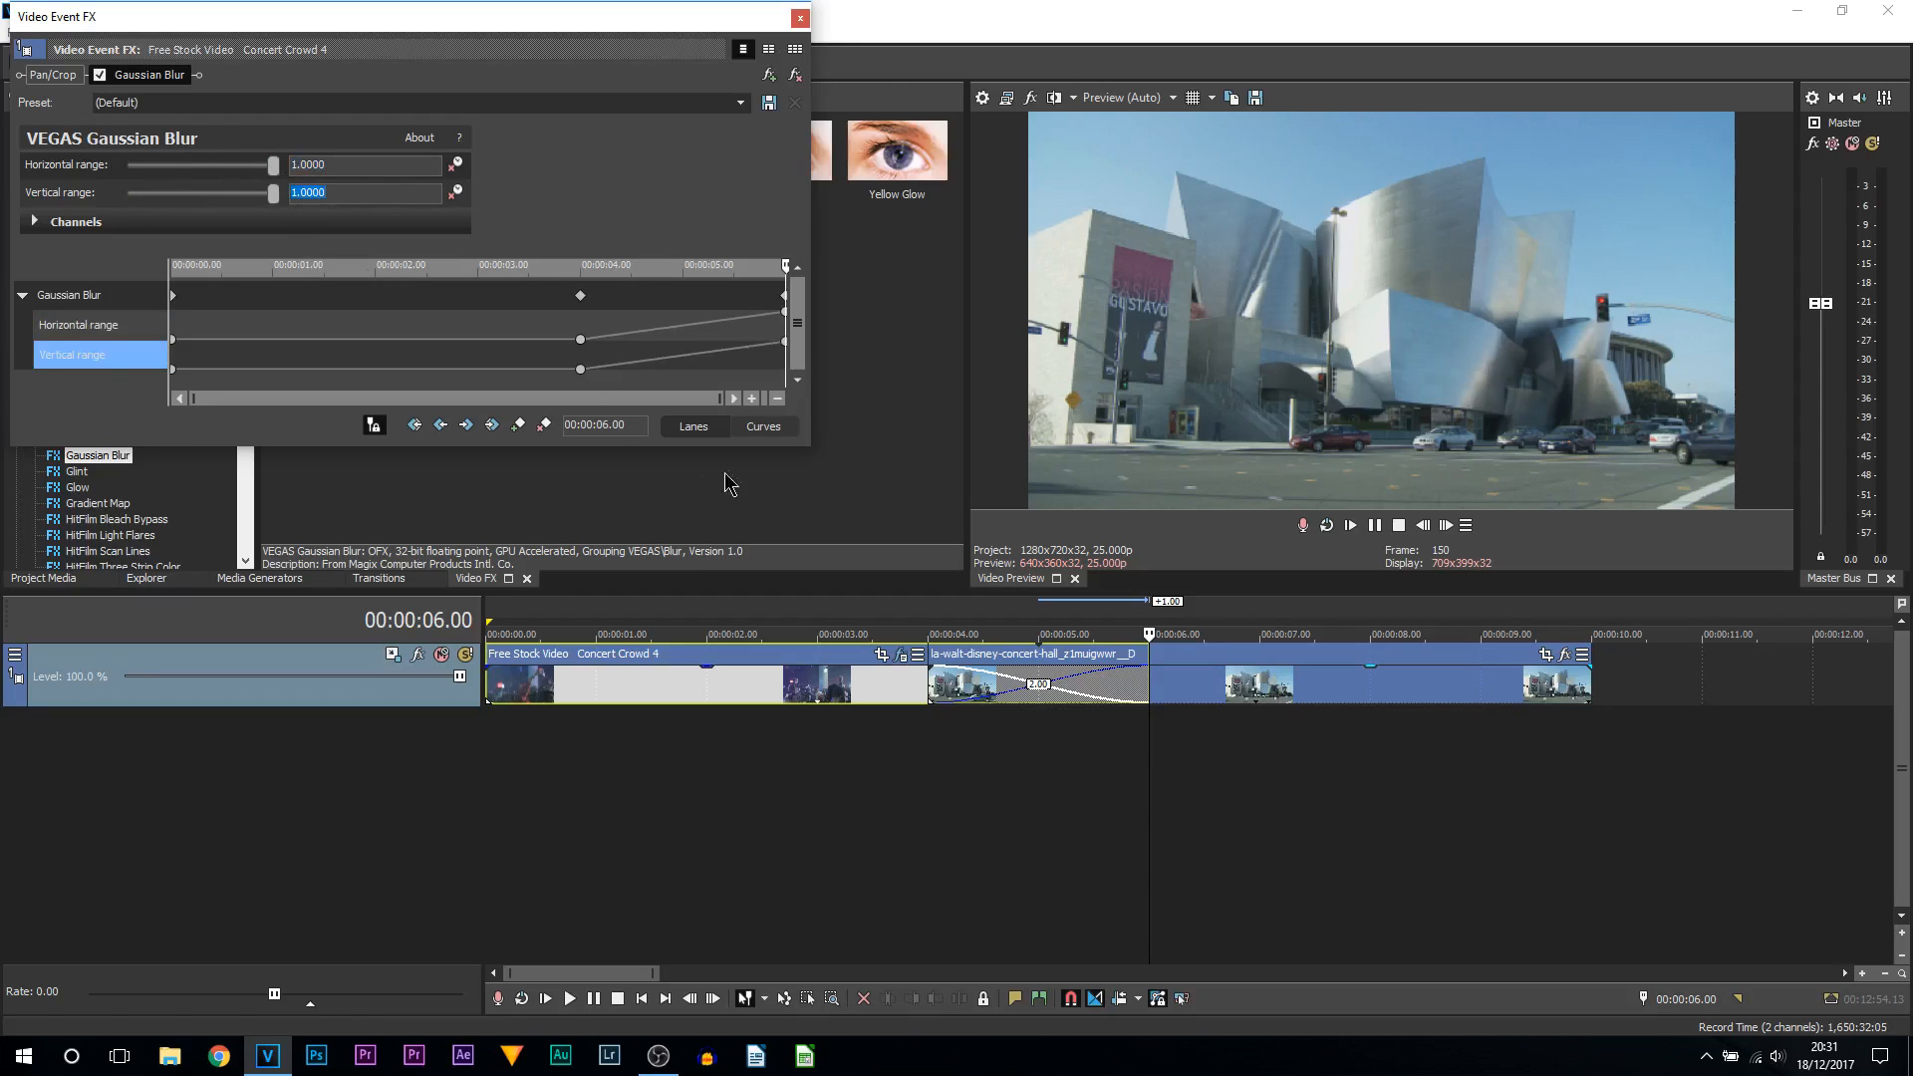
pyautogui.moveTo(781, 626)
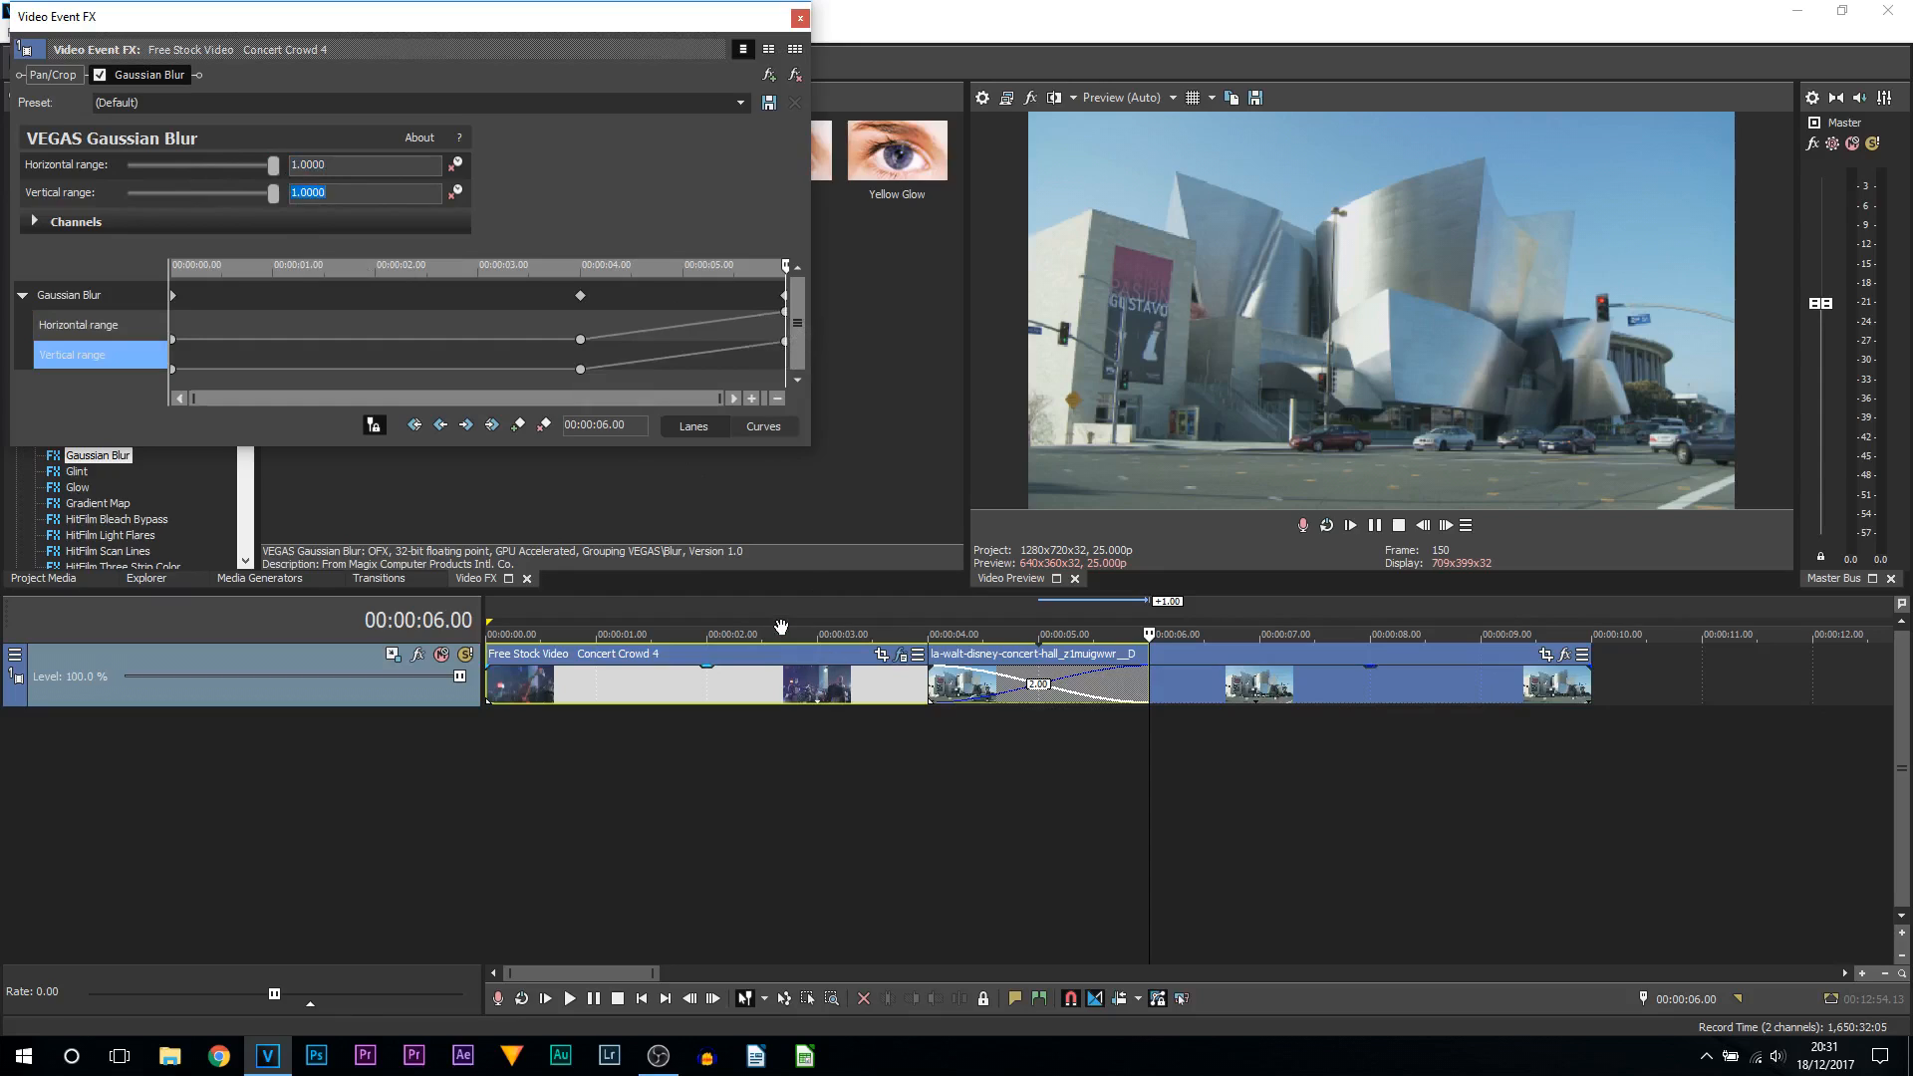
pyautogui.moveTo(692, 513)
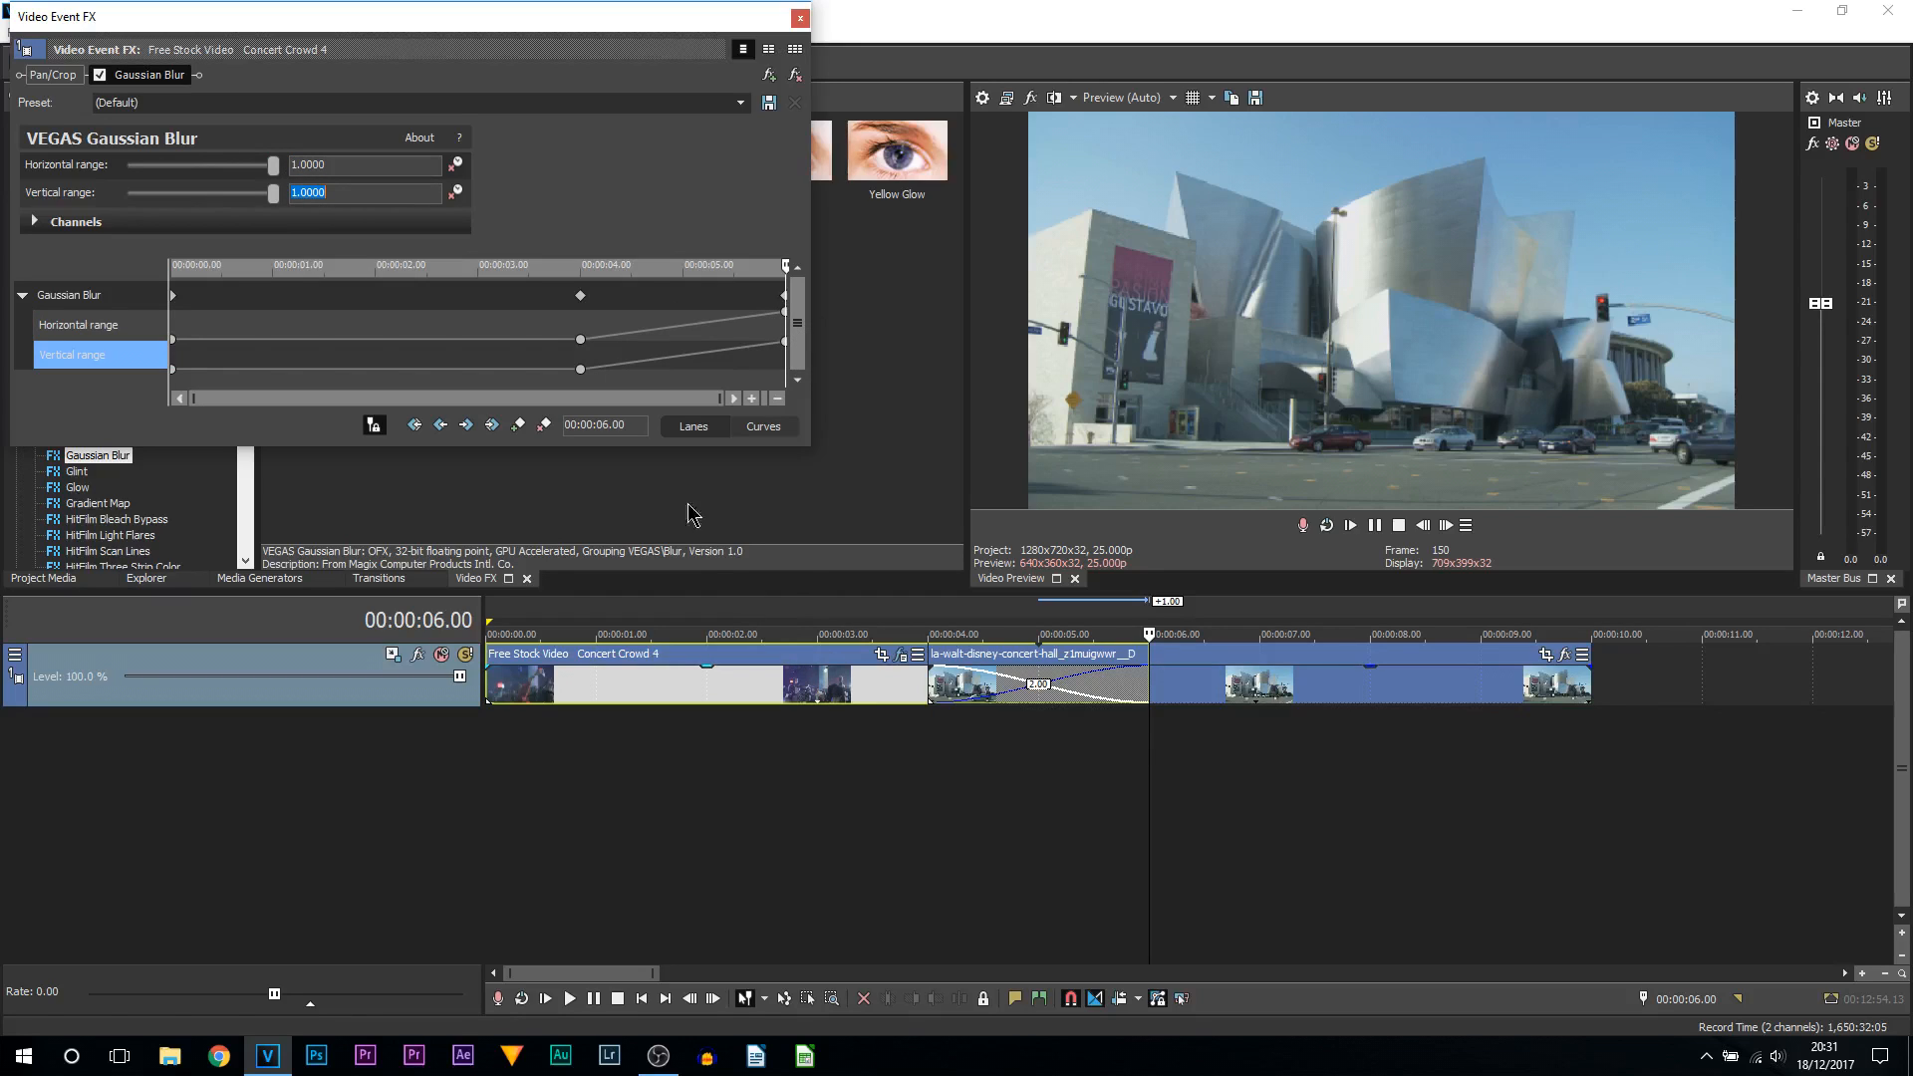
pyautogui.click(309, 191)
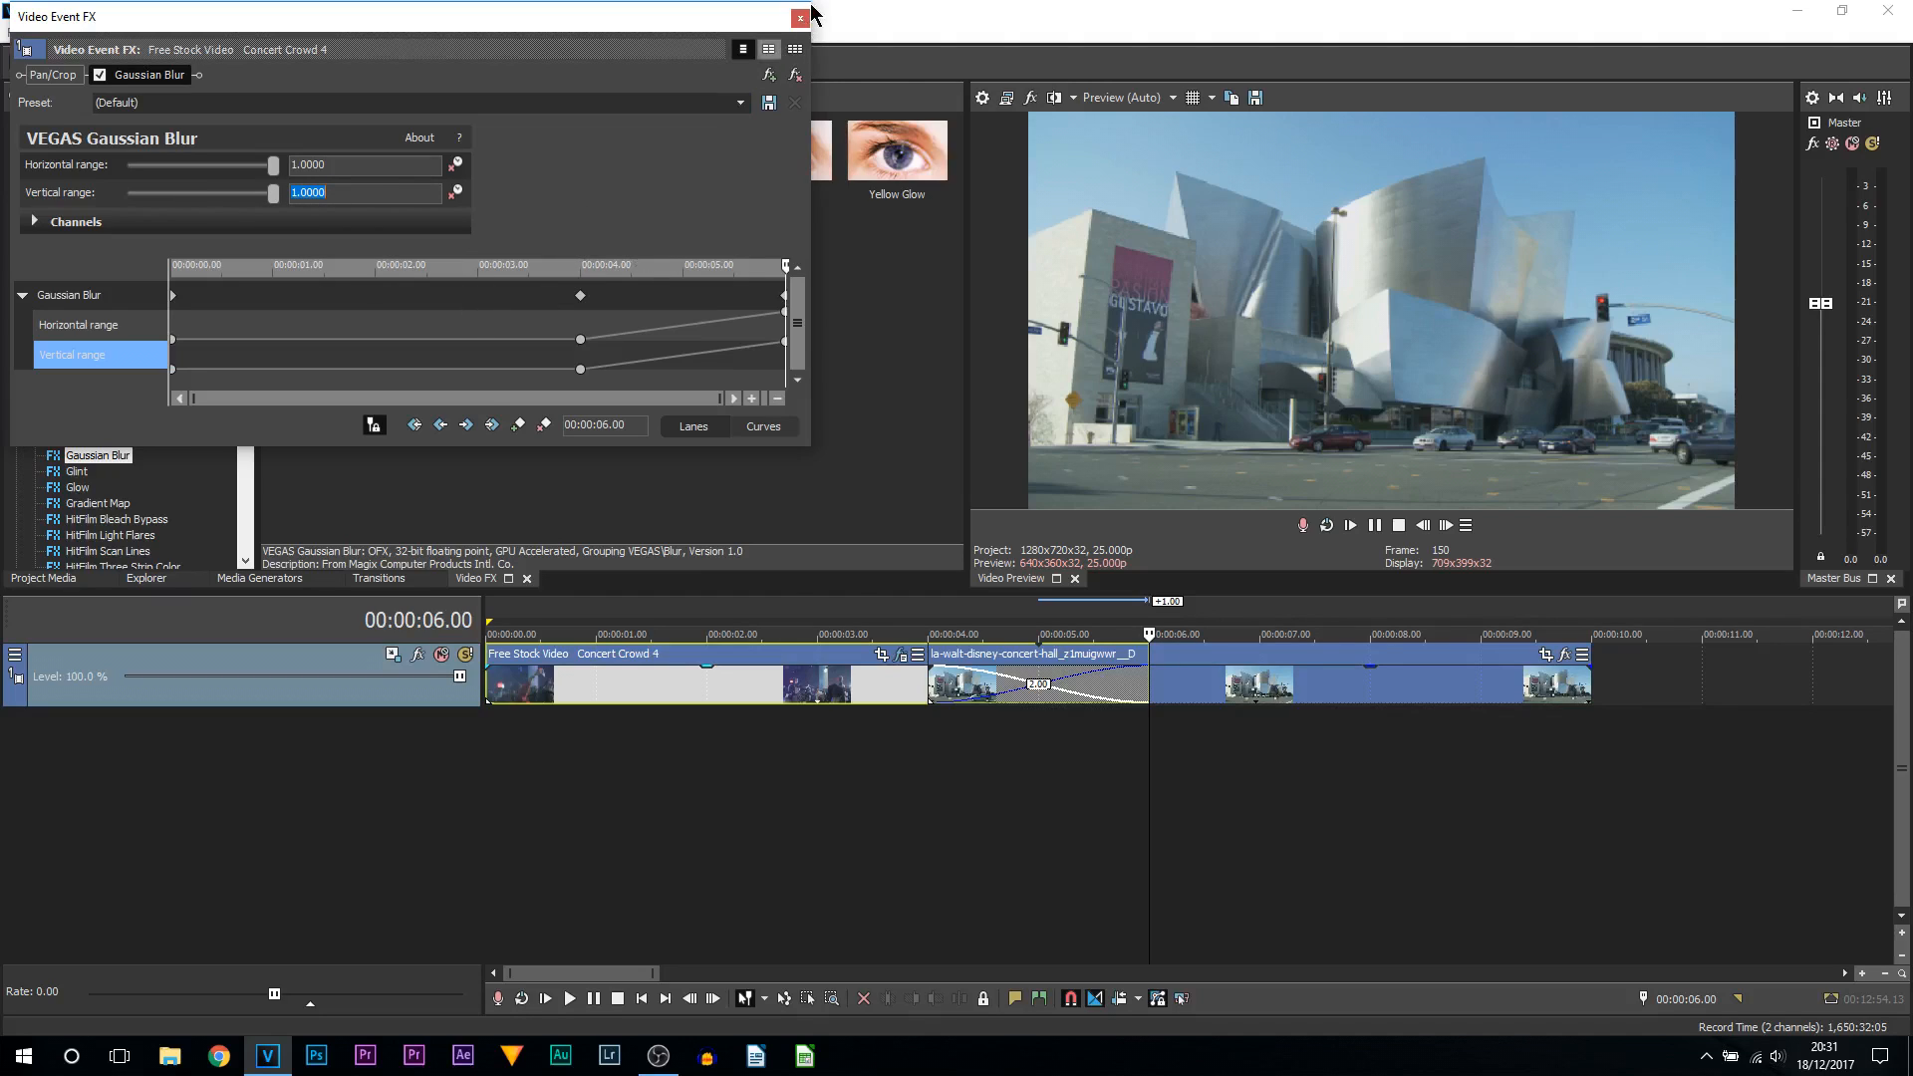
pyautogui.click(800, 16)
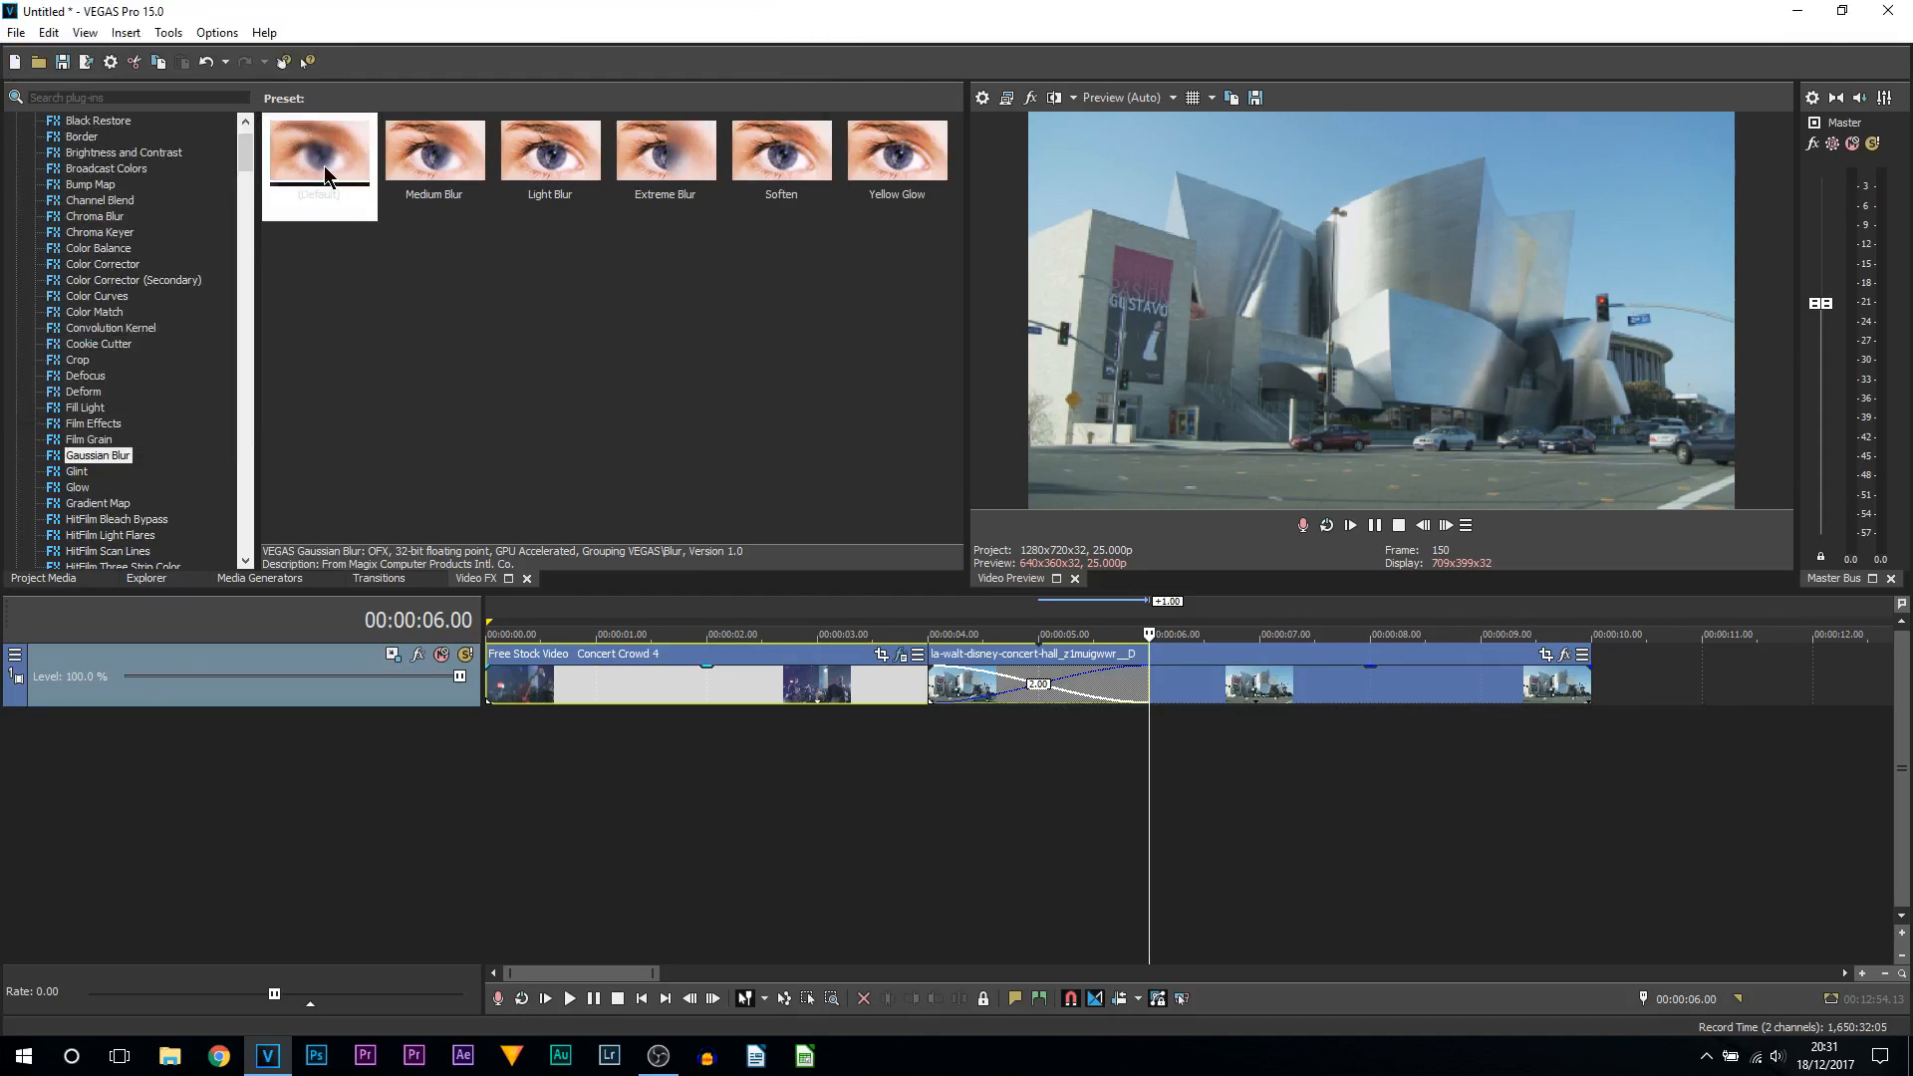
# Blur the concert hall clip with both ranges at 1.0, animated to 0 at 2 seconds
pyautogui.click(319, 151)
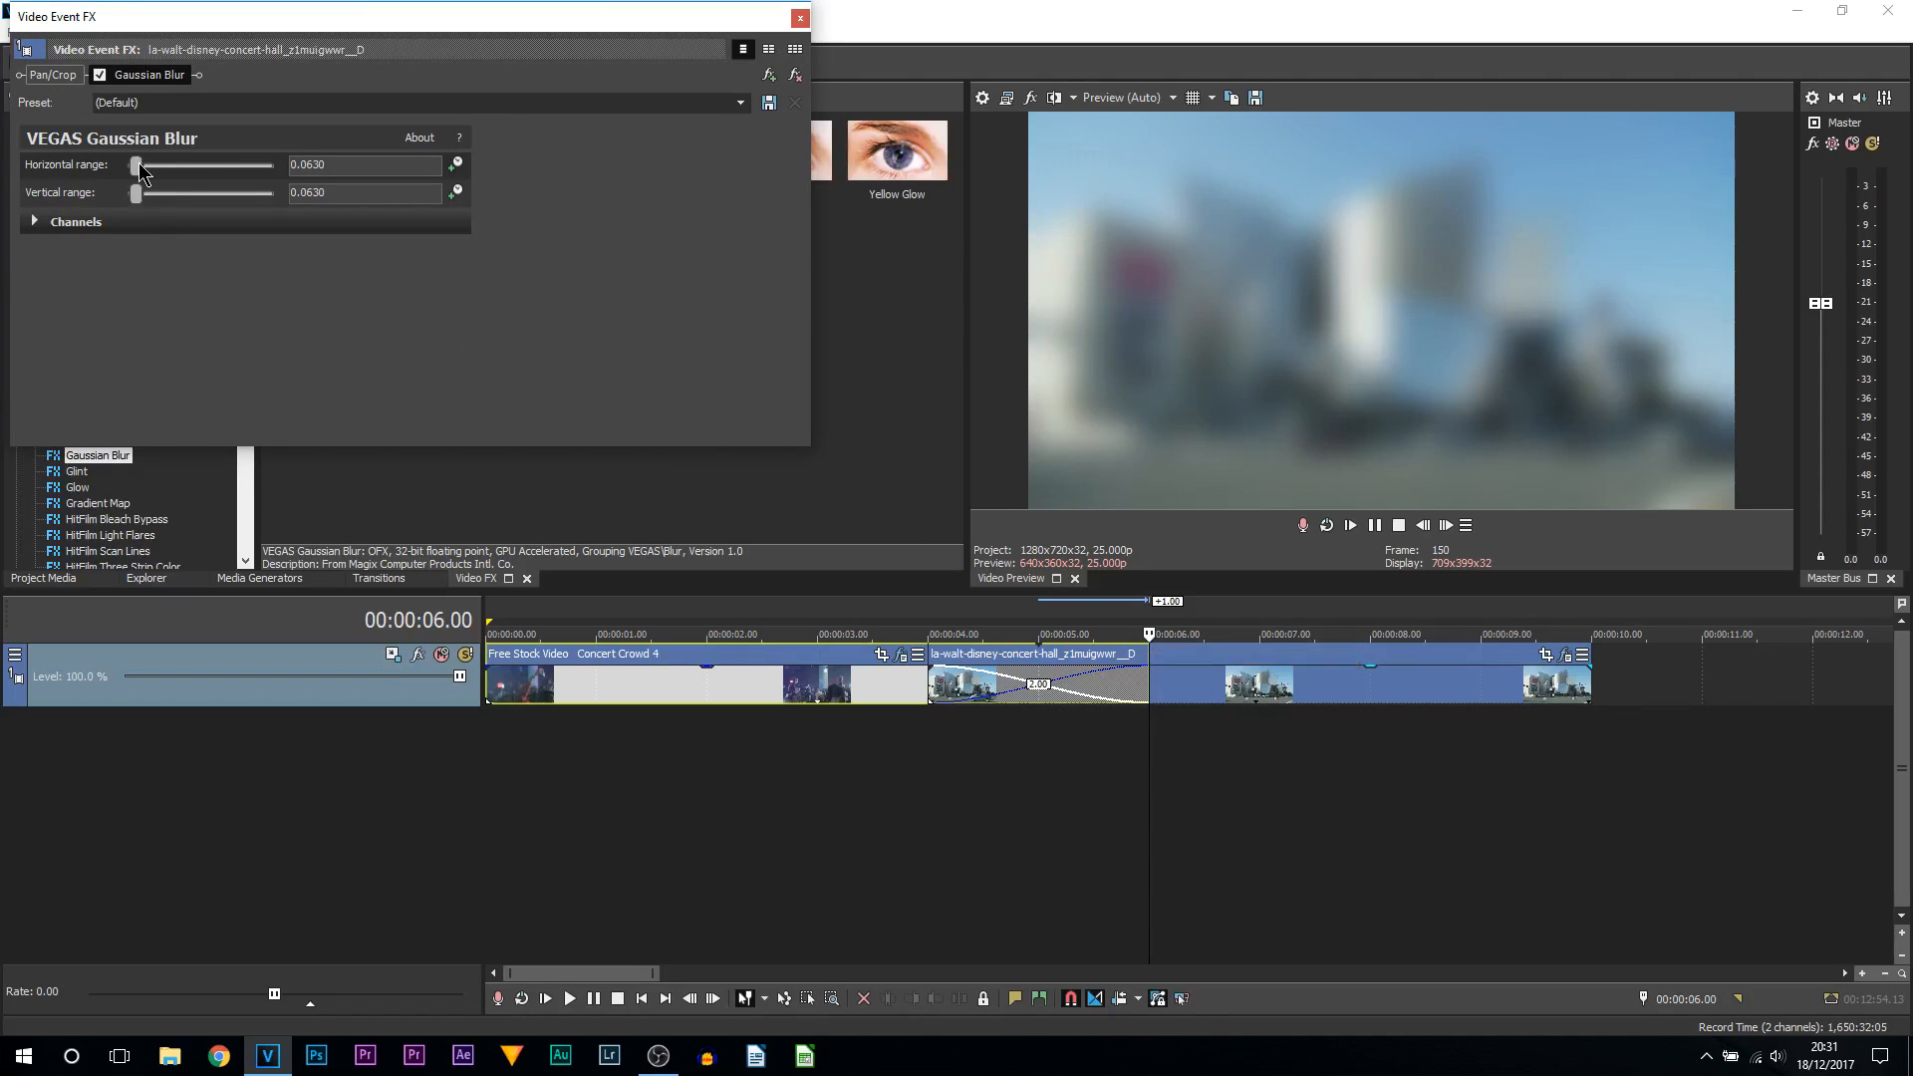
pyautogui.moveTo(137, 165); pyautogui.dragTo(272, 164)
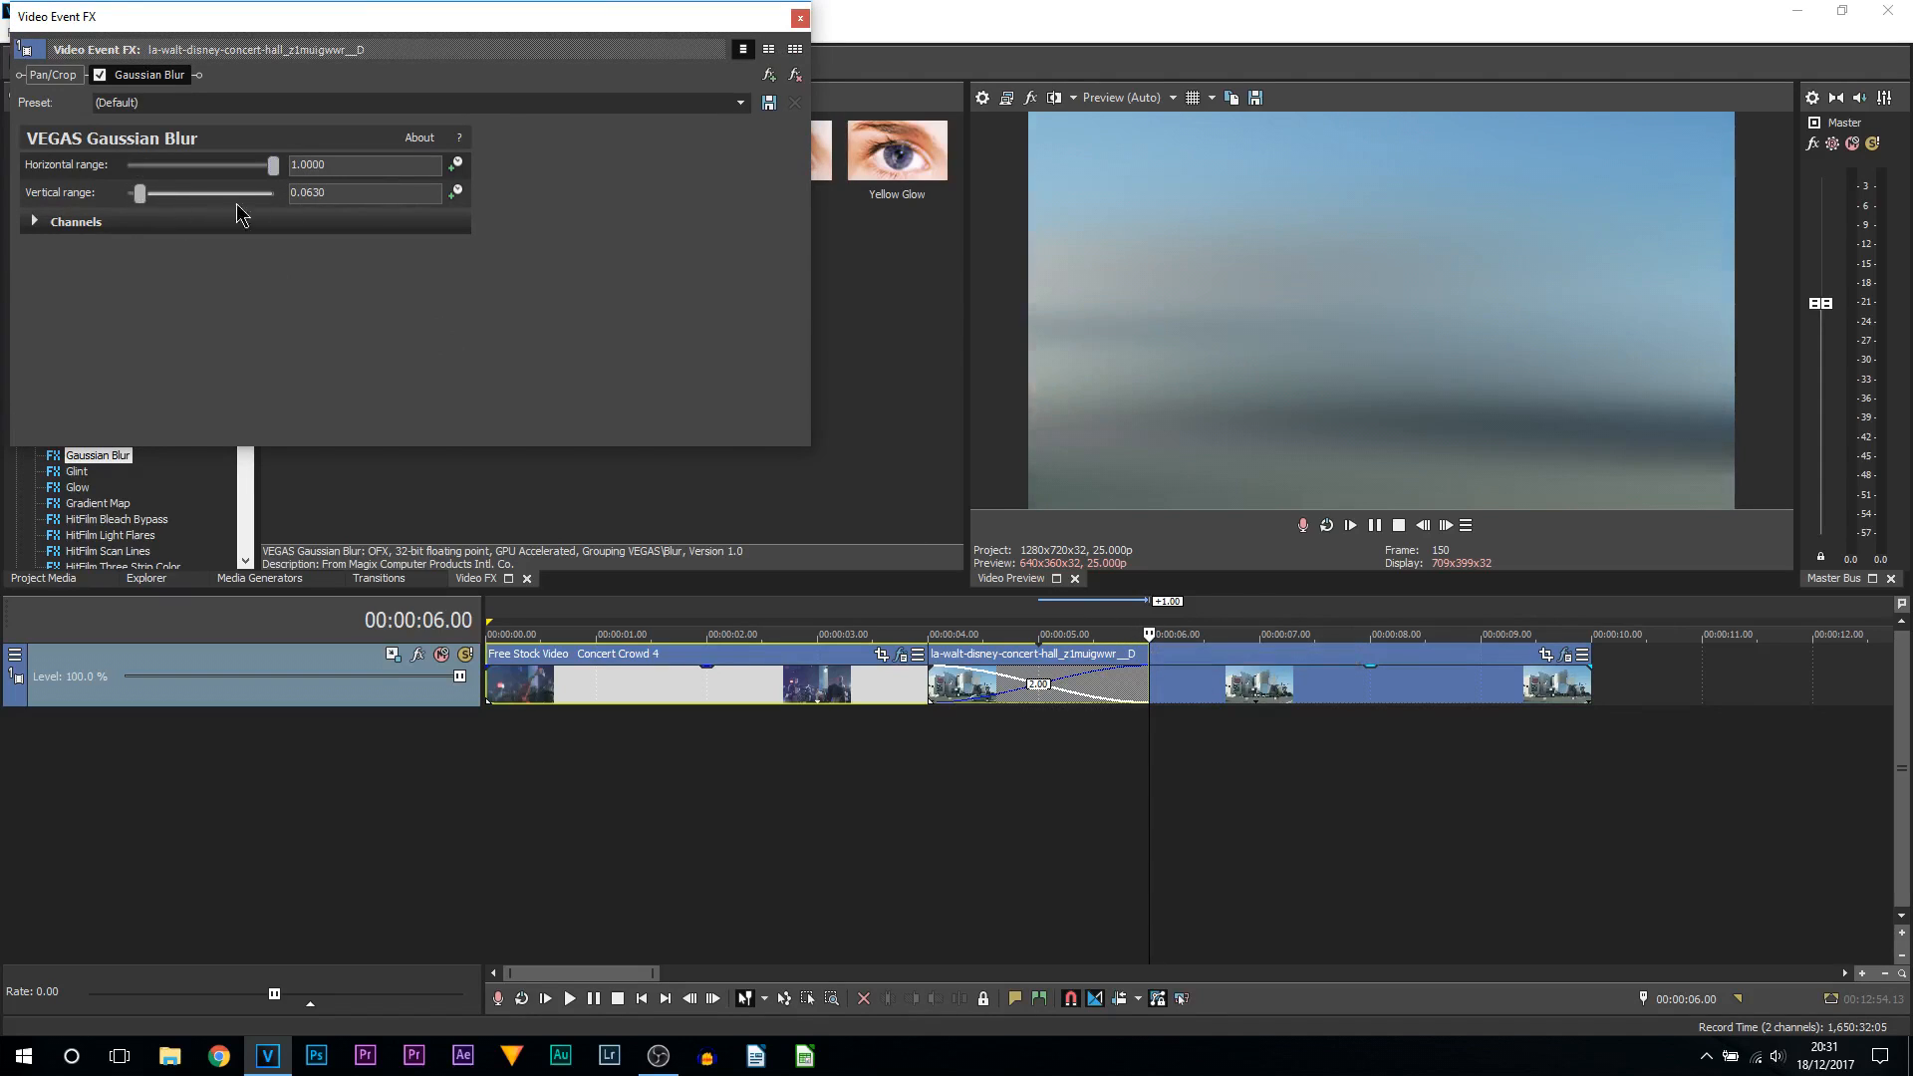
pyautogui.moveTo(140, 192); pyautogui.dragTo(273, 192)
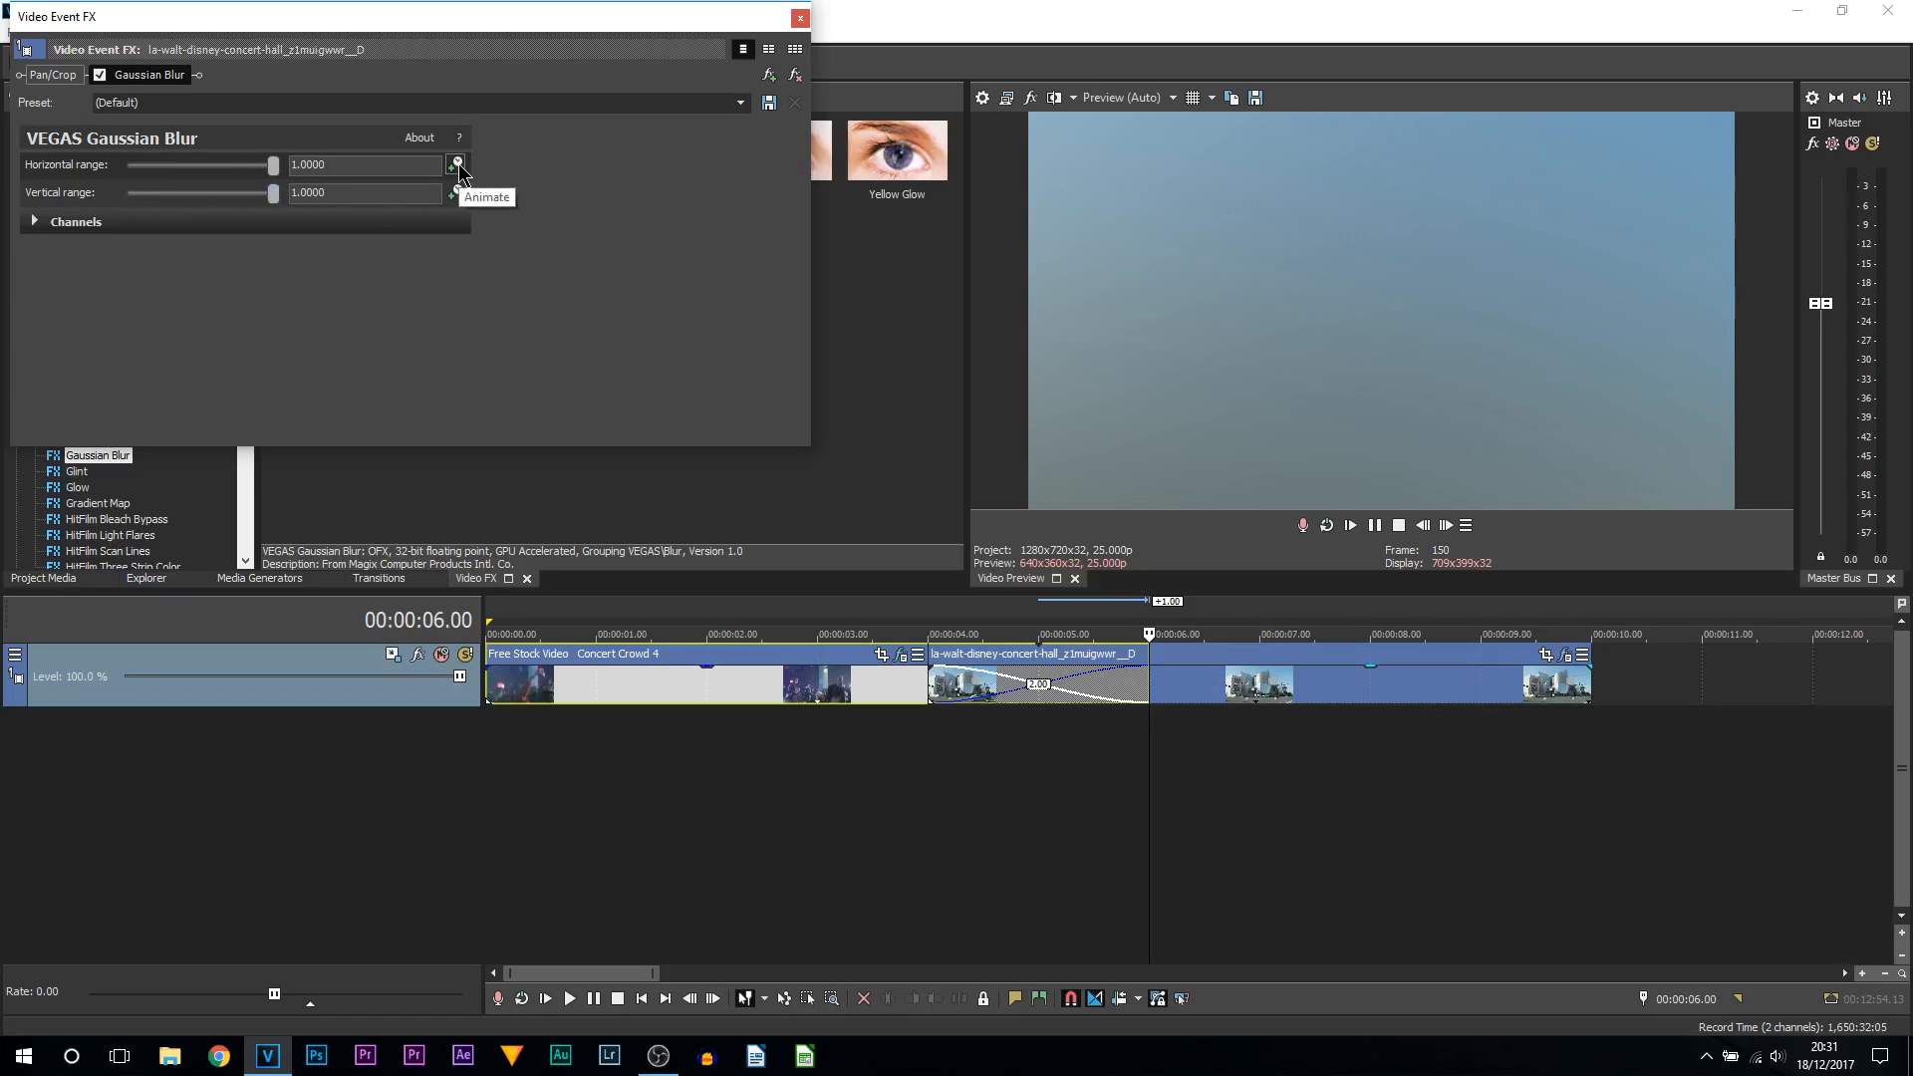
pyautogui.click(454, 164)
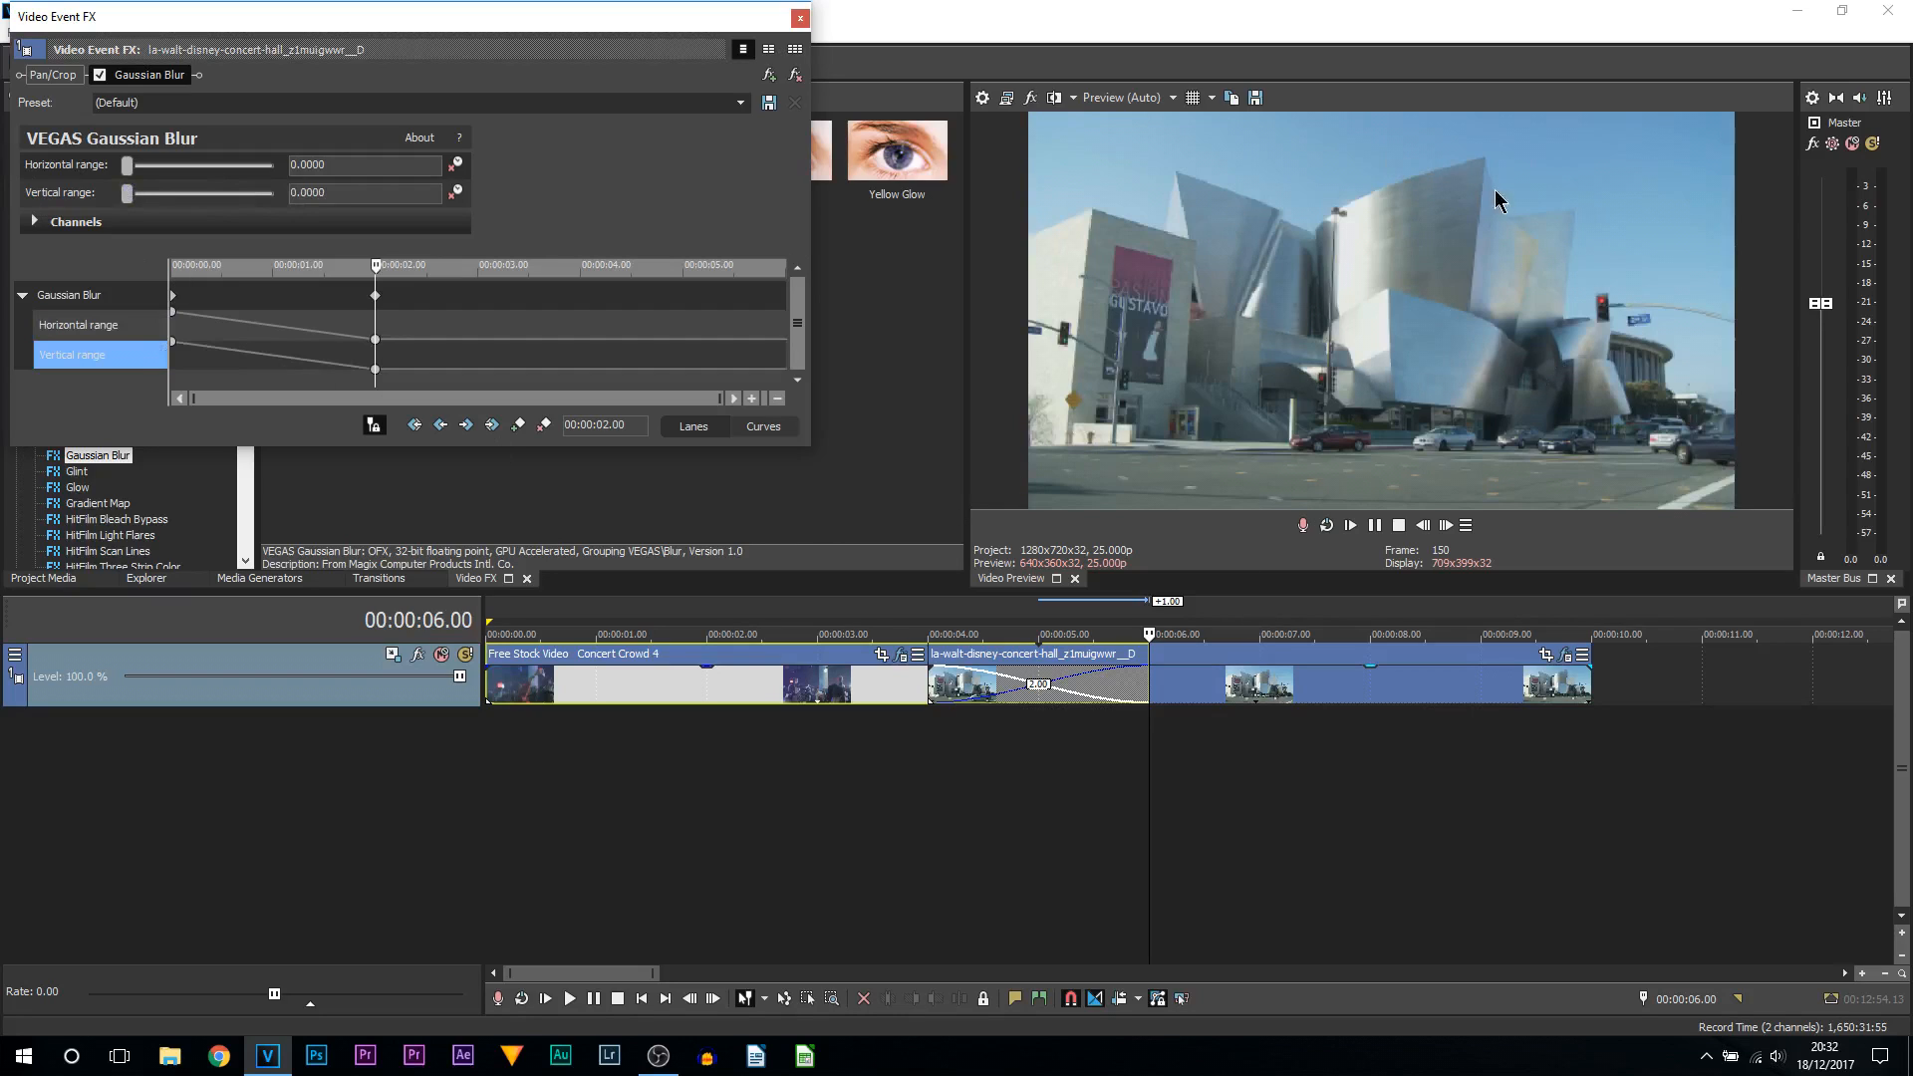
pyautogui.click(799, 16)
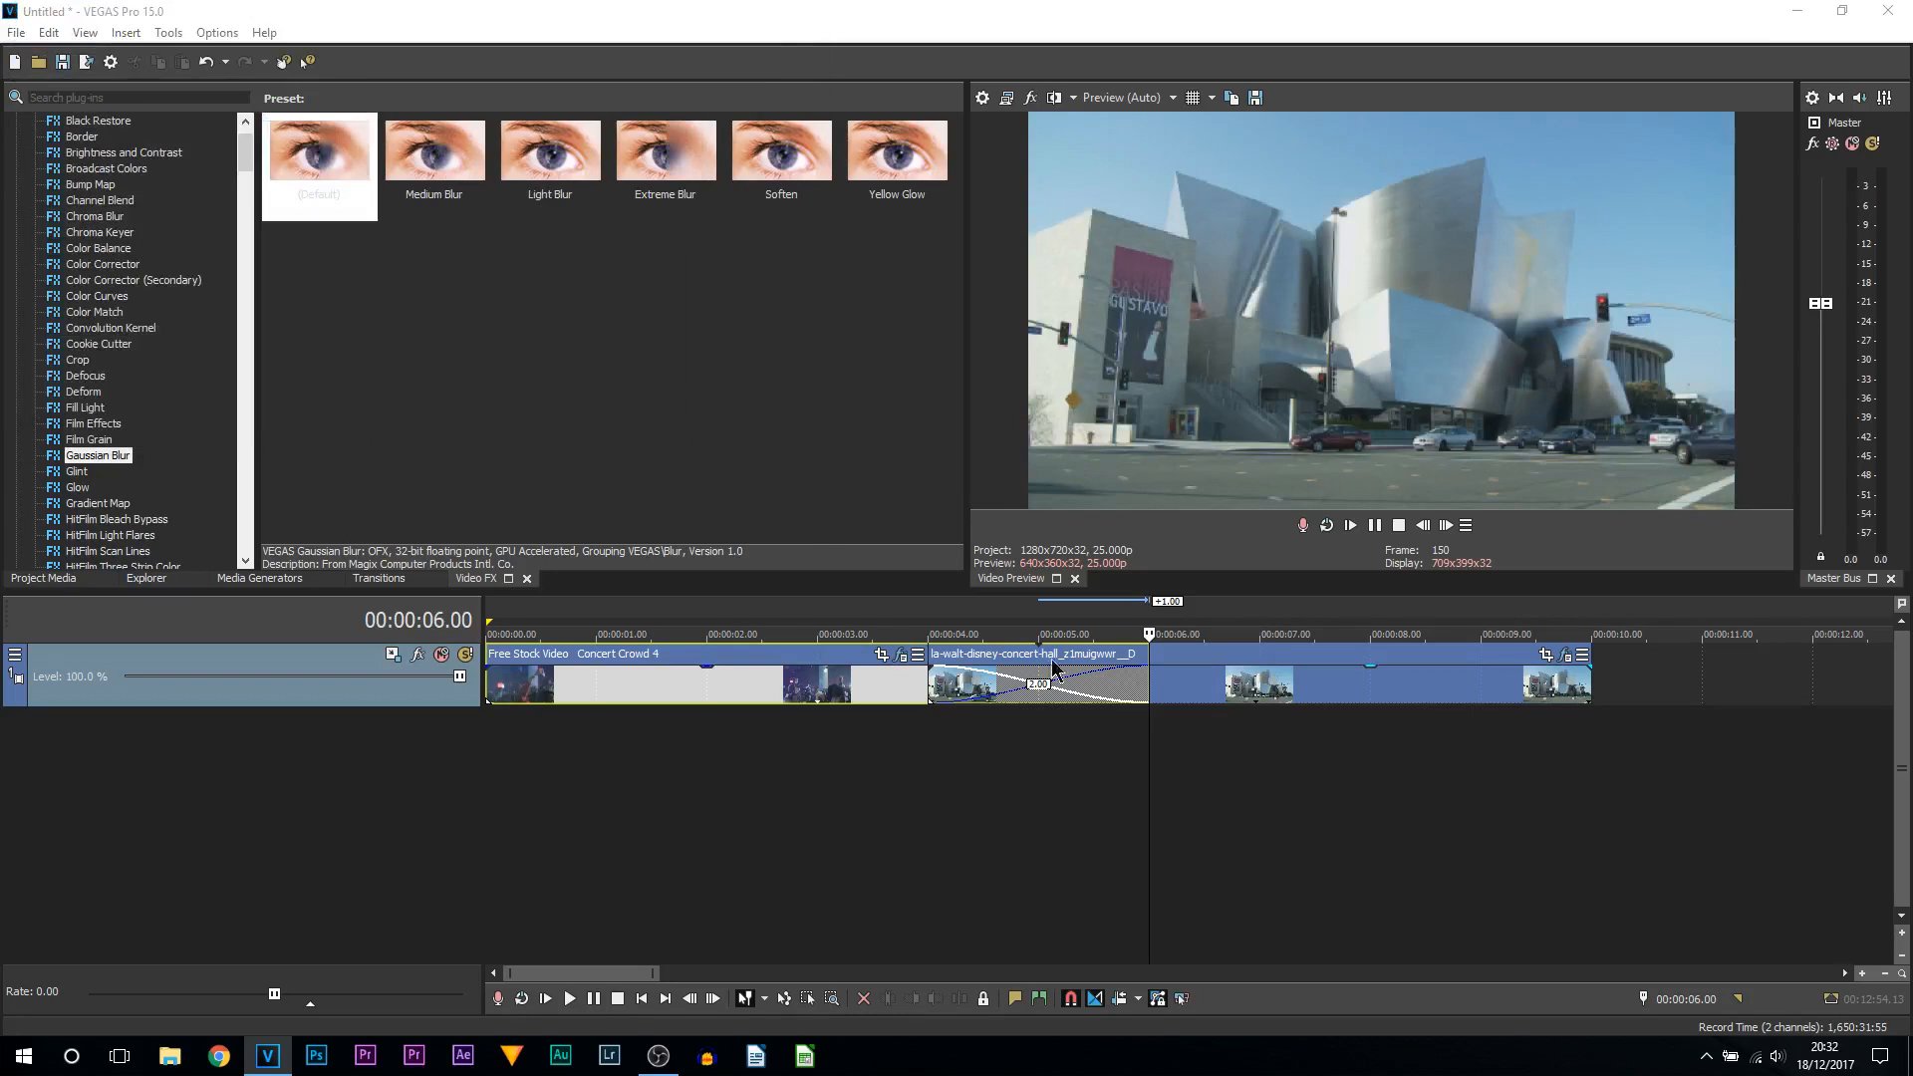
pyautogui.click(870, 634)
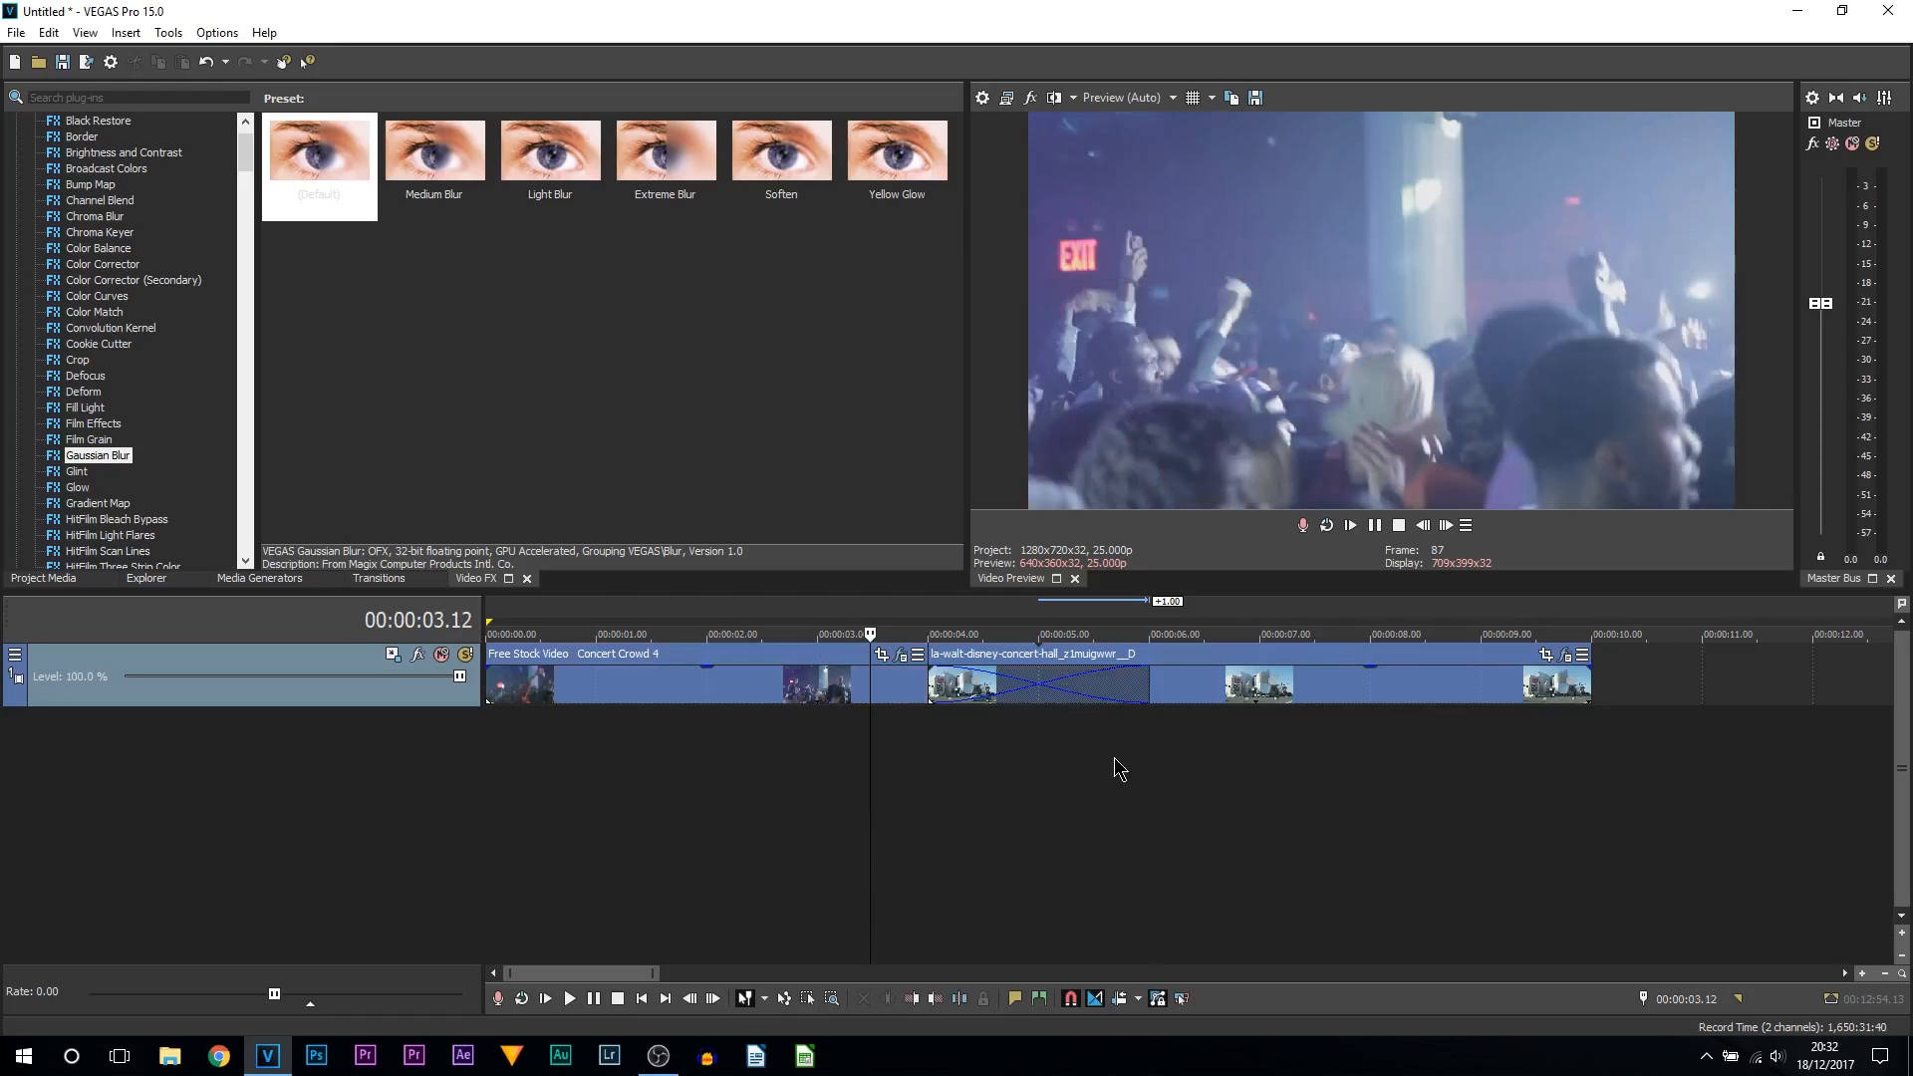
pyautogui.click(567, 998)
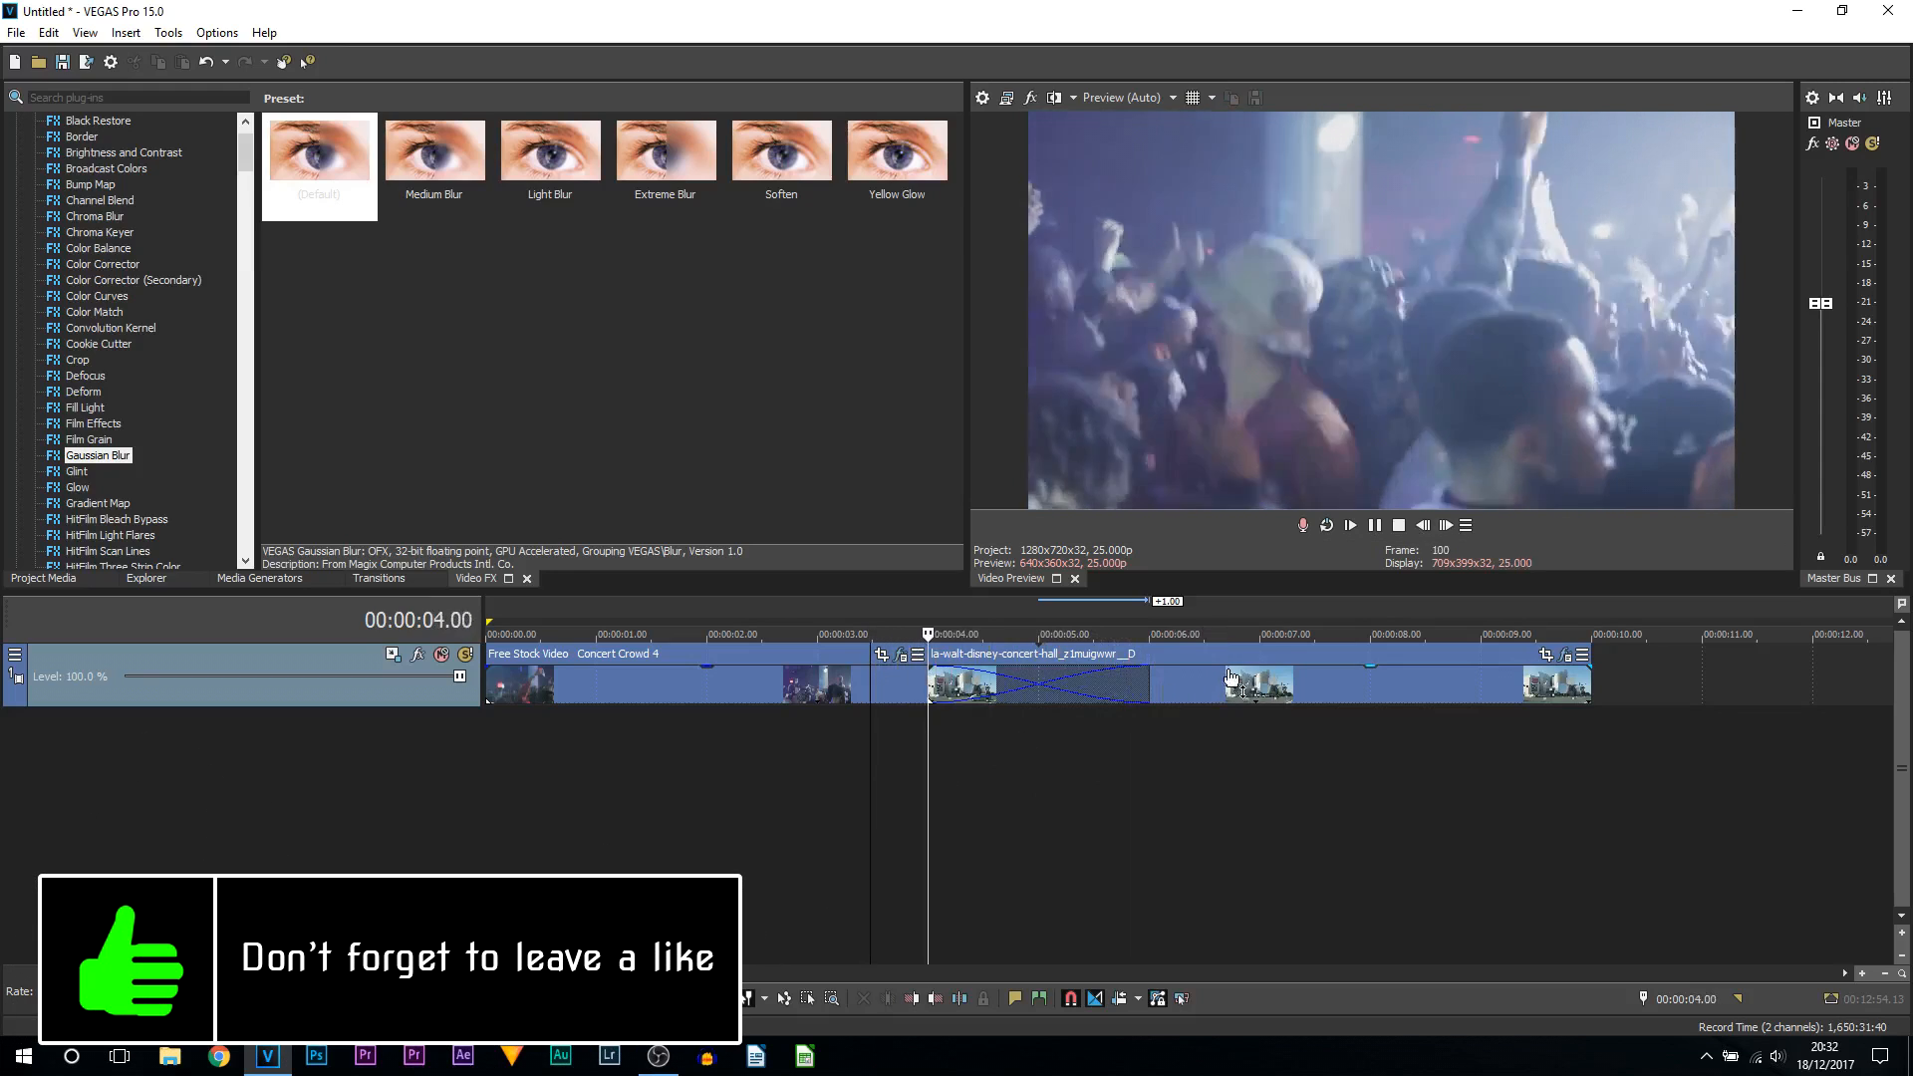
pyautogui.click(1349, 525)
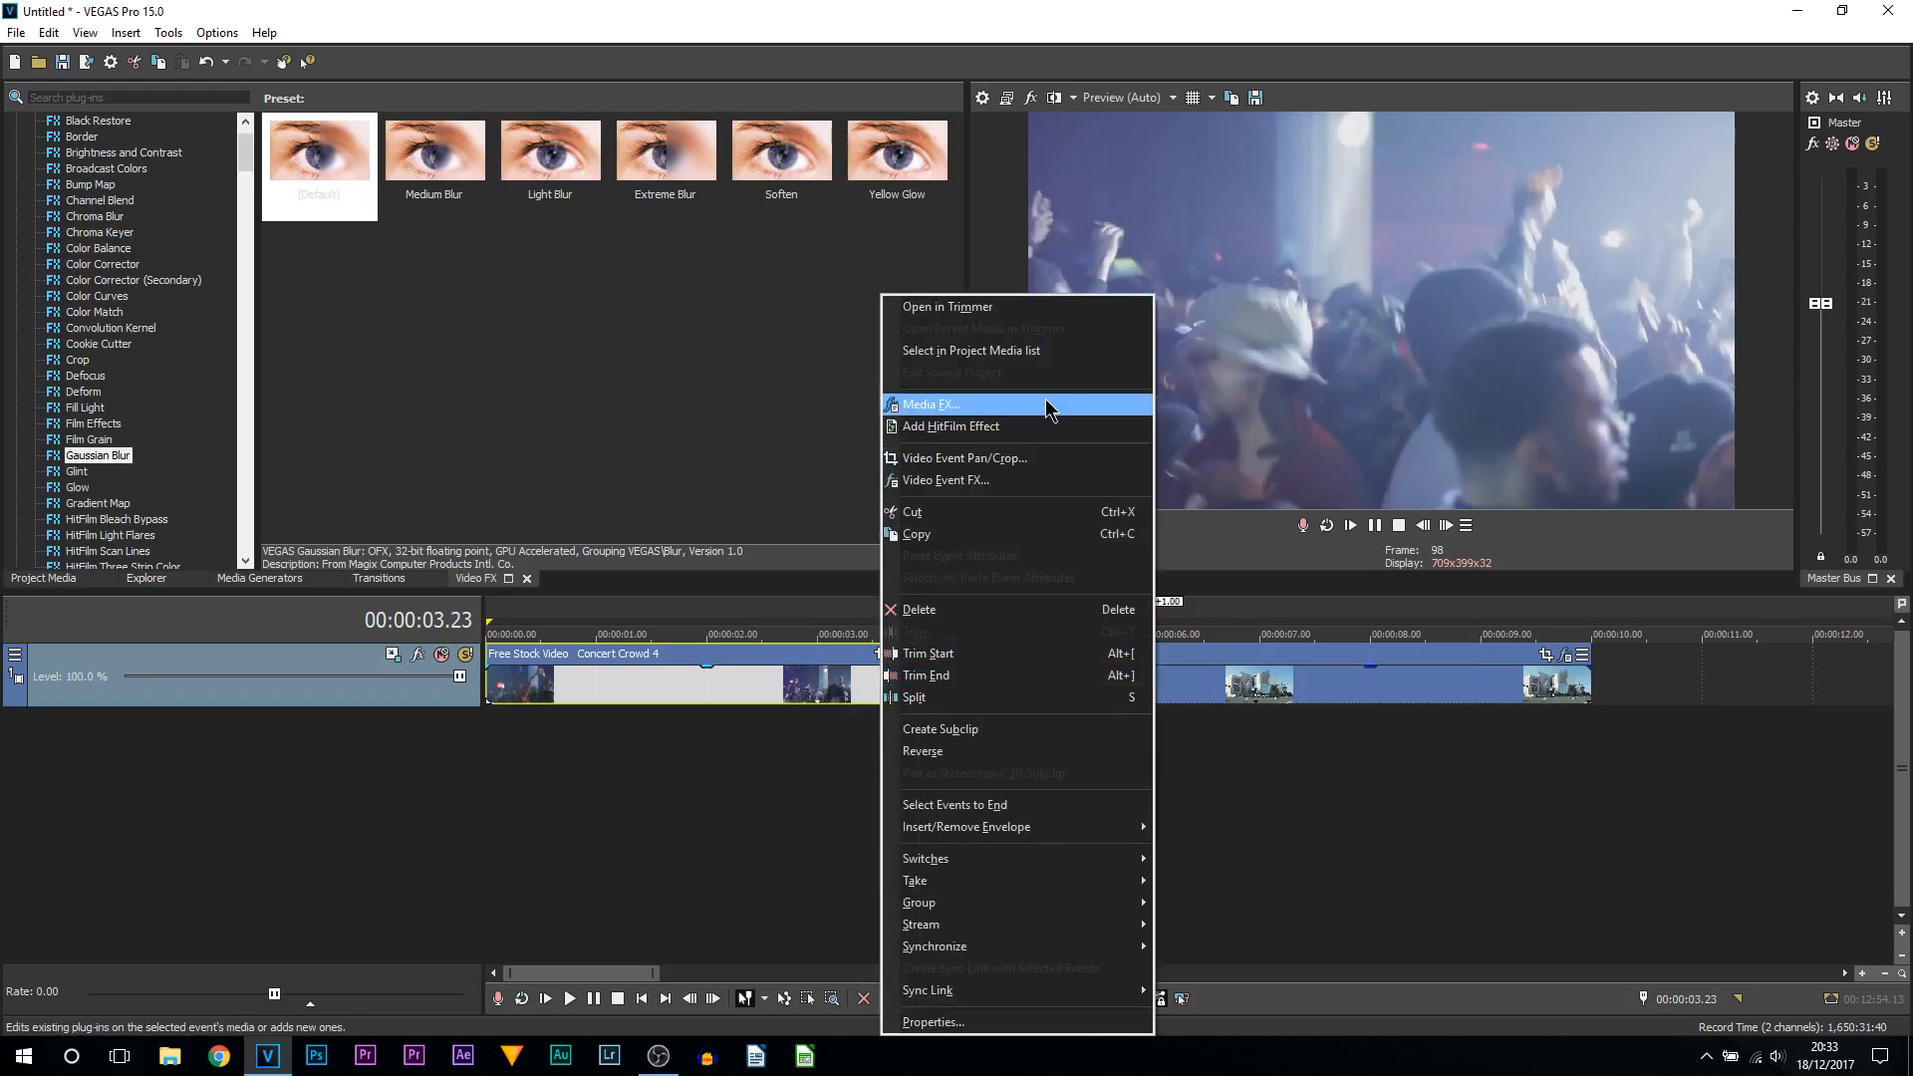
pyautogui.moveTo(761, 691)
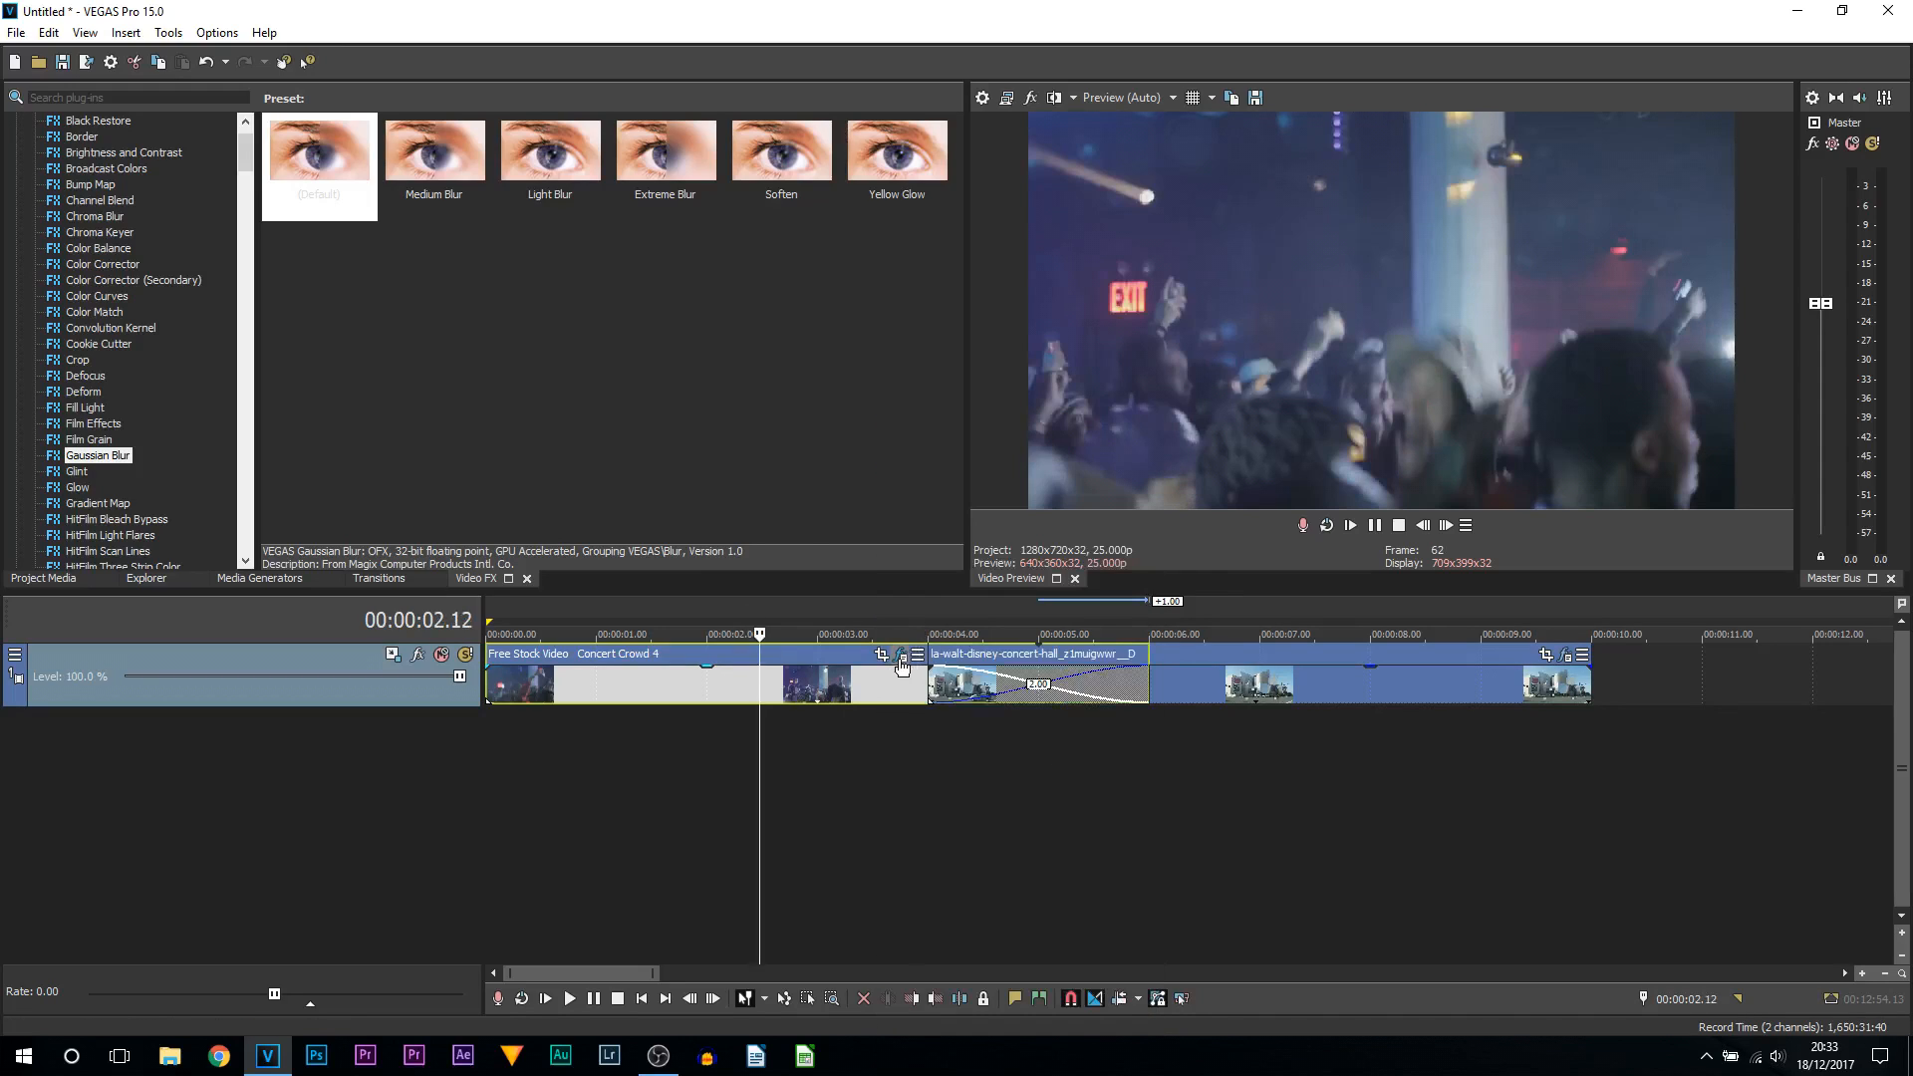
pyautogui.moveTo(902, 663)
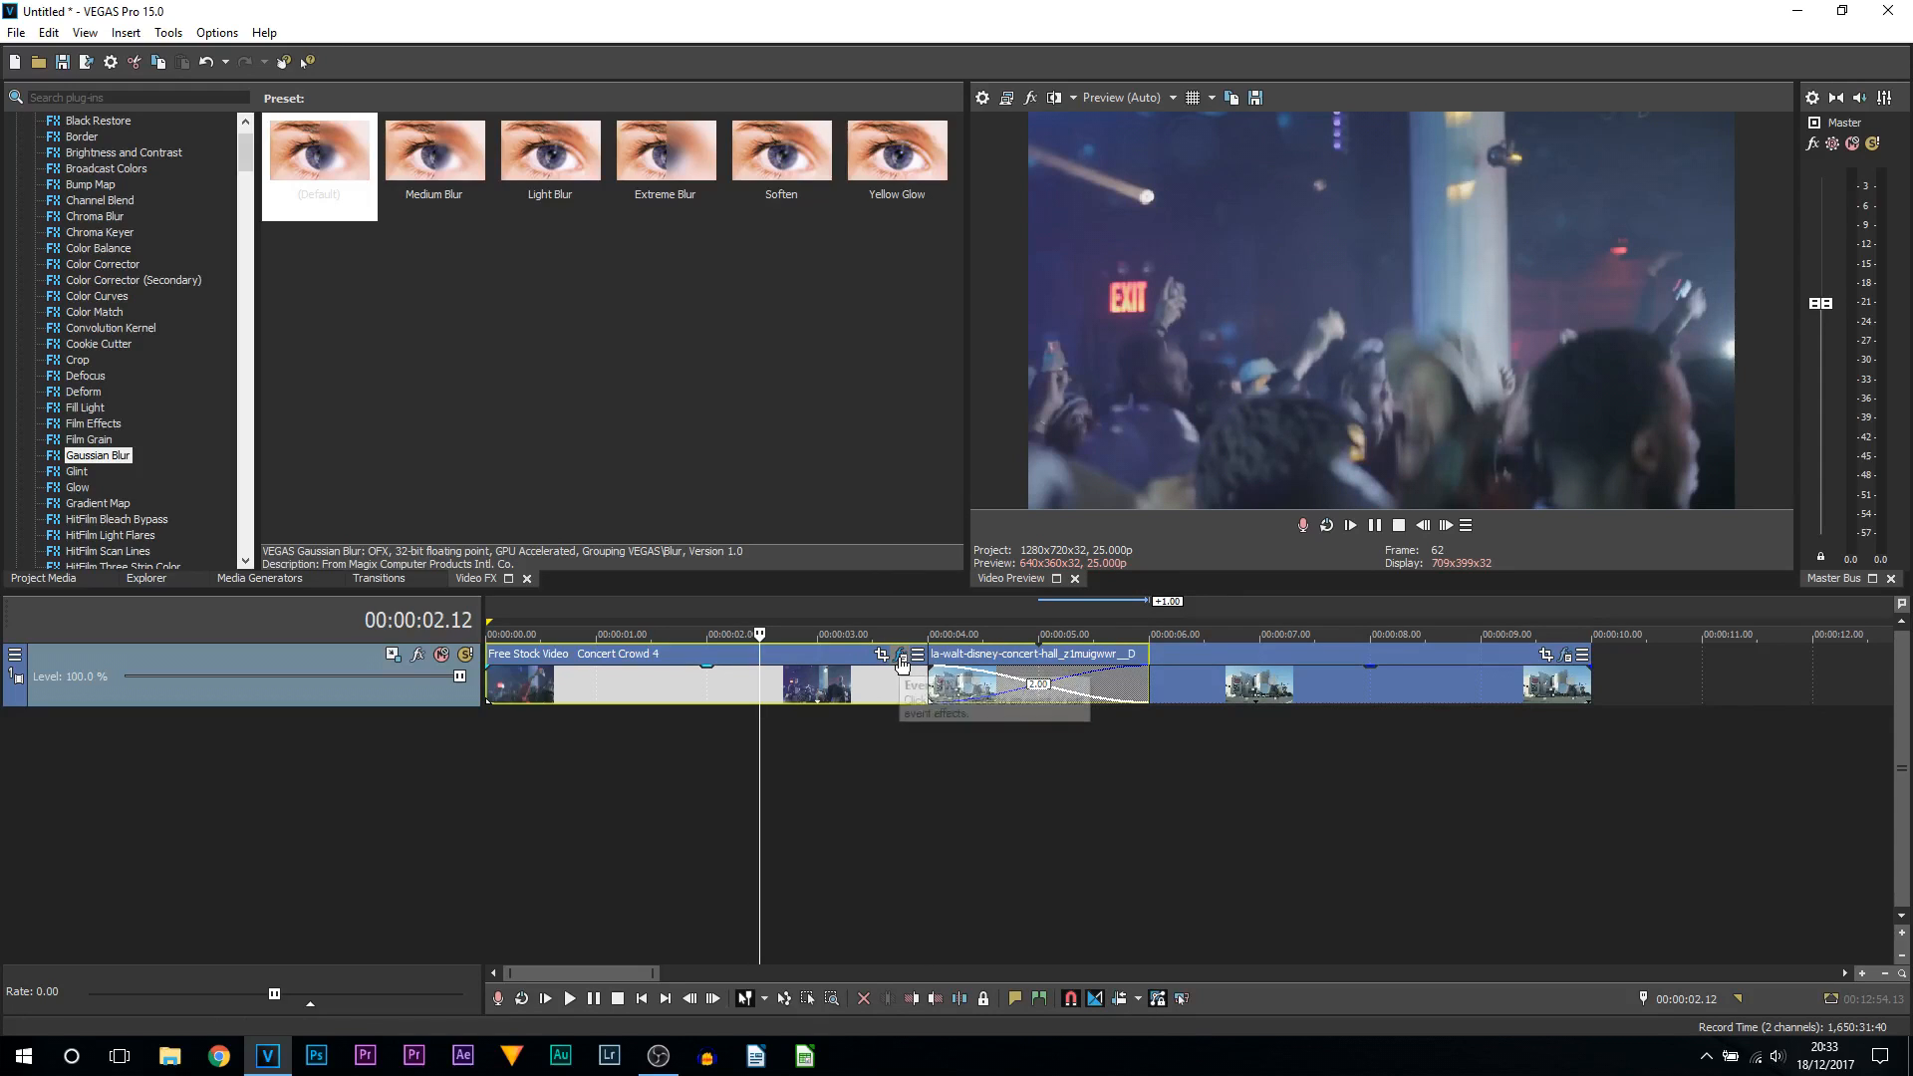
# Reopen the Concert Crowd 4 clip's Event FX Gaussian Blur keyframe settings
pyautogui.click(901, 662)
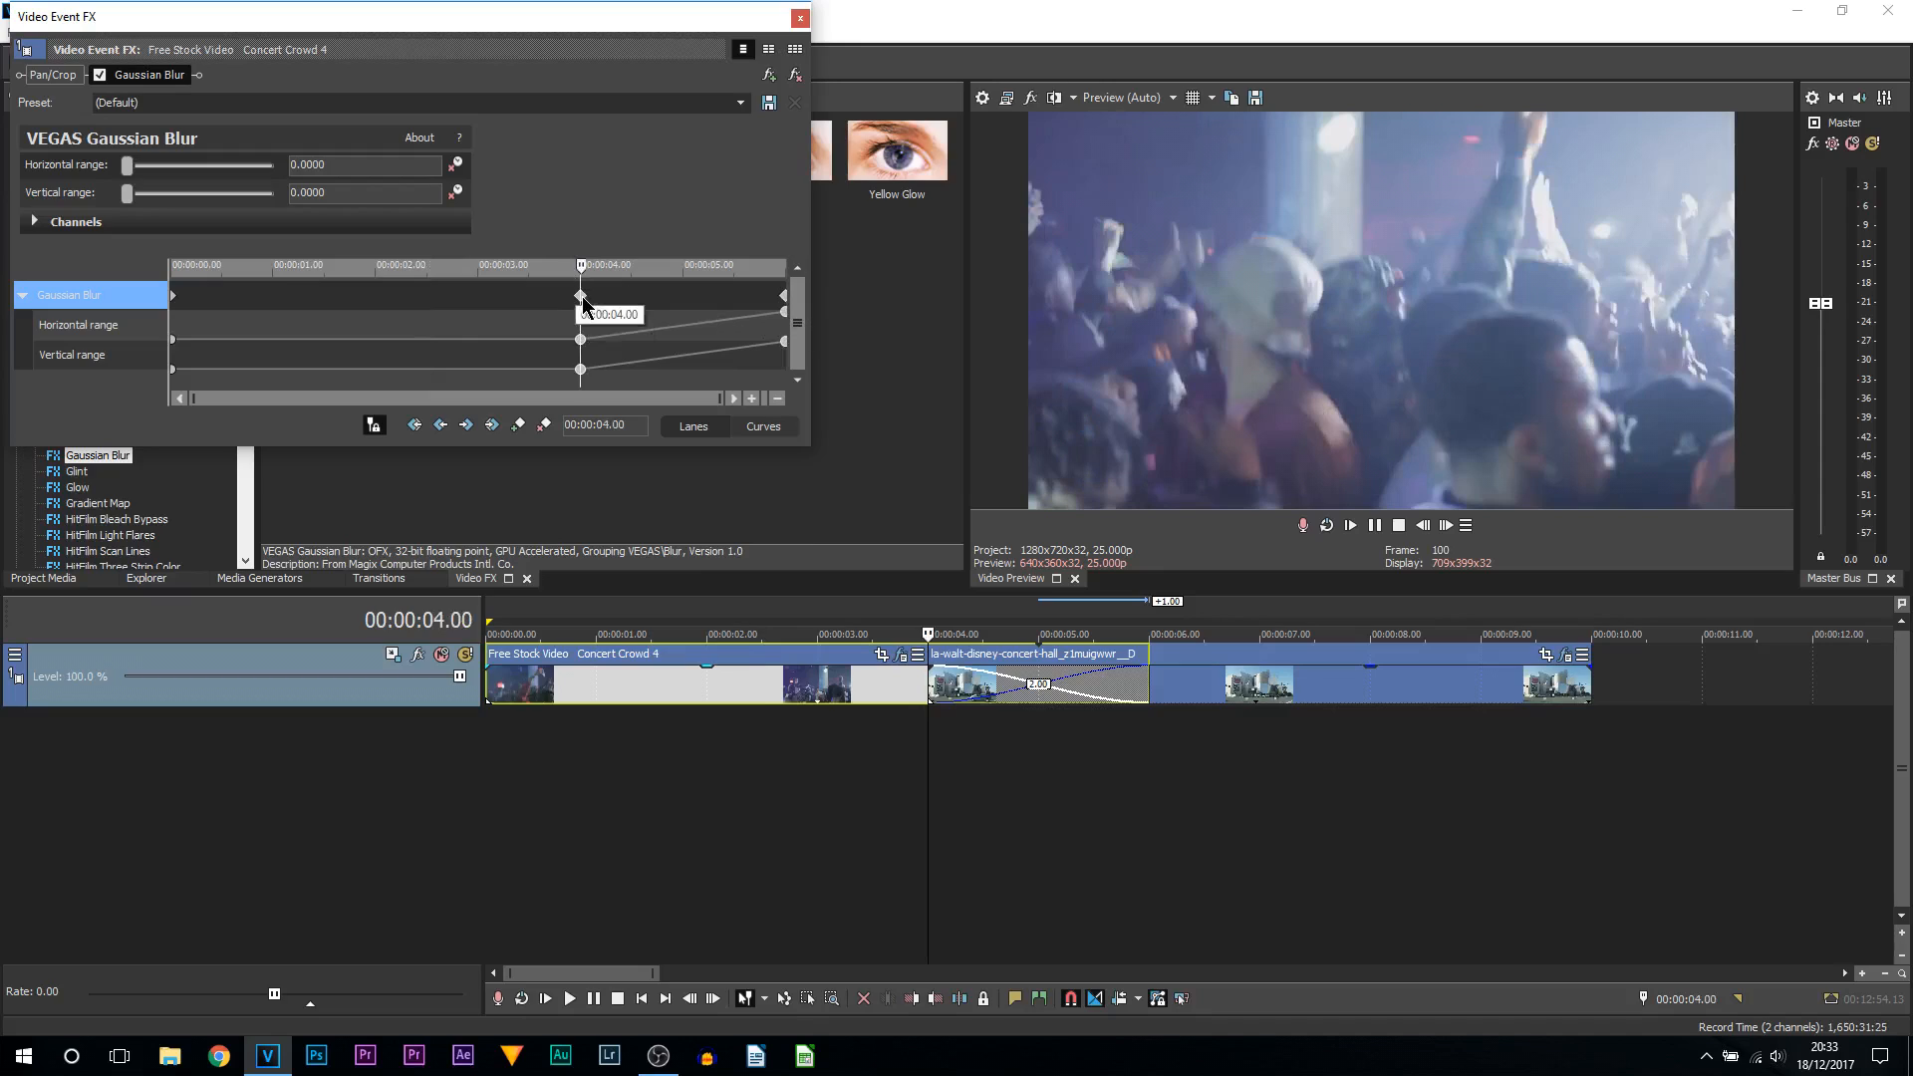
# Ease the blur keyframes, giving the 2-second concert hall keyframe a Slow Fade
pyautogui.rightClick(581, 299)
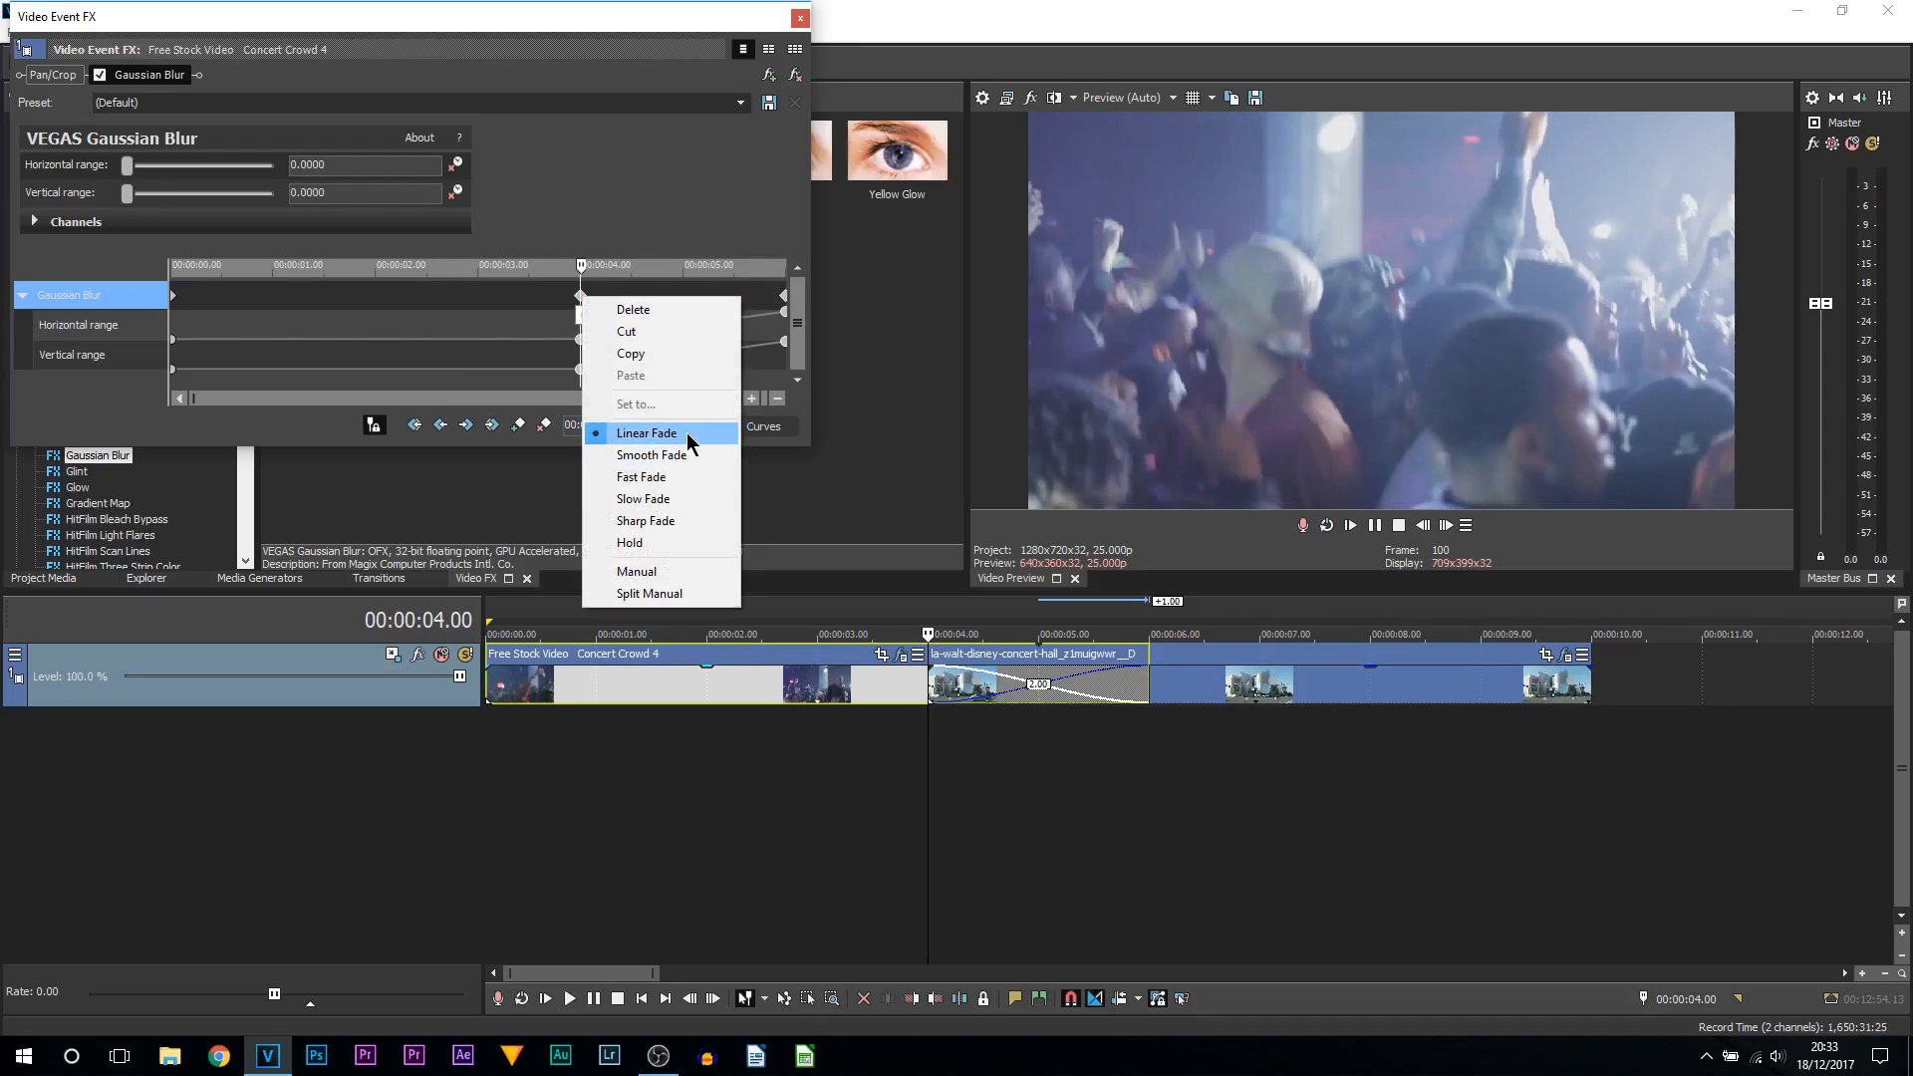
pyautogui.moveTo(691, 477)
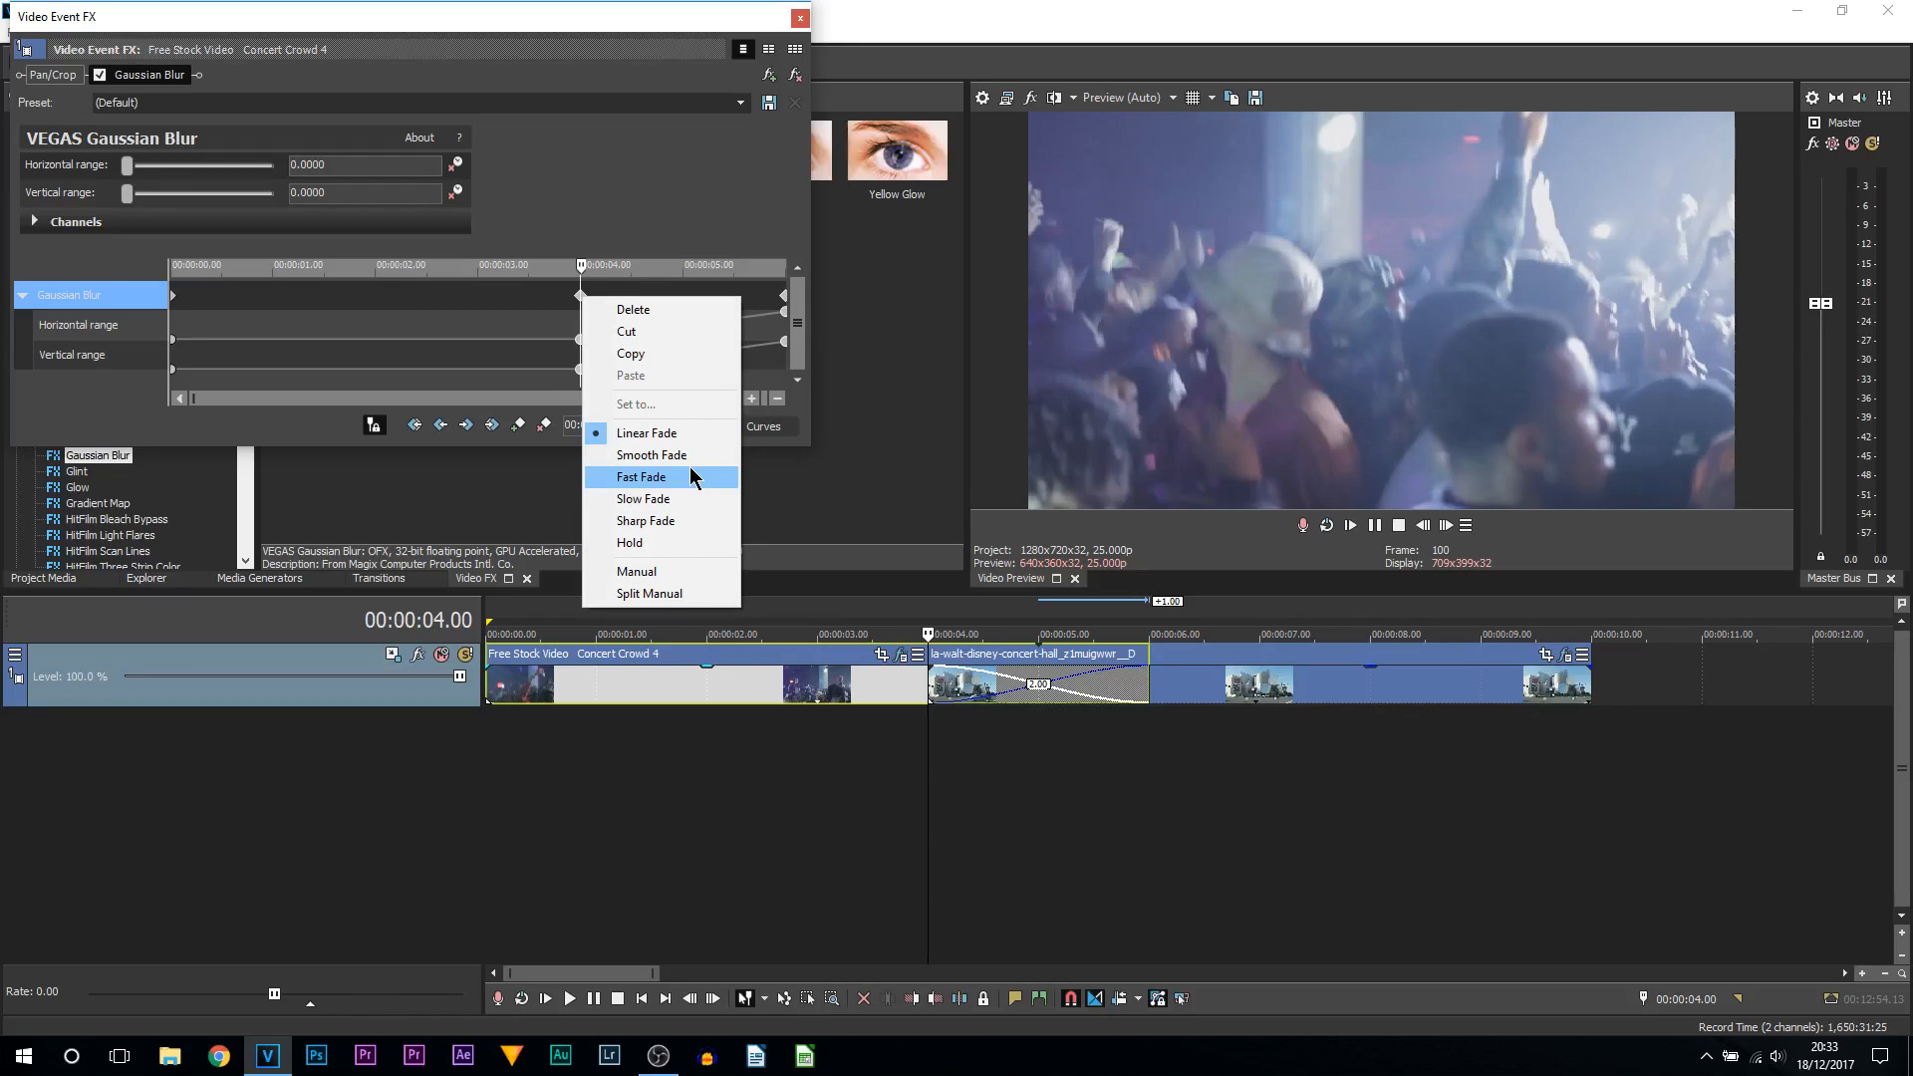
pyautogui.moveTo(680, 530)
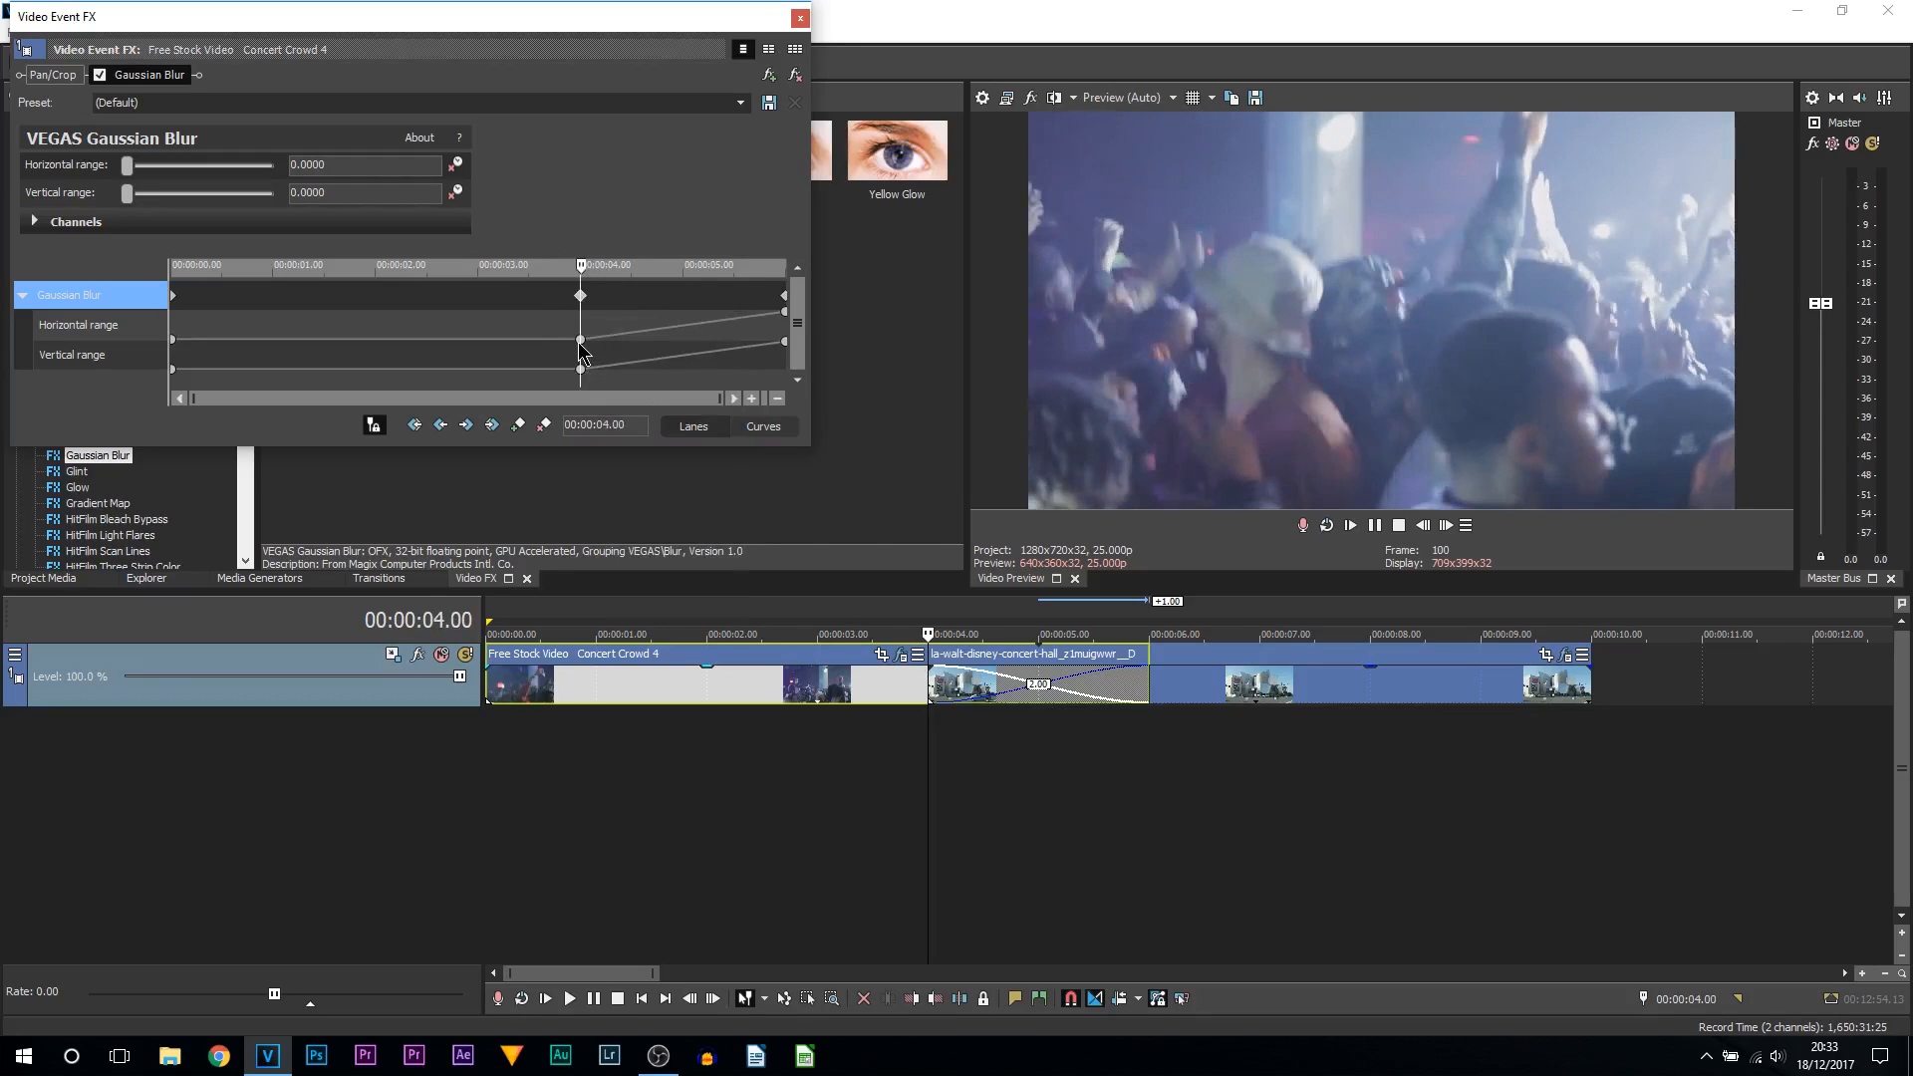
pyautogui.moveTo(787, 301)
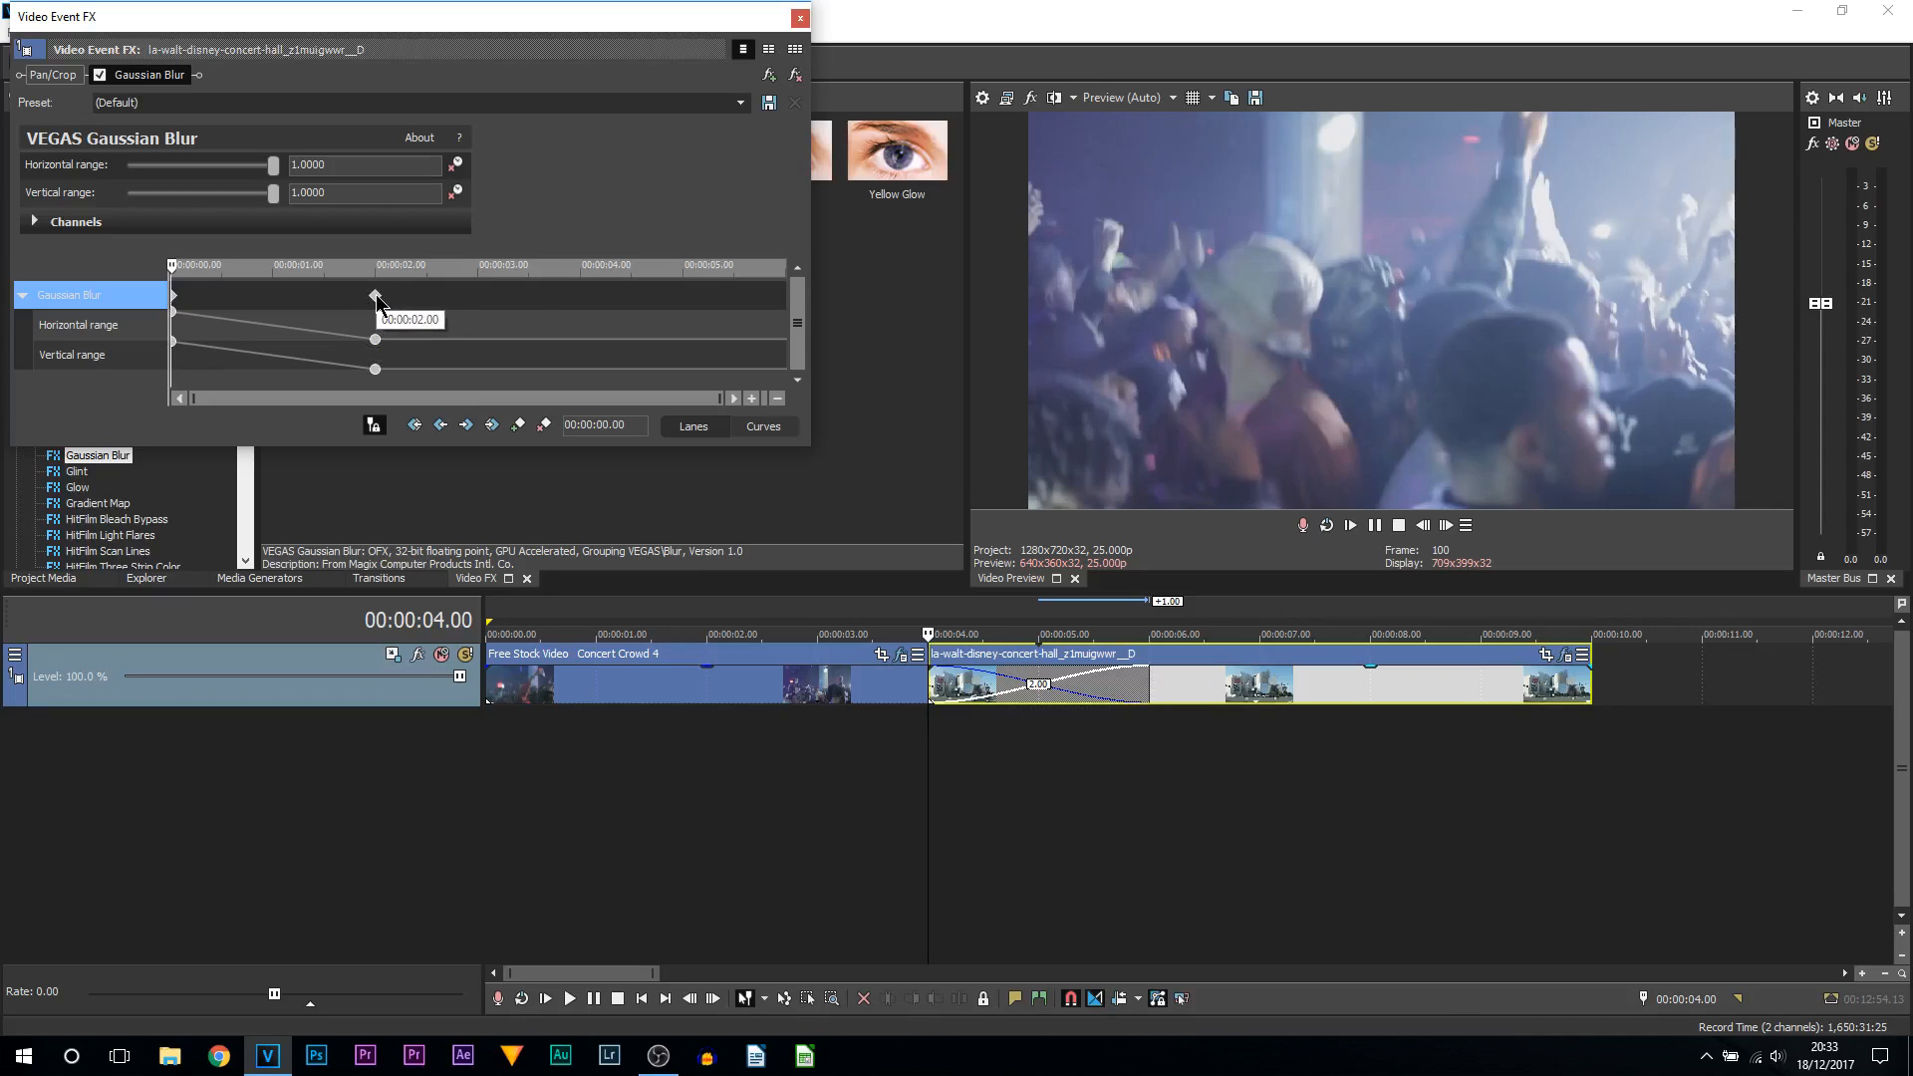
pyautogui.rightClick(375, 298)
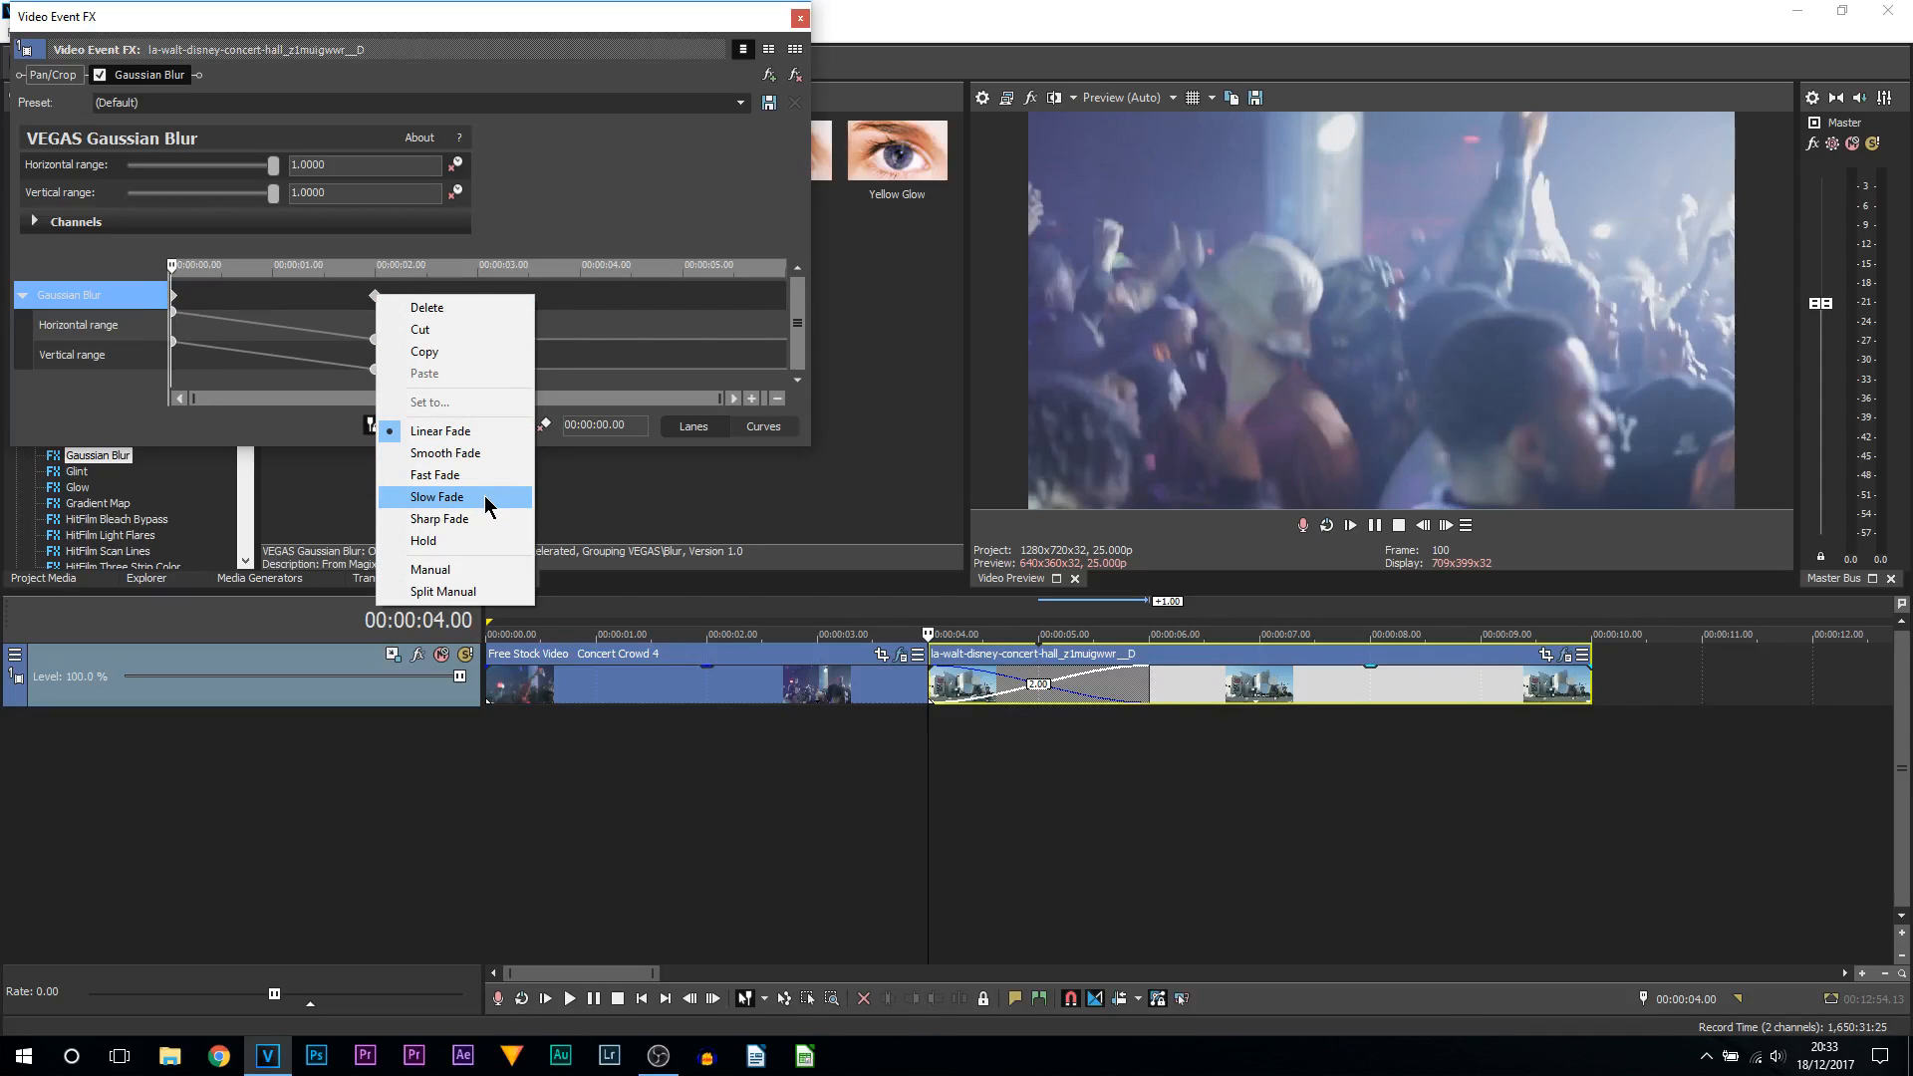
pyautogui.click(436, 496)
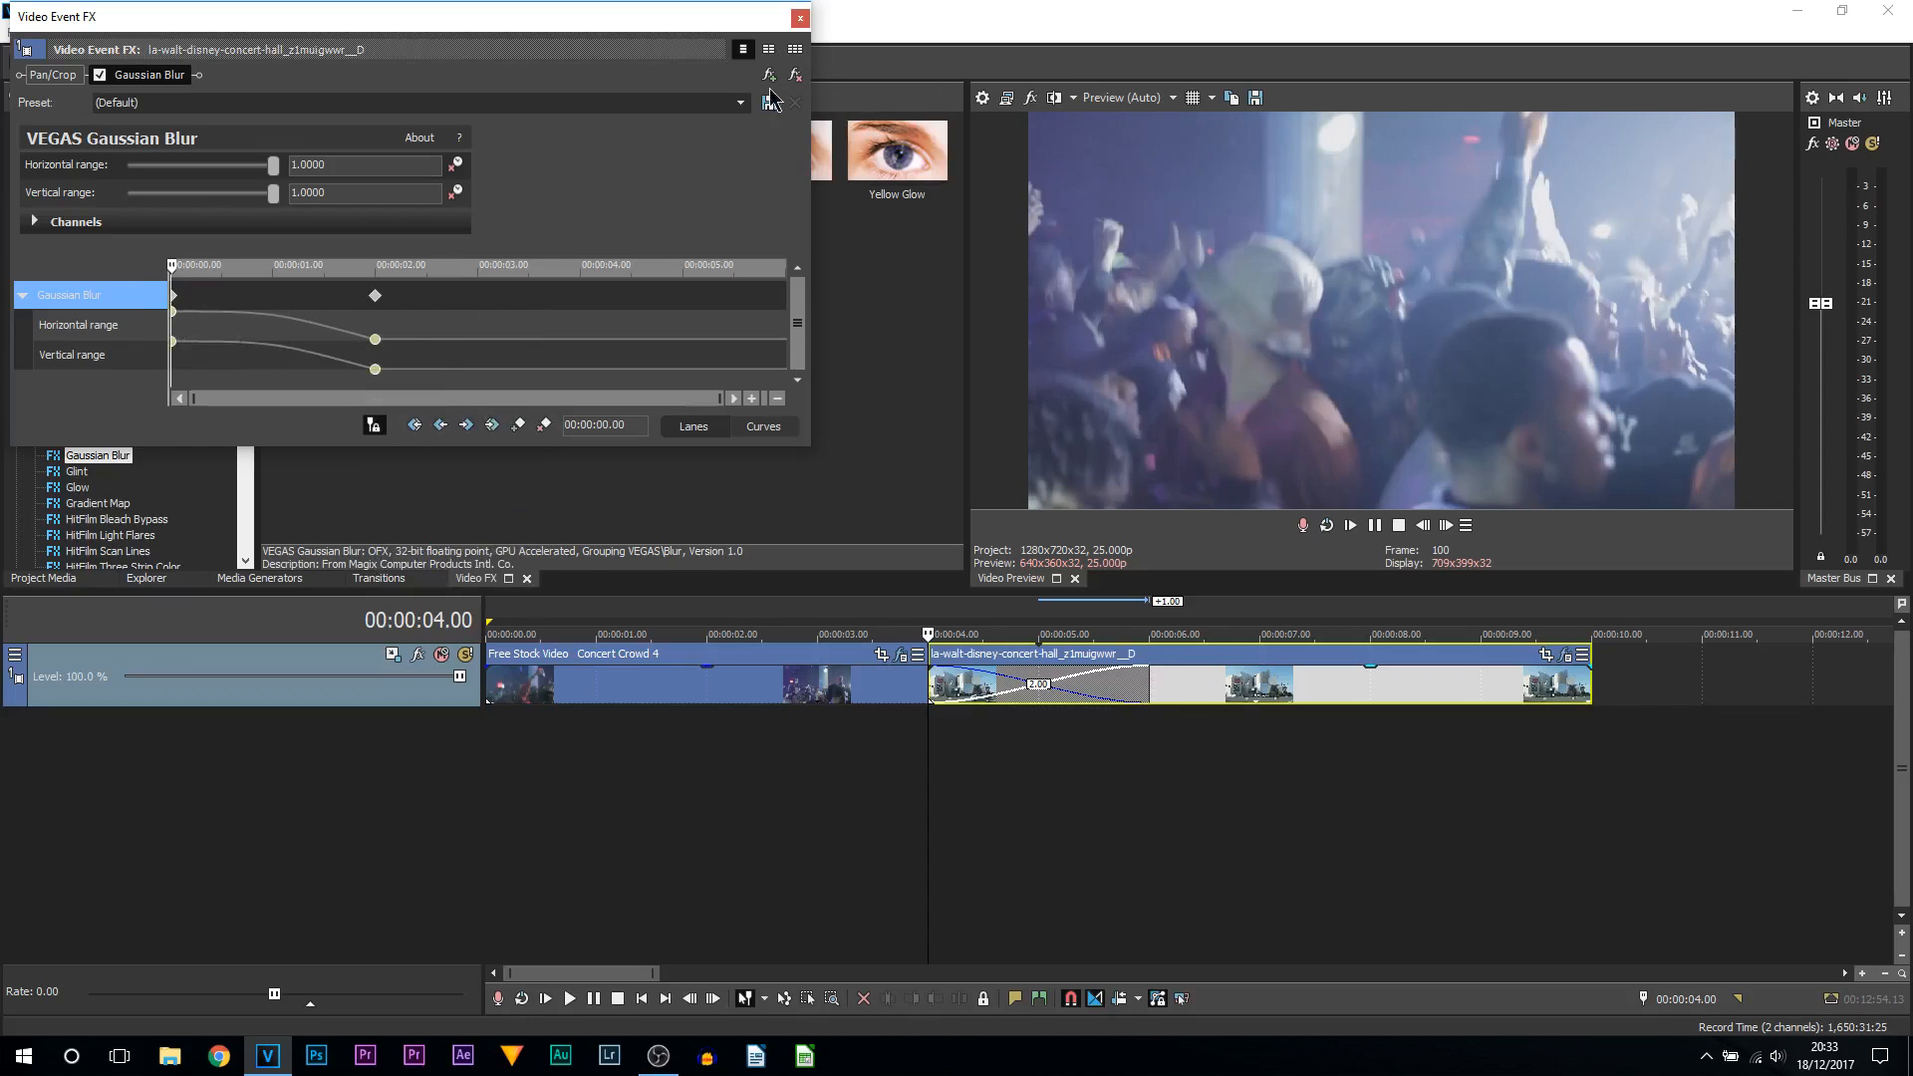
# Close Video Event FX and place the playhead near three seconds inside the transition
pyautogui.click(799, 17)
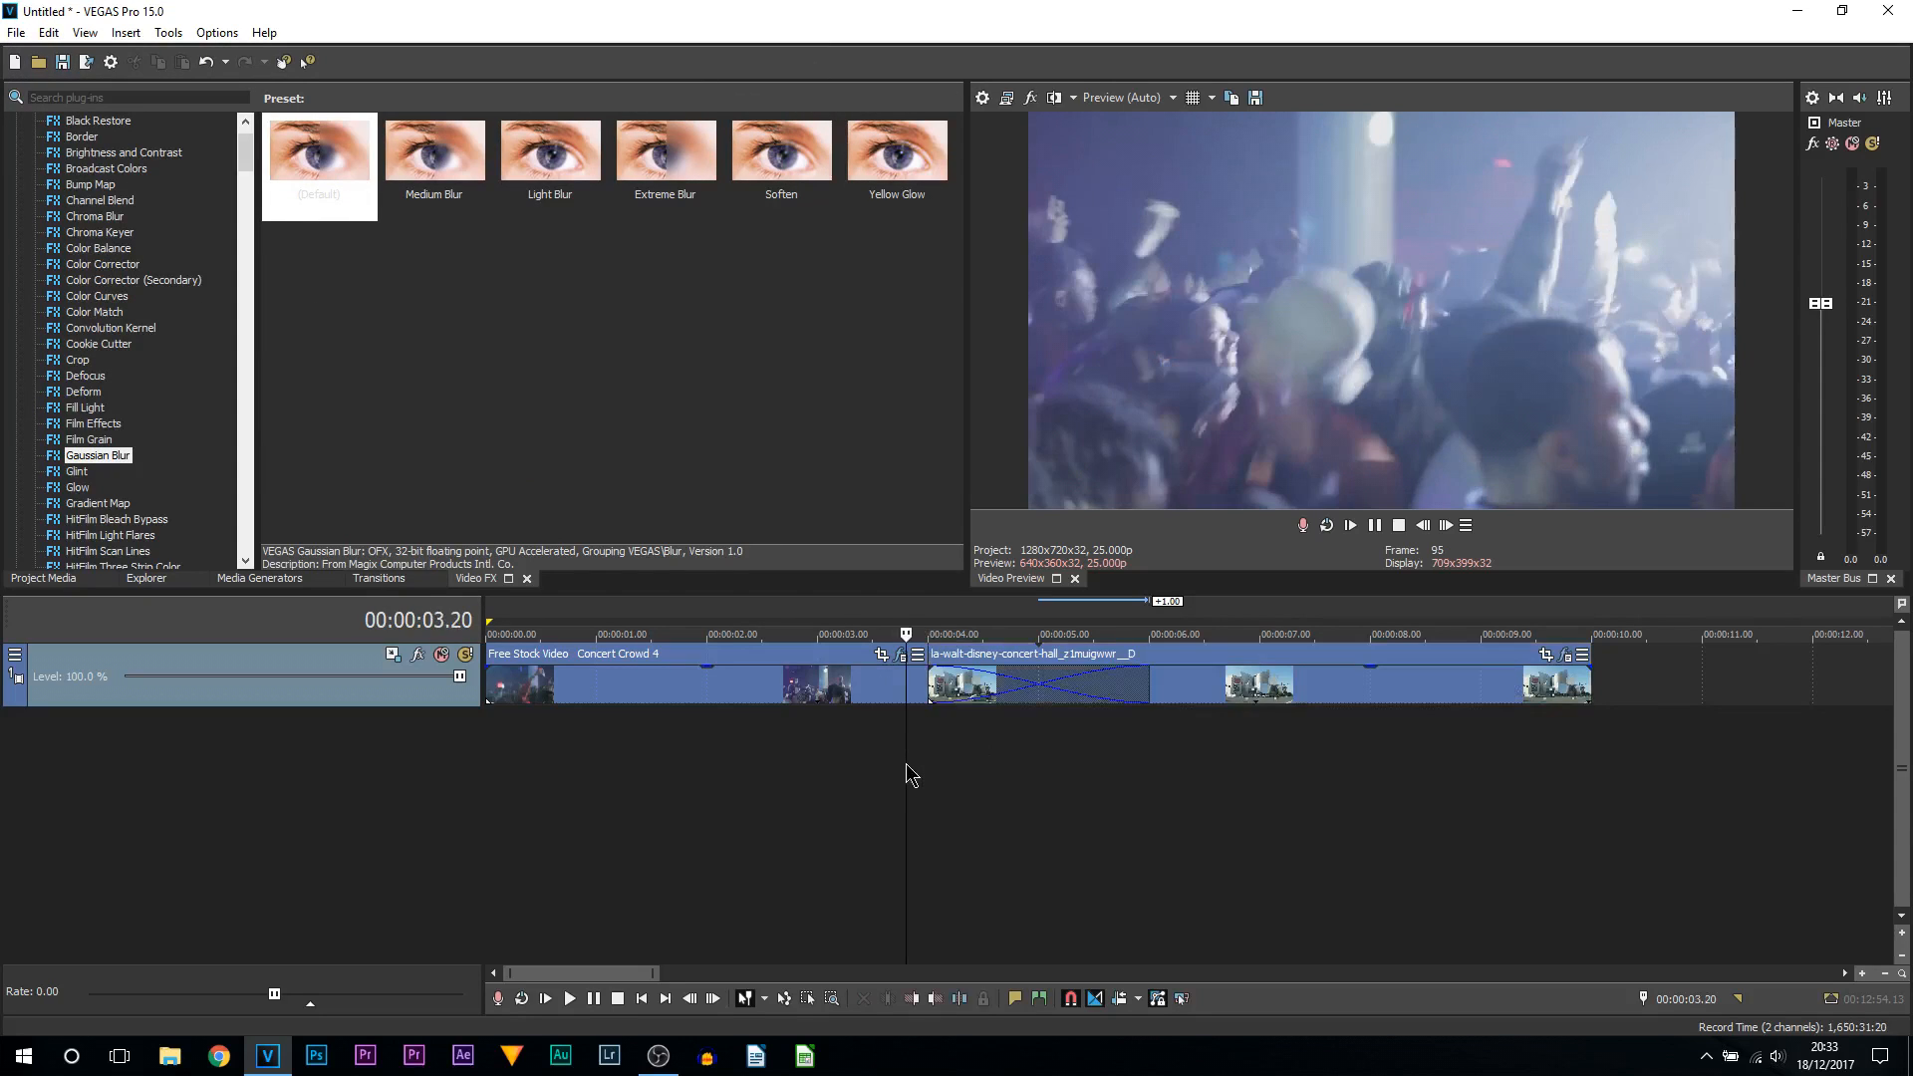
pyautogui.click(875, 635)
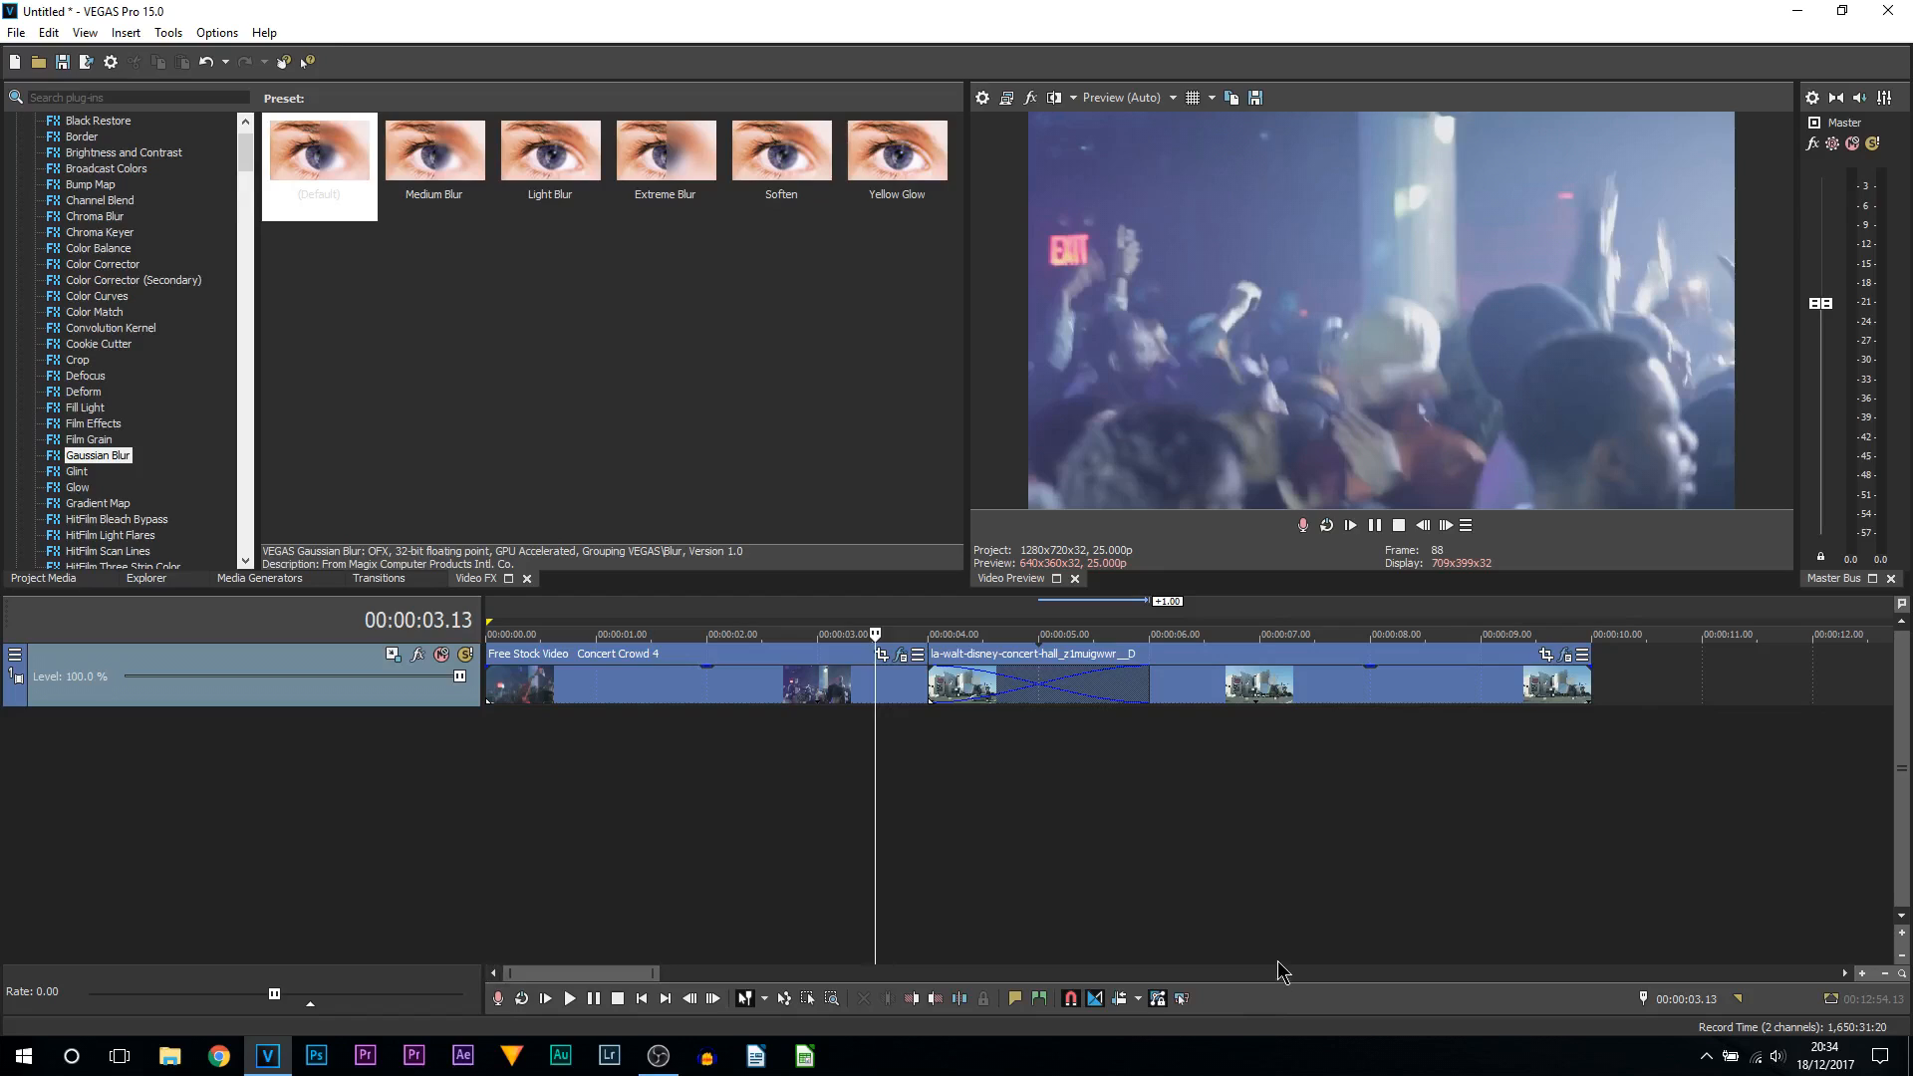
pyautogui.moveTo(1224, 937)
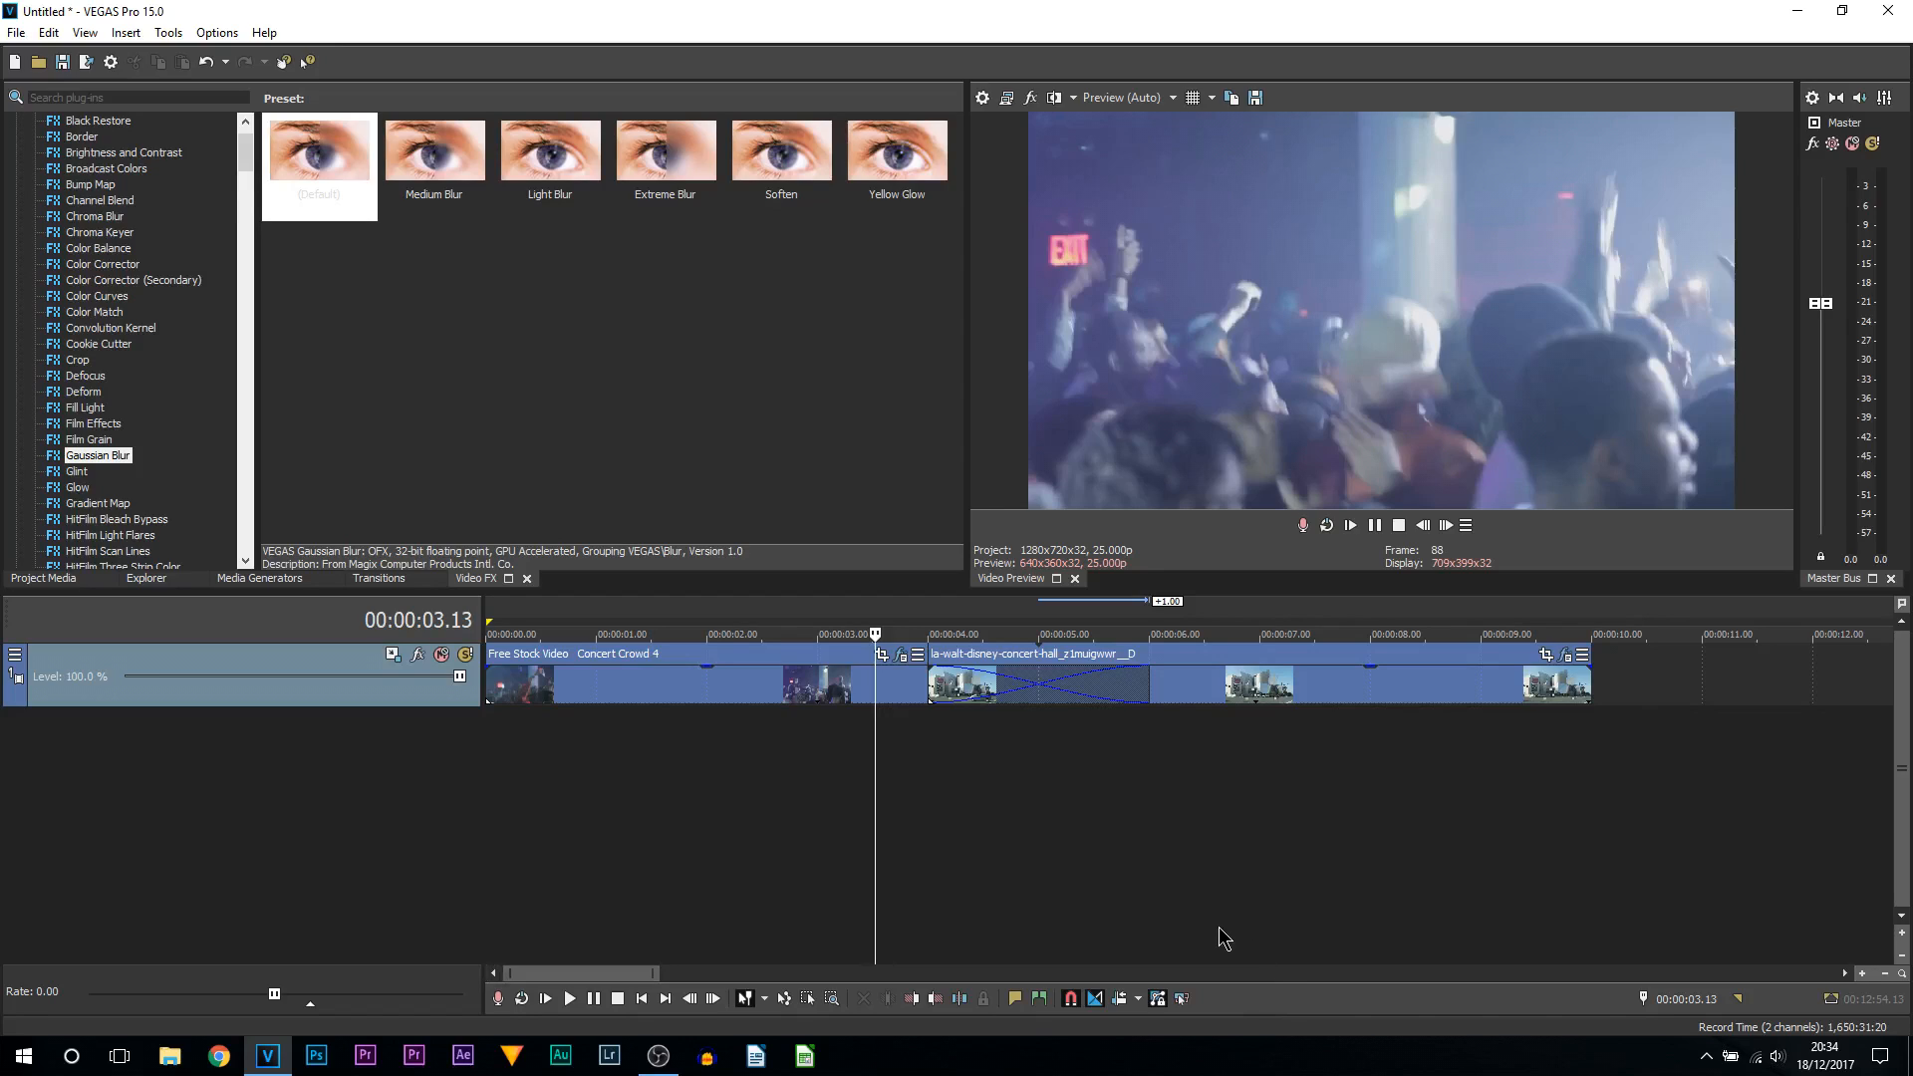